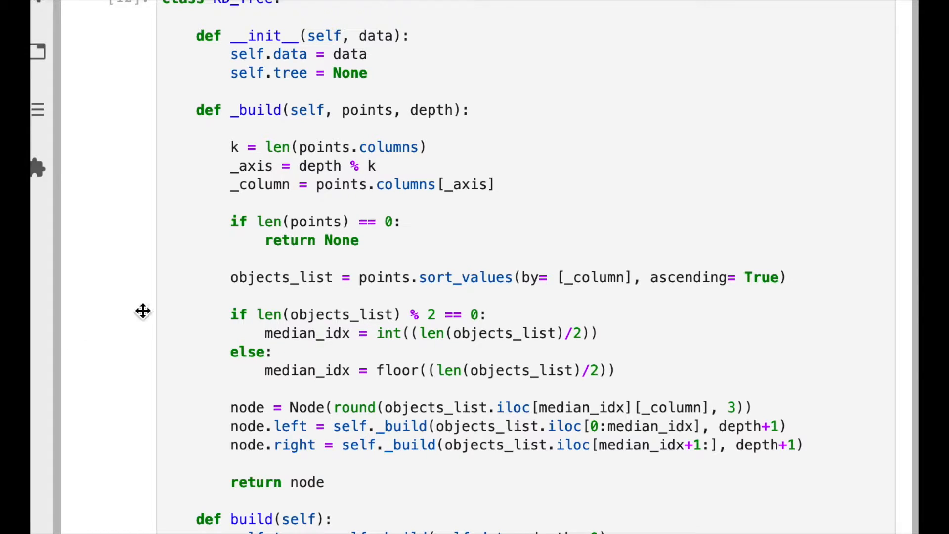
- Declare a new class MyNode(Node): above the KD_Tree class
scroll(up, 3)
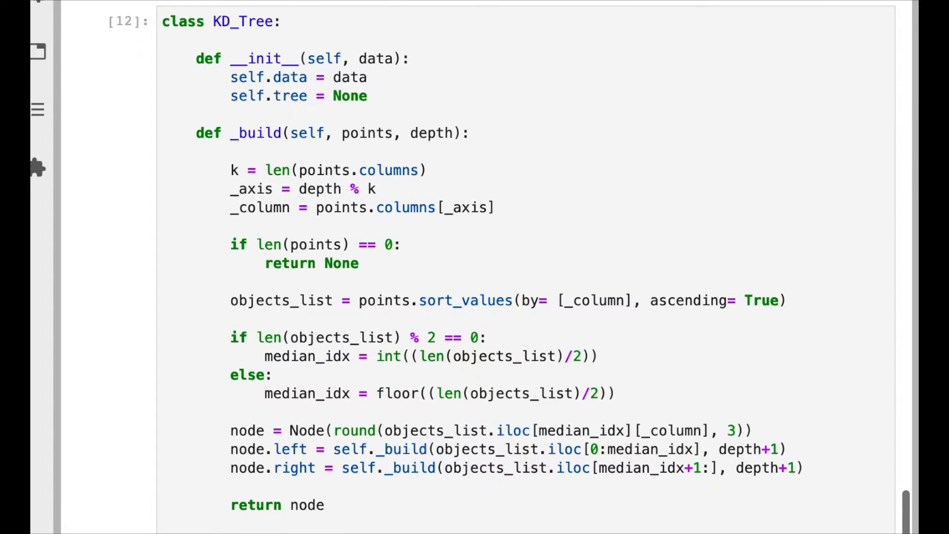
mouse_move(116, 271)
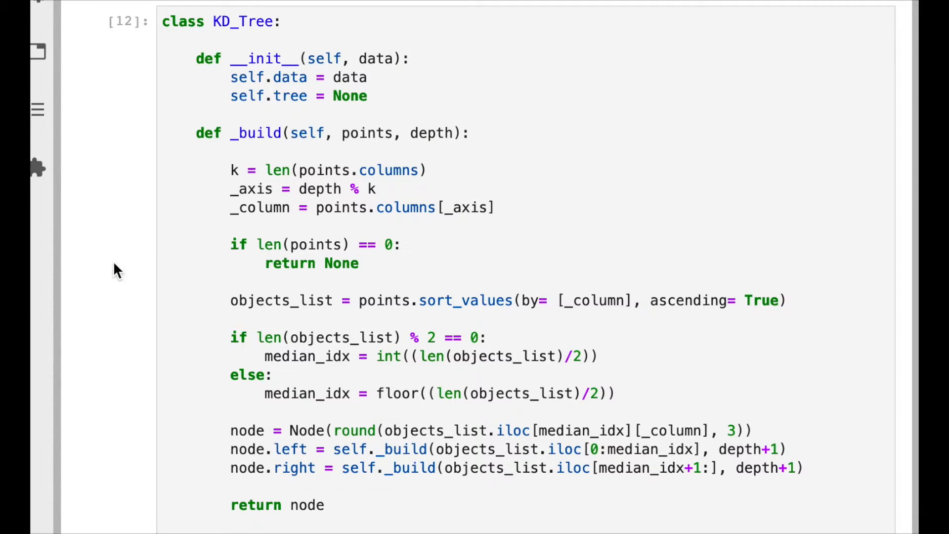
mouse_move(394, 389)
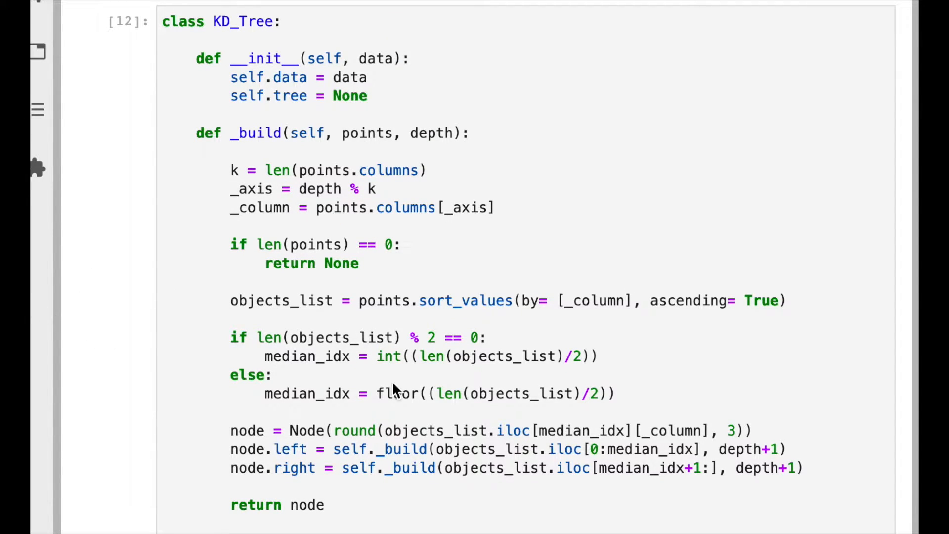
scroll(down, 3)
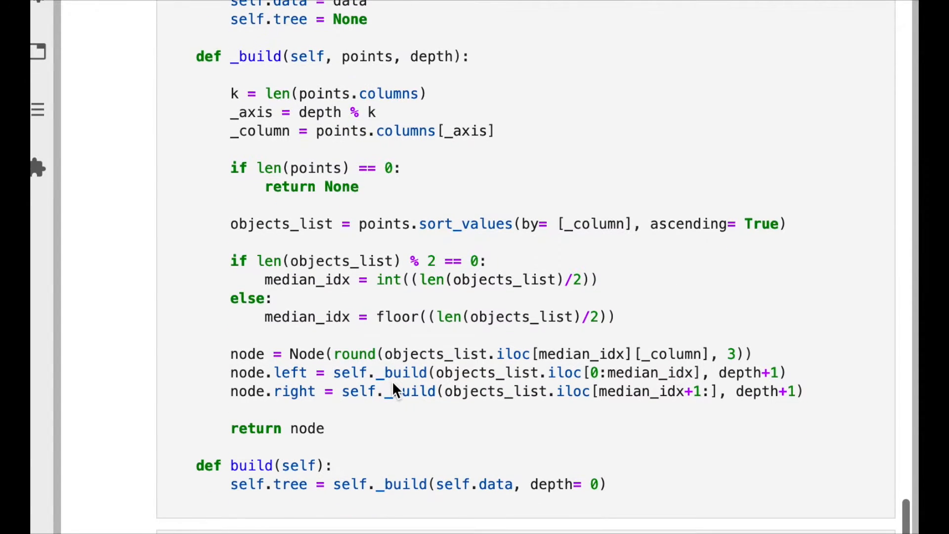
scroll(up, 3)
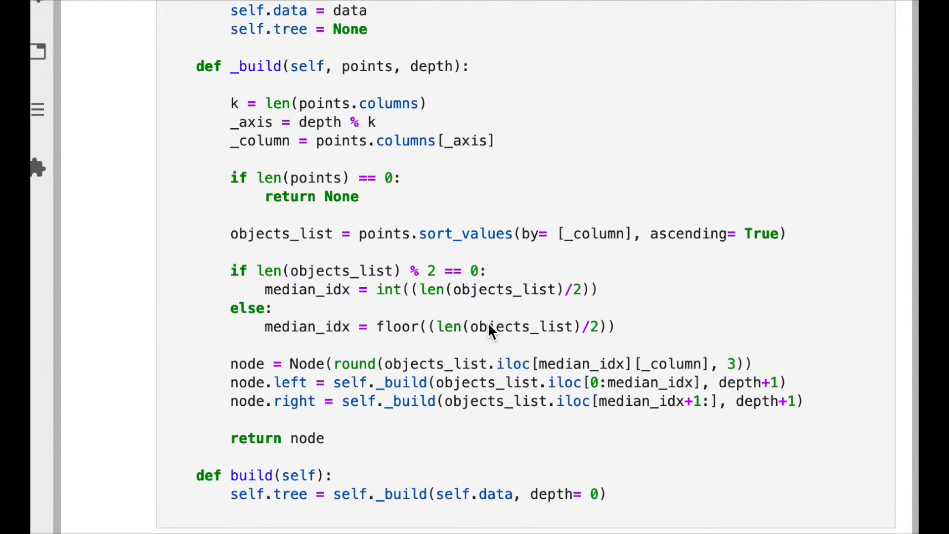
scroll(up, 3)
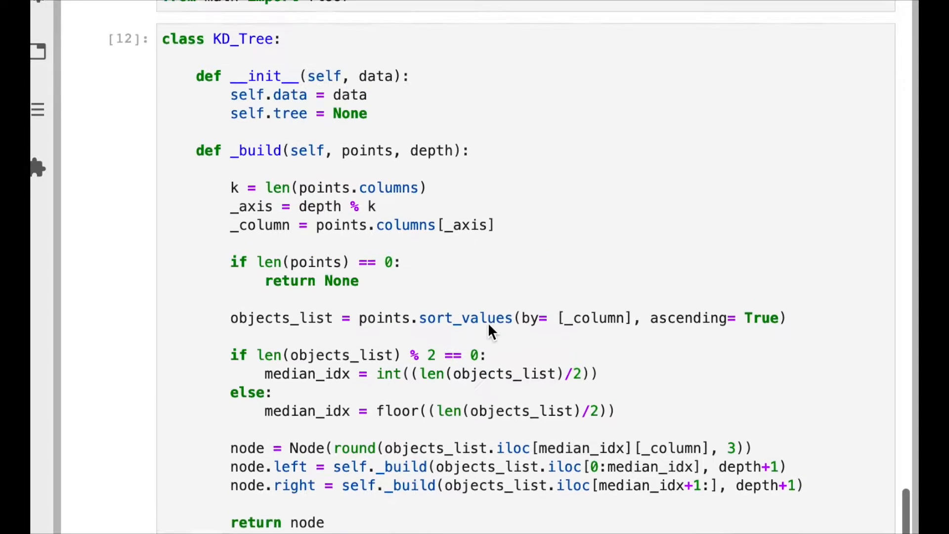
scroll(up, 3)
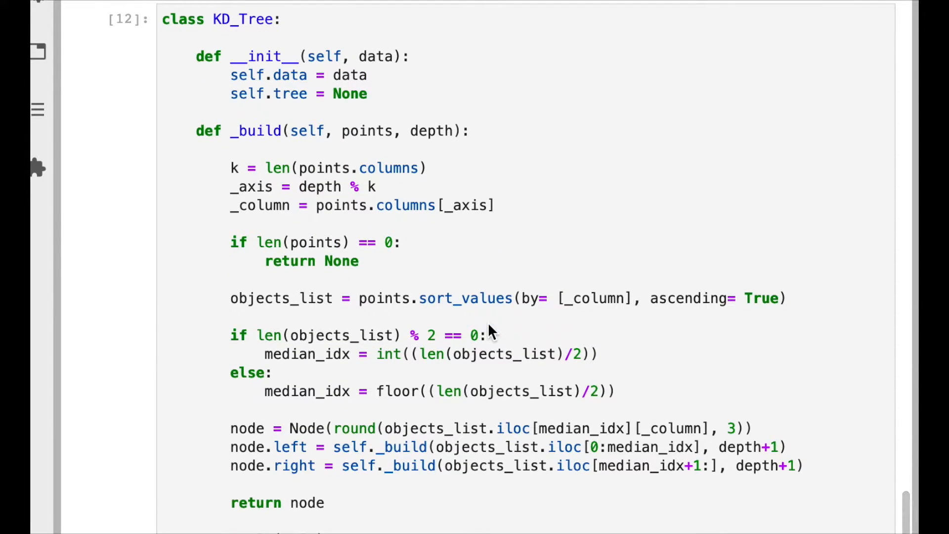
scroll(up, 3)
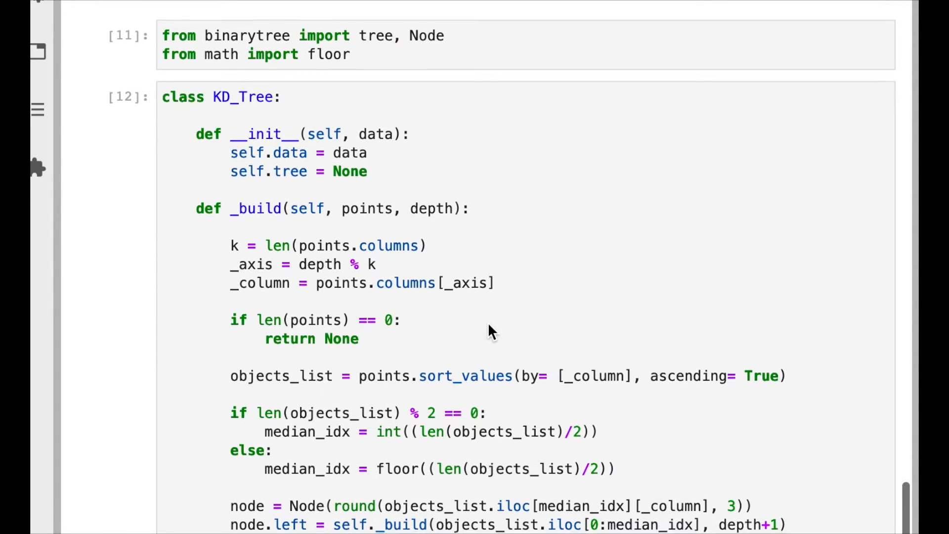
mouse_move(326, 106)
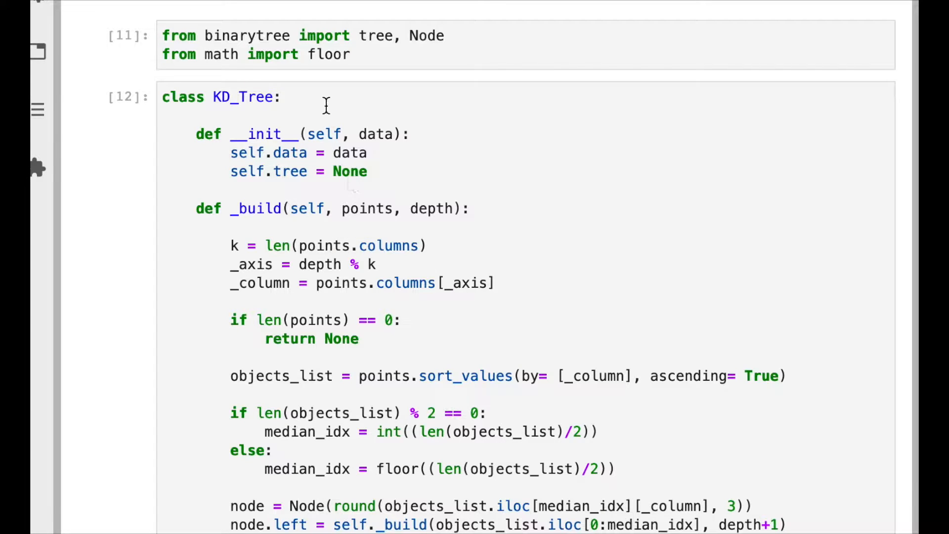
click(303, 97)
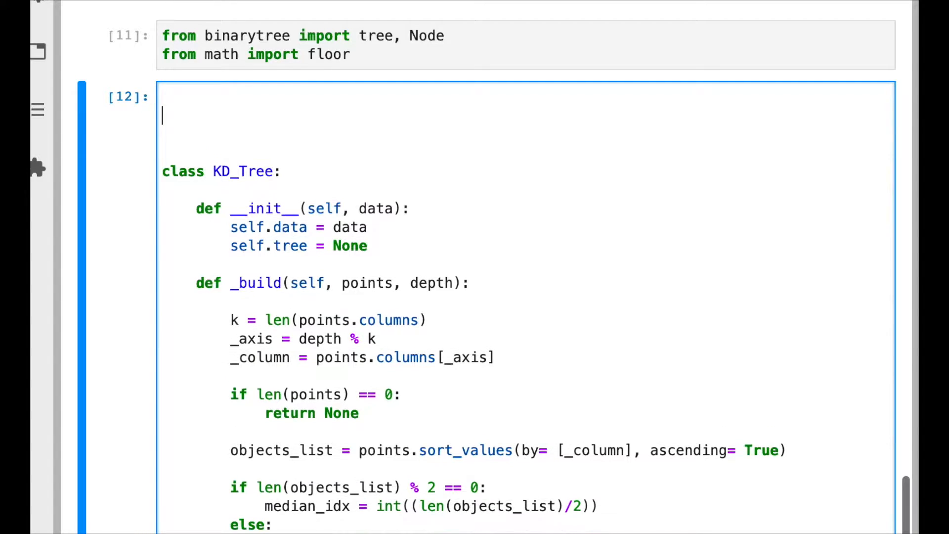
text(class)
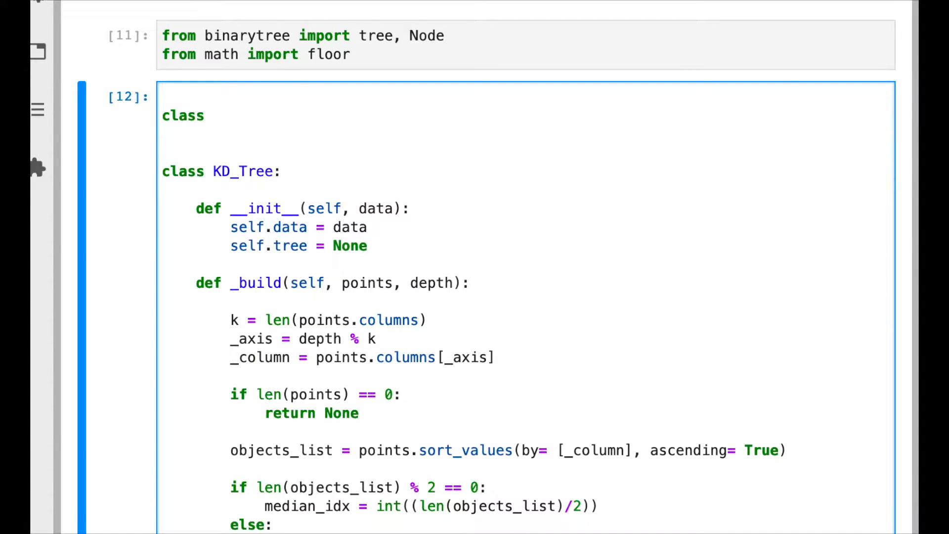
click(215, 116)
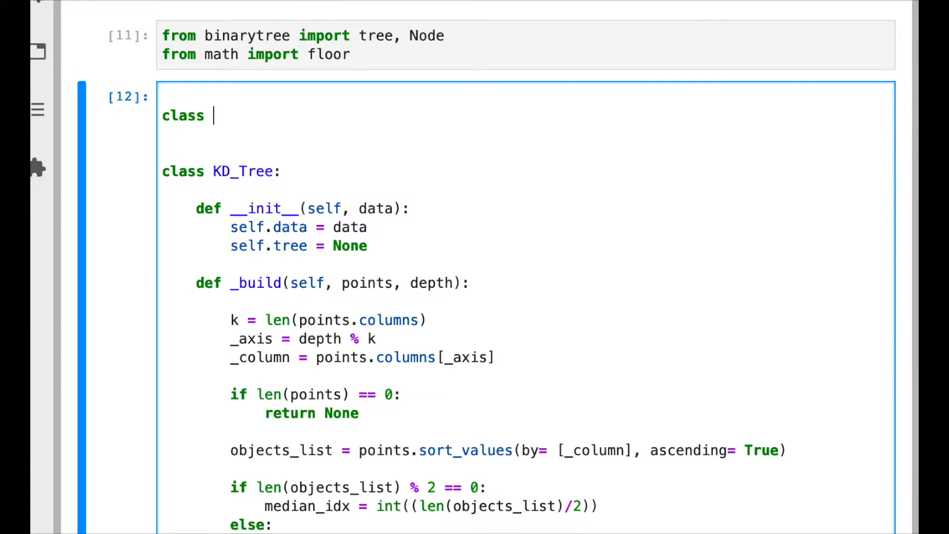
text(MyNon)
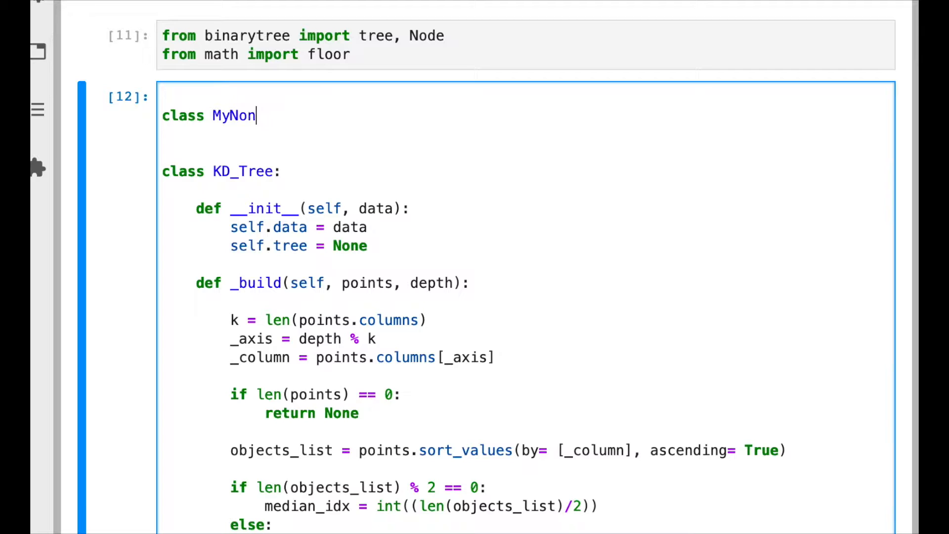
text(de())
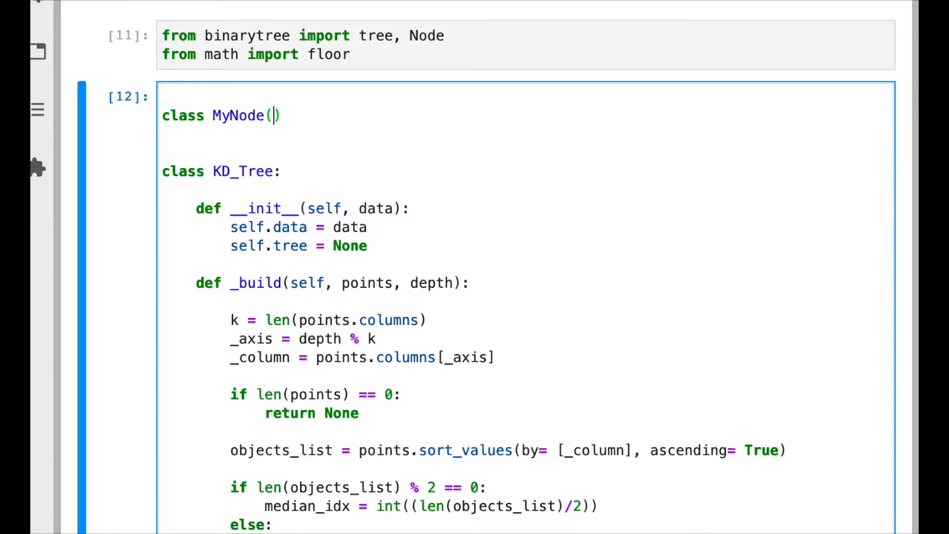
text(Node)
text(def)
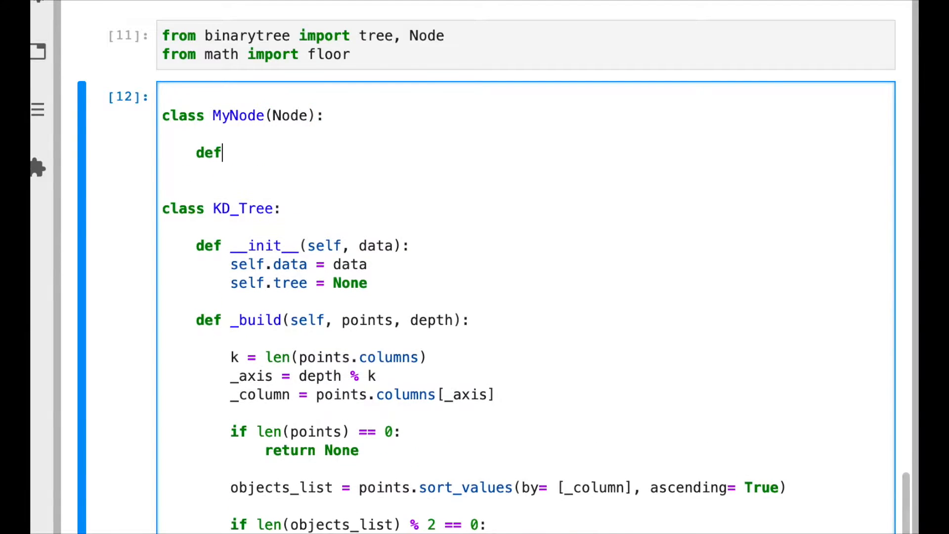
- Give MyNode an __init__(self, _id, data, axis, idx) signature
text(__init__()
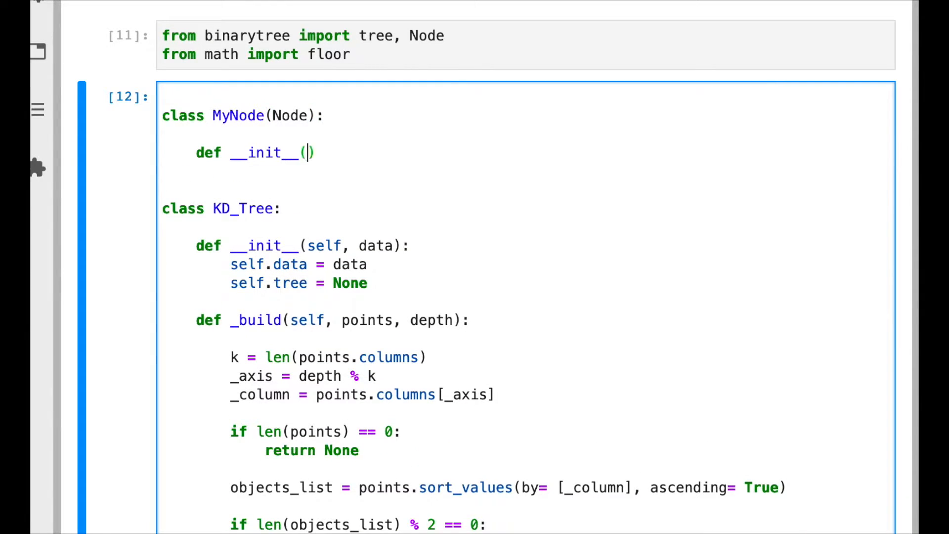
text(self,)
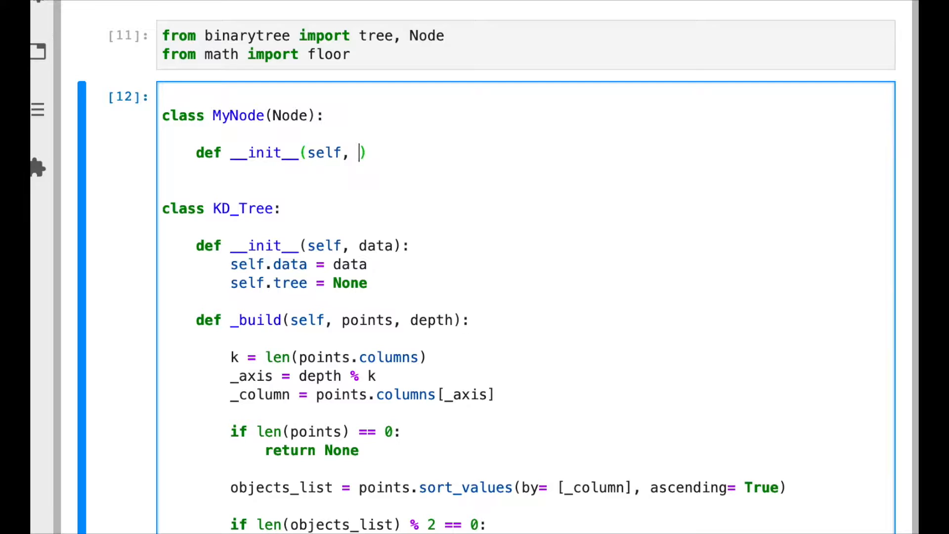
text(_id,)
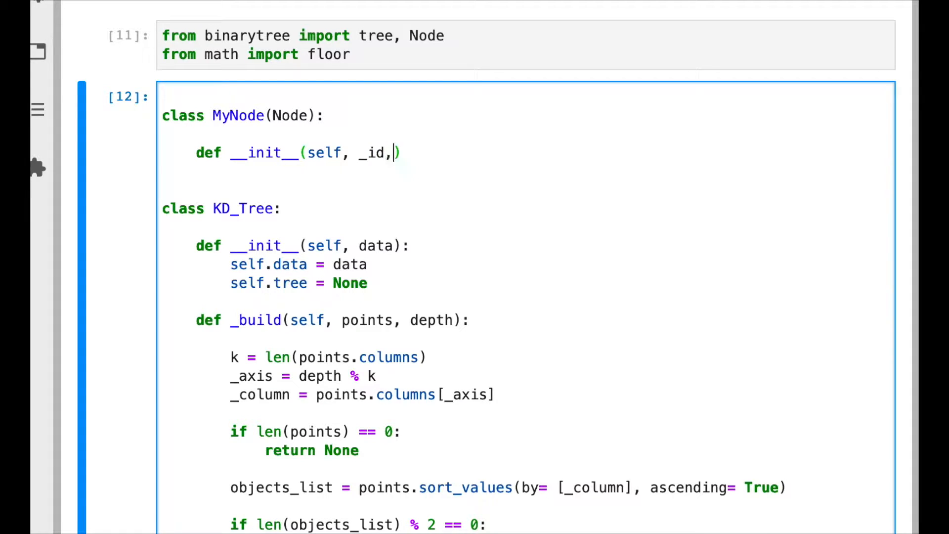
text(data,)
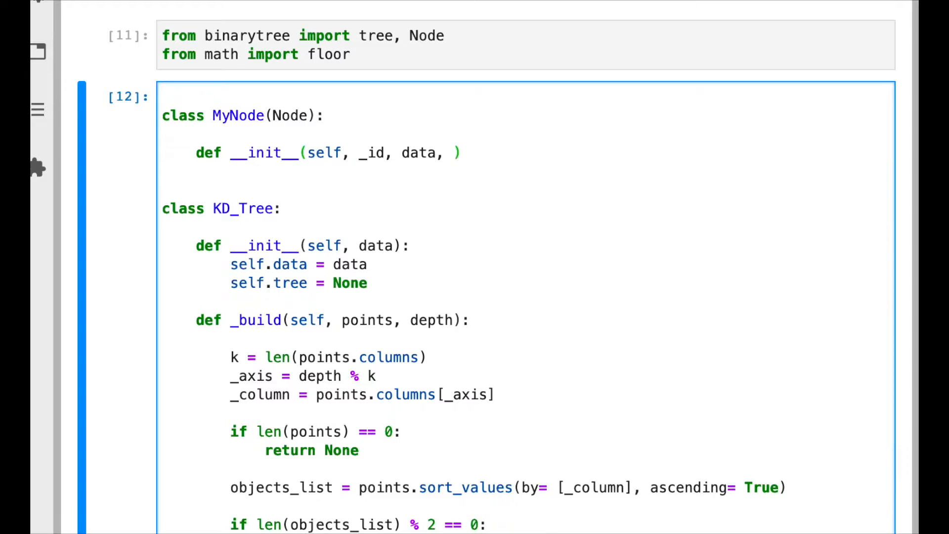
text(axis,)
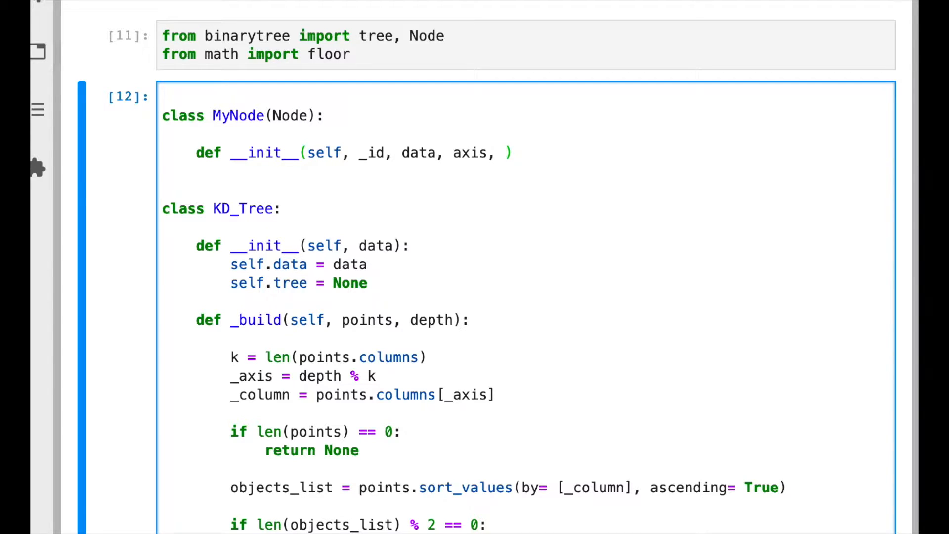
text(idx)
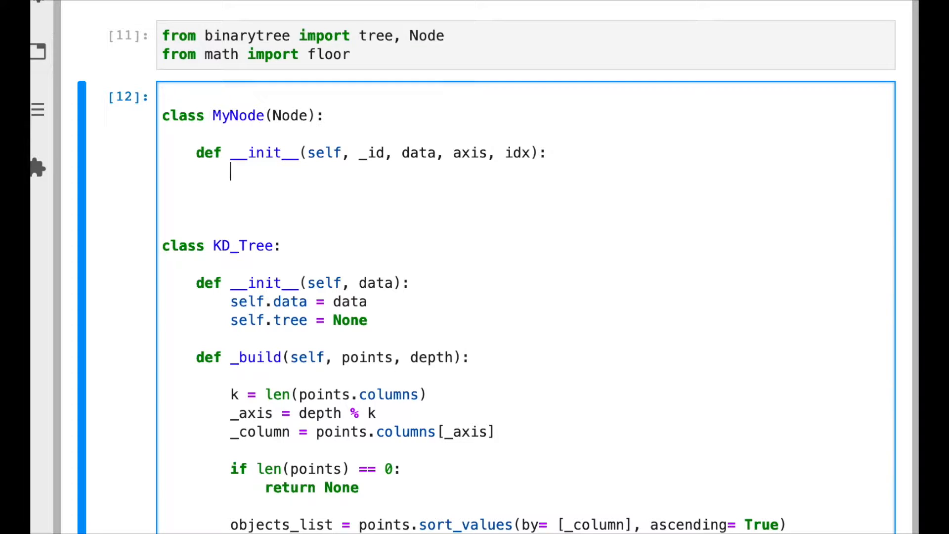
- Call super().__init__(_id) at the start of MyNode's constructor
text(super)
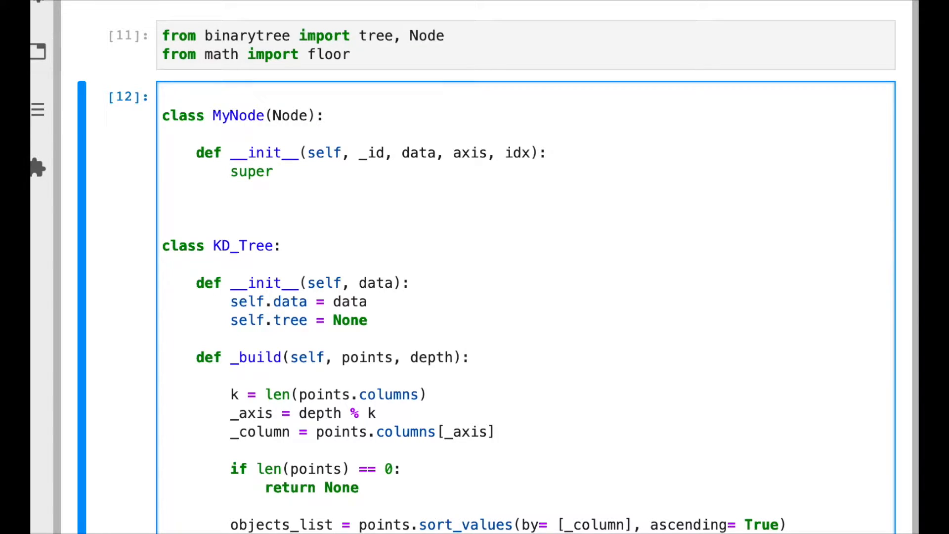
text(().__init__)
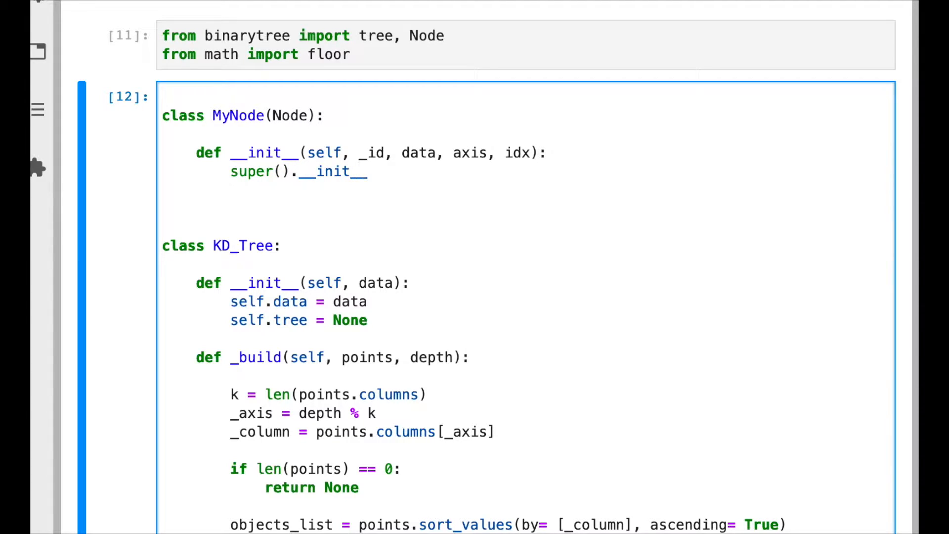
text(())
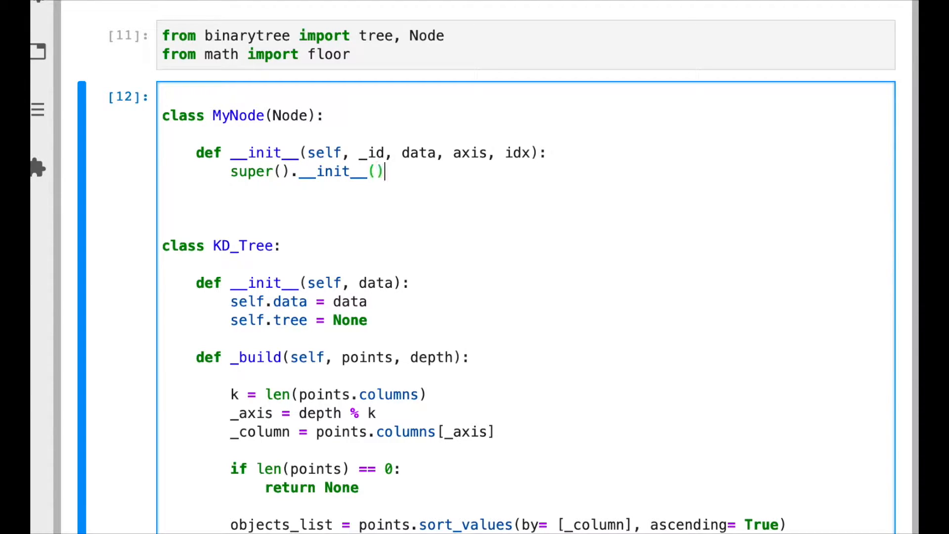
text(_id)
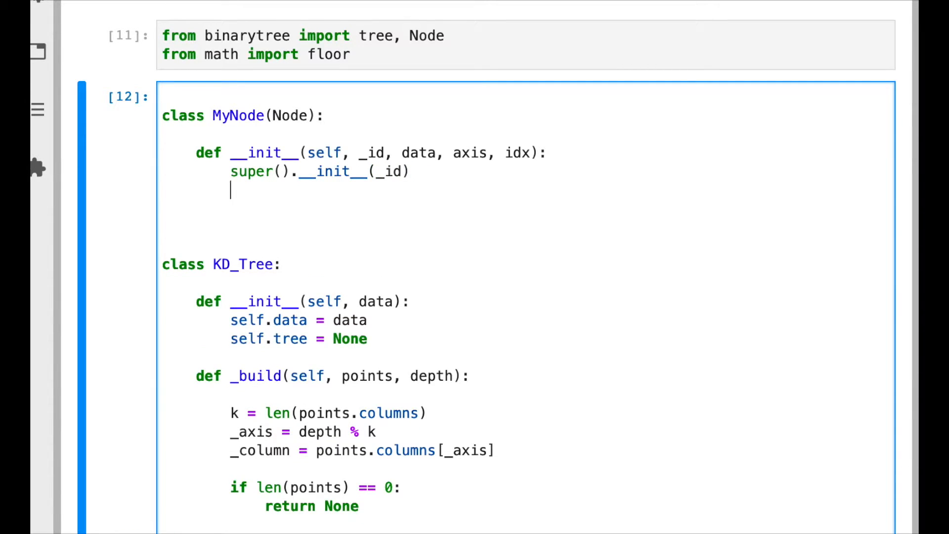
- Store self.data = data, self.axis = axis and self.idx = idx in the constructor
text(self.data)
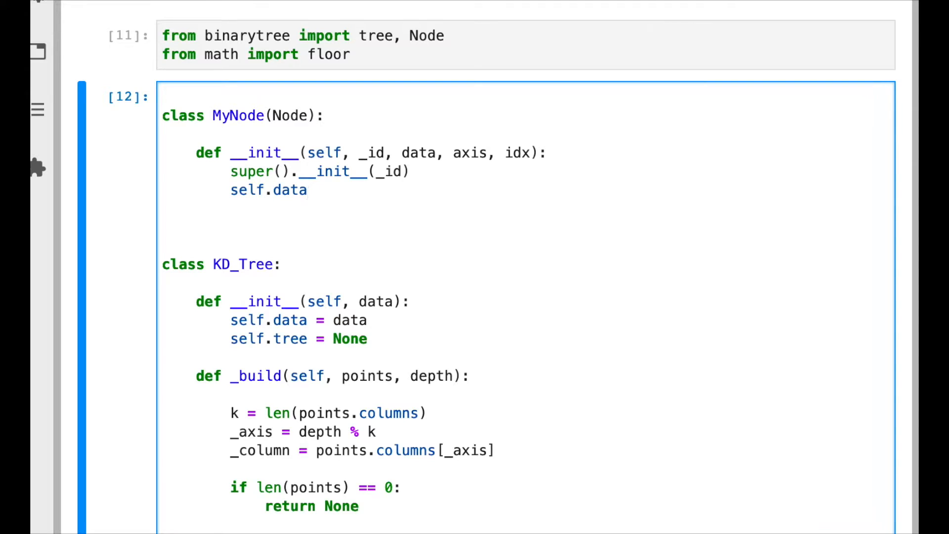
text(= data)
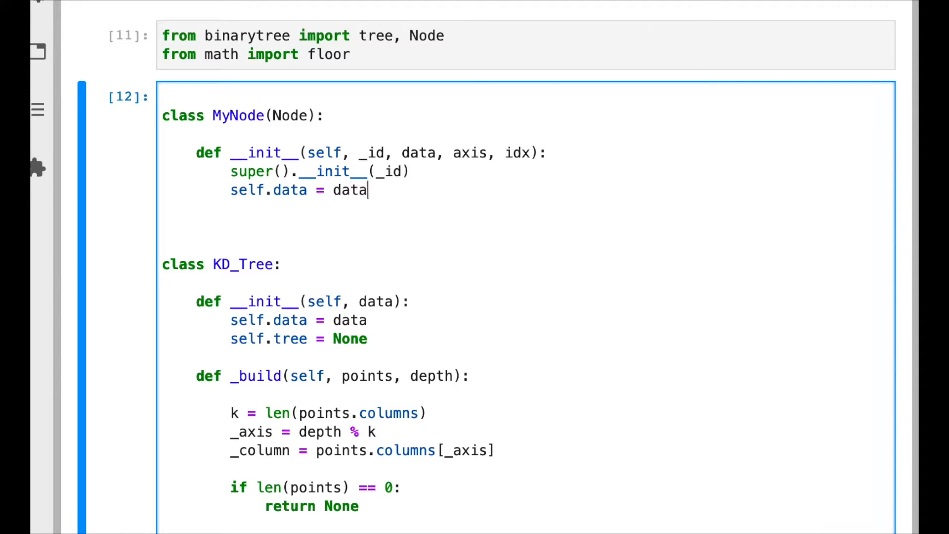
text(self.)
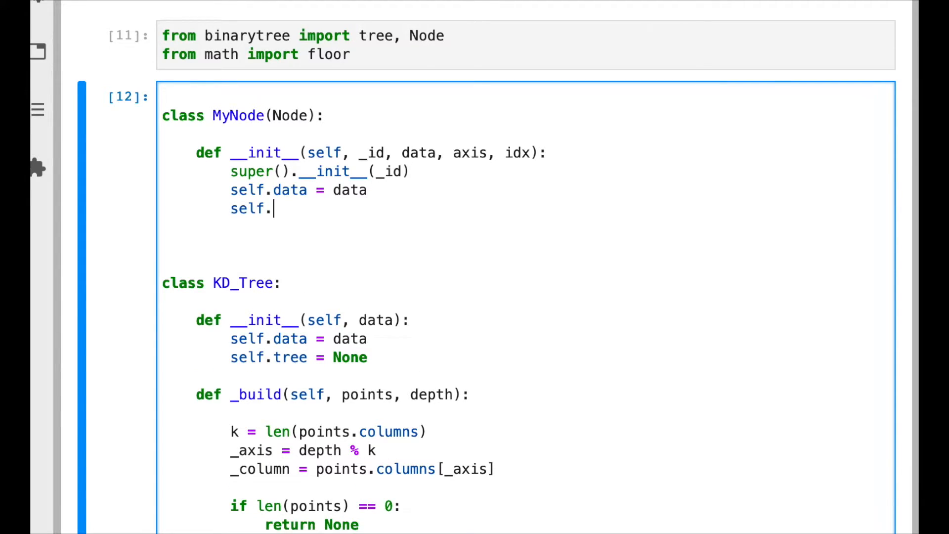
text(axis =)
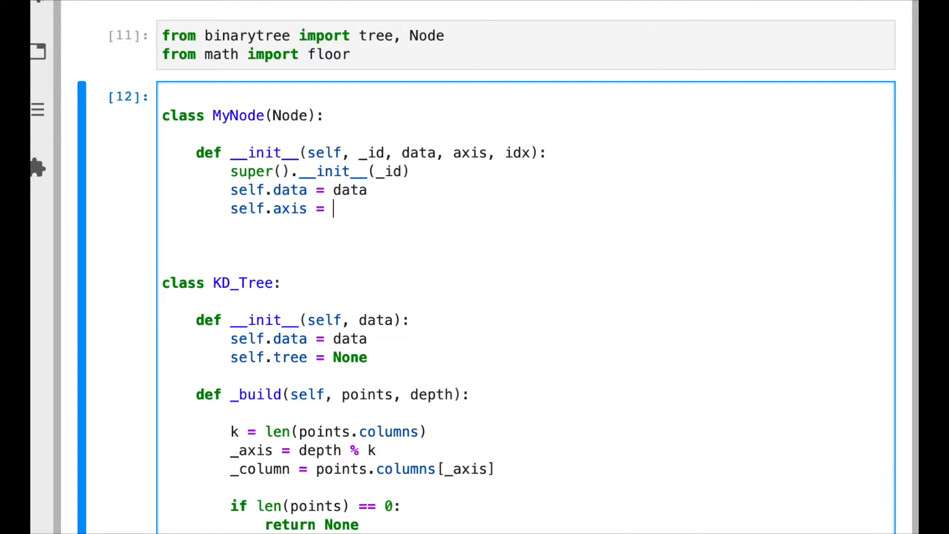
text(axis)
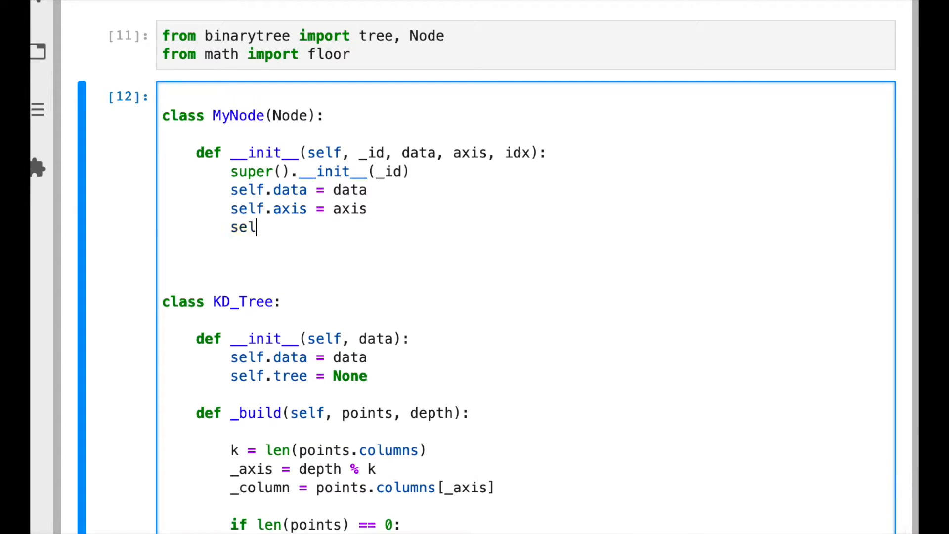
text(f.)
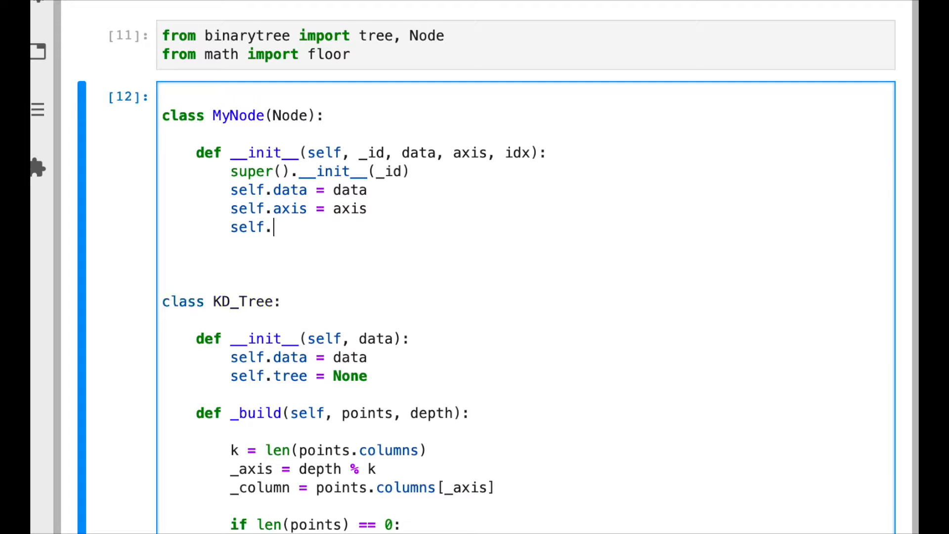
text(idx =)
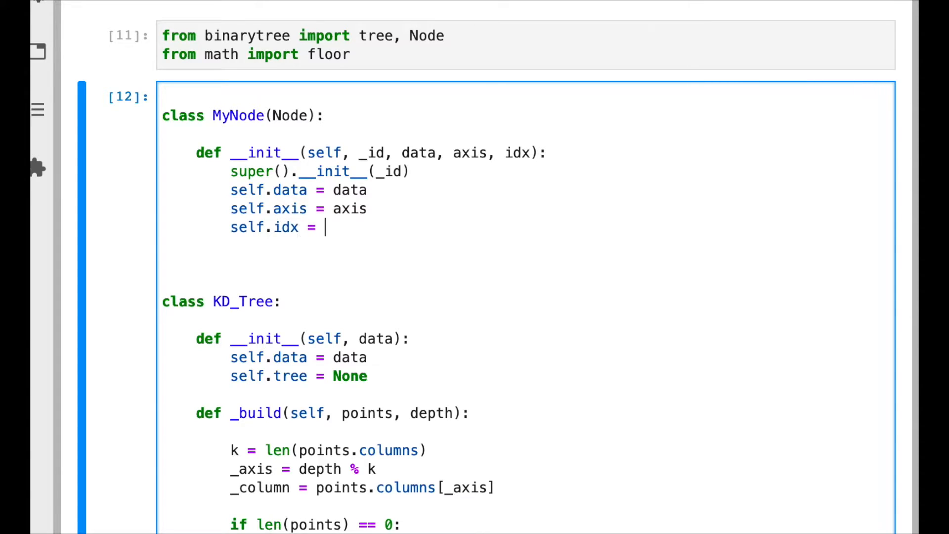
text(idx)
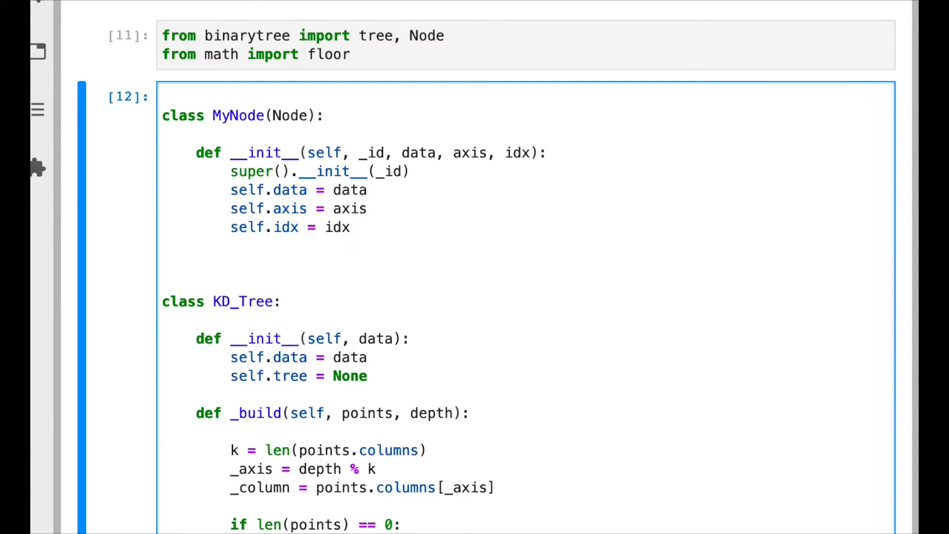
scroll(down, 3)
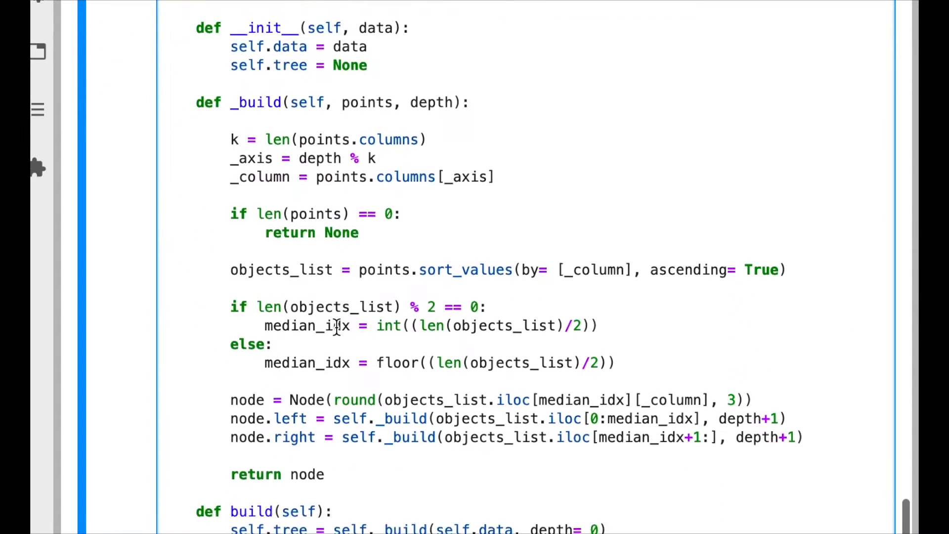
scroll(up, 3)
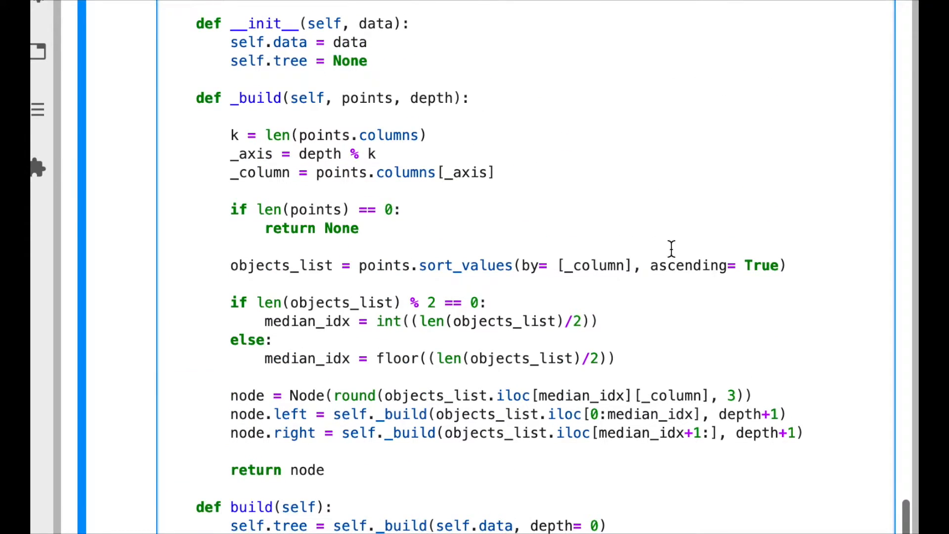
scroll(down, 3)
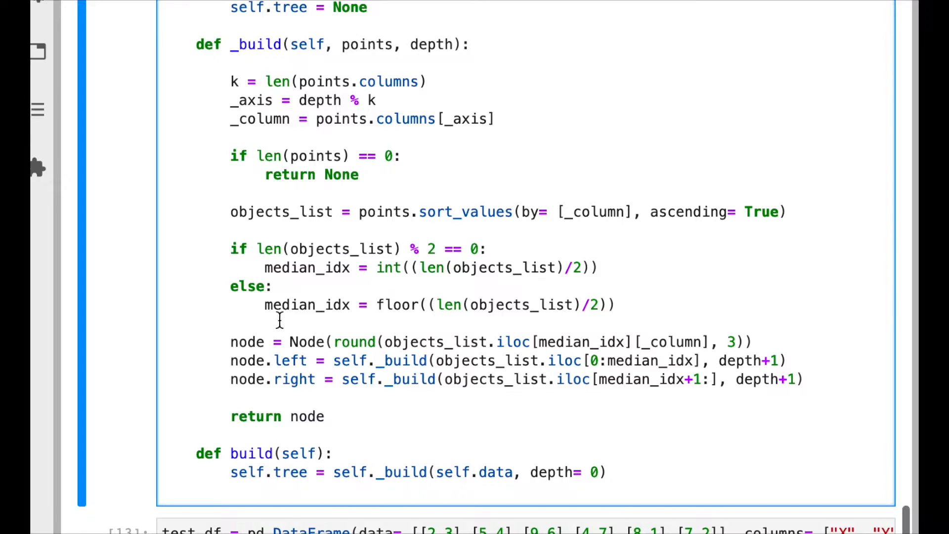
scroll(up, 3)
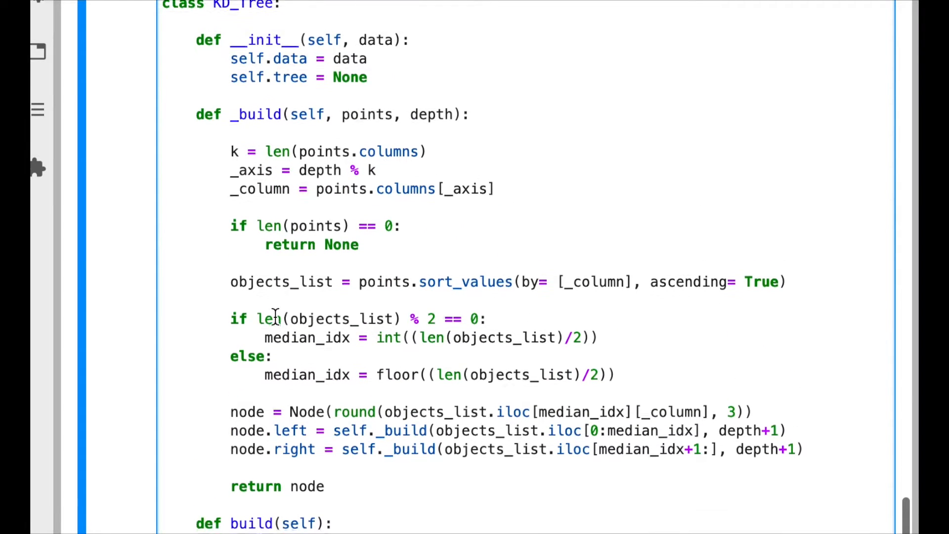
scroll(down, 3)
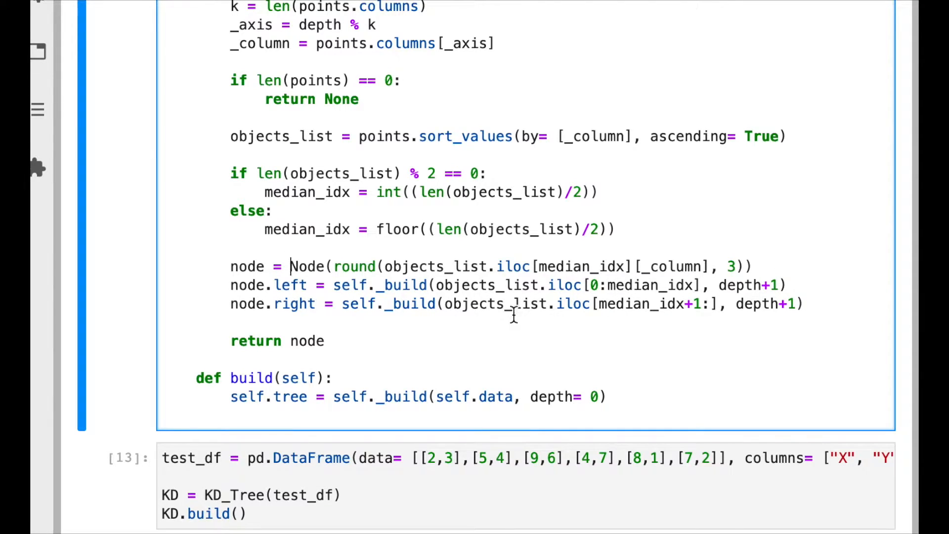
- Make _build construct MyNode with _id and data=objects_list.iloc[median_idx]
text(My)
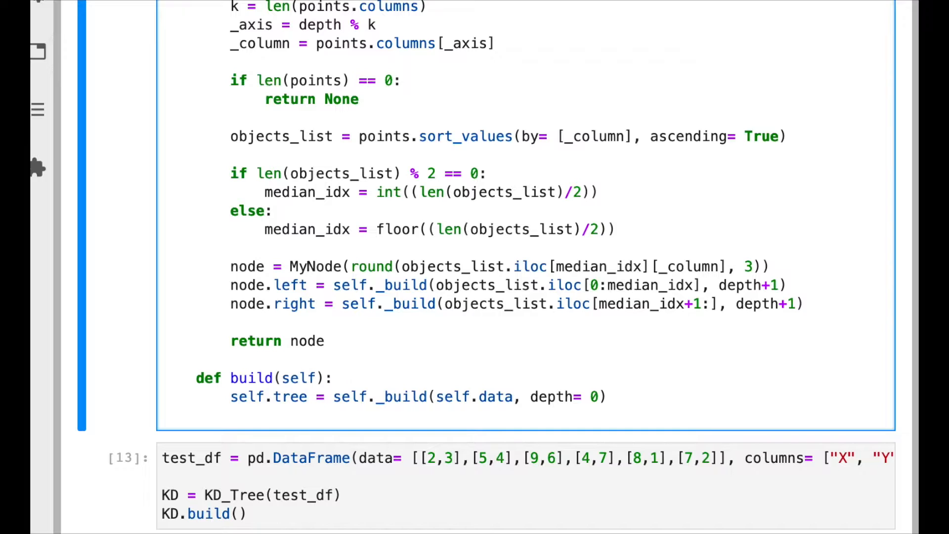
click(350, 266)
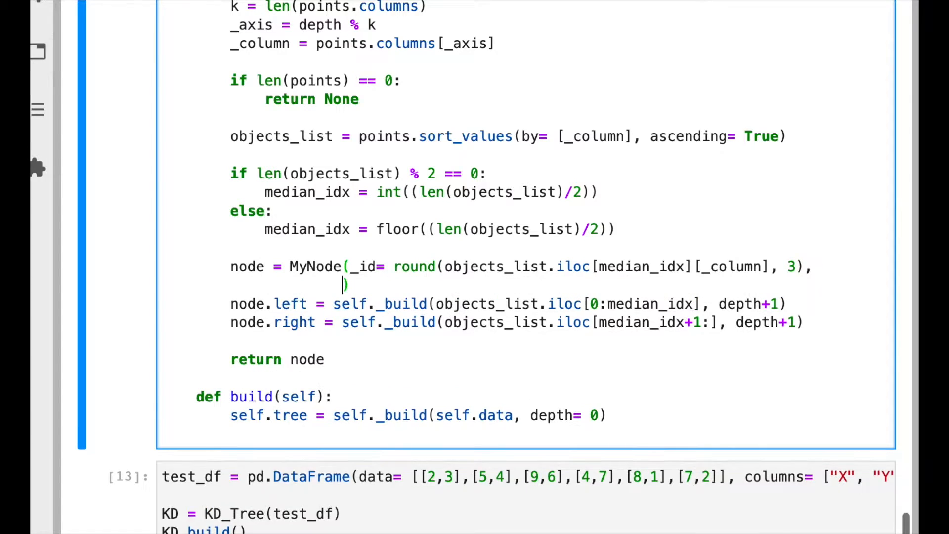
text(data=)
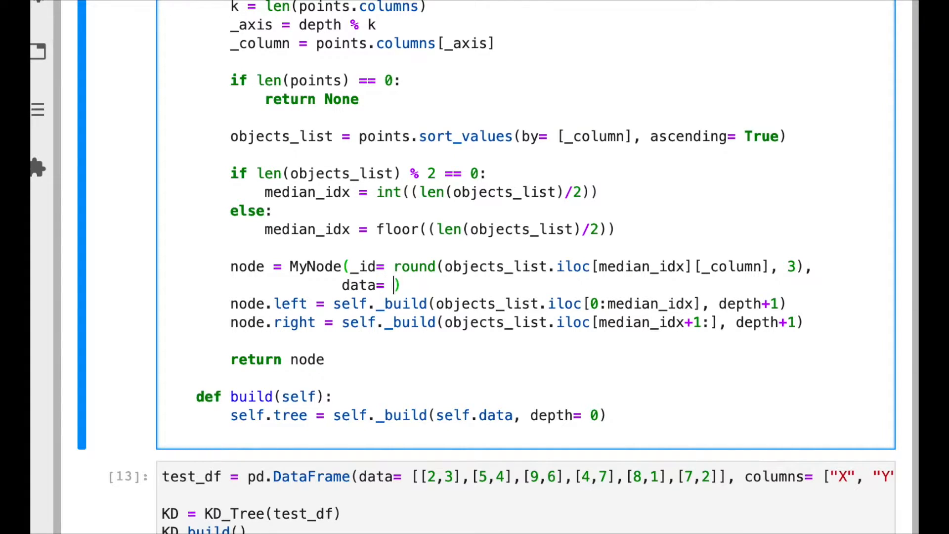
text(objects)
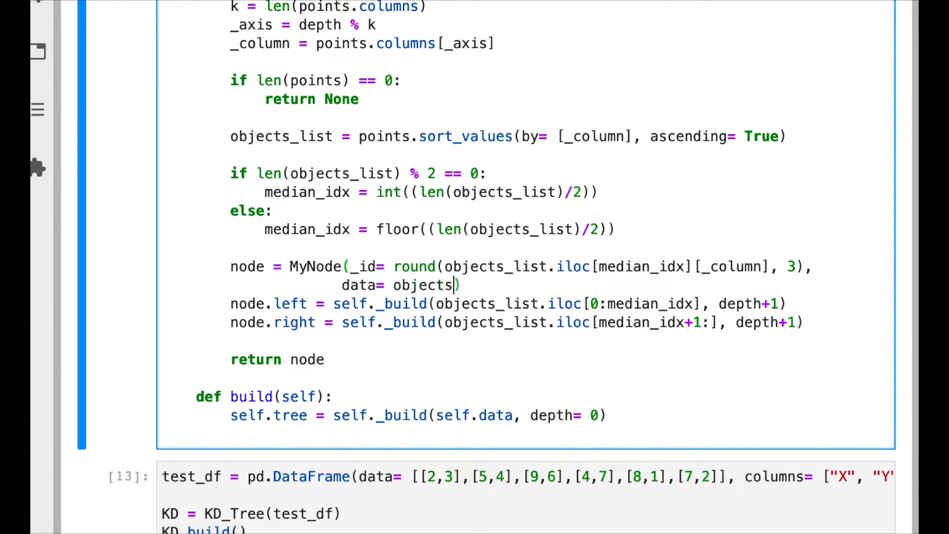
text(_list)
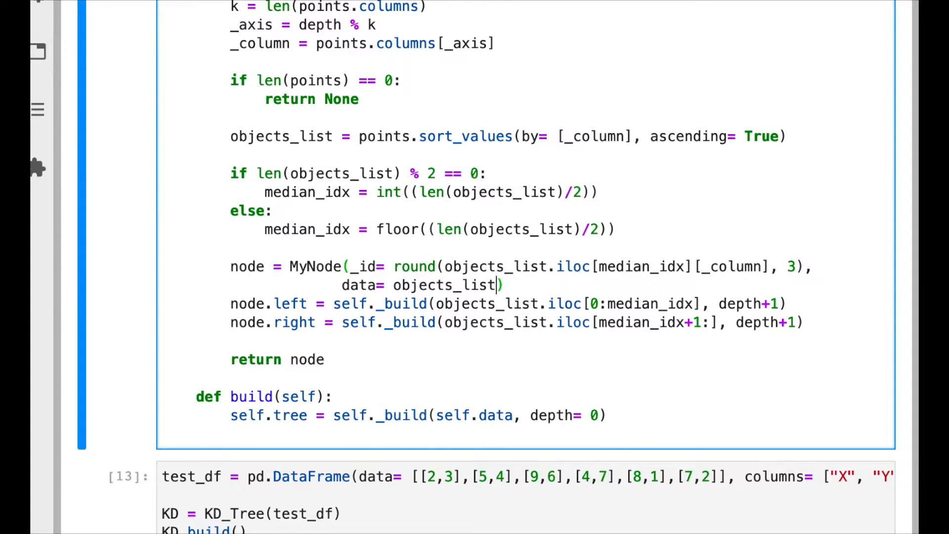
text(.iloc[)
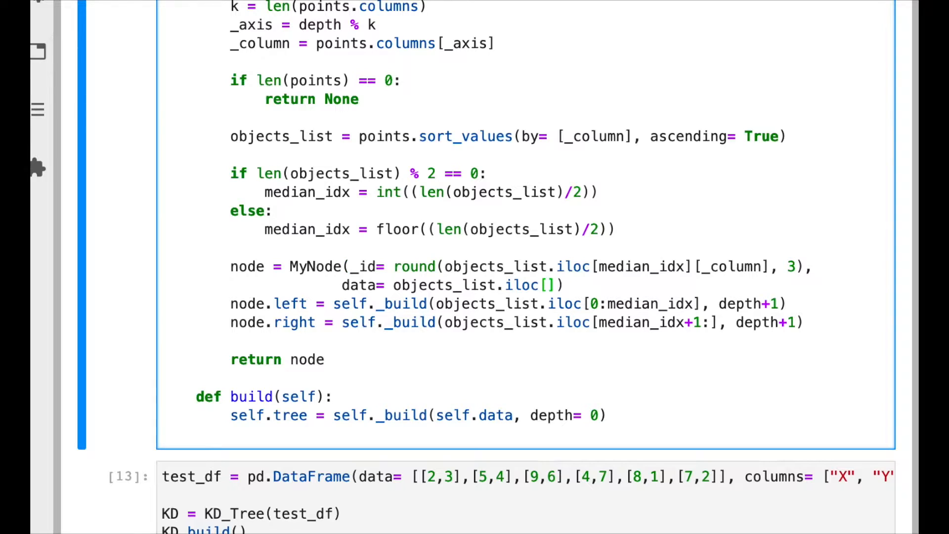
text(median_)
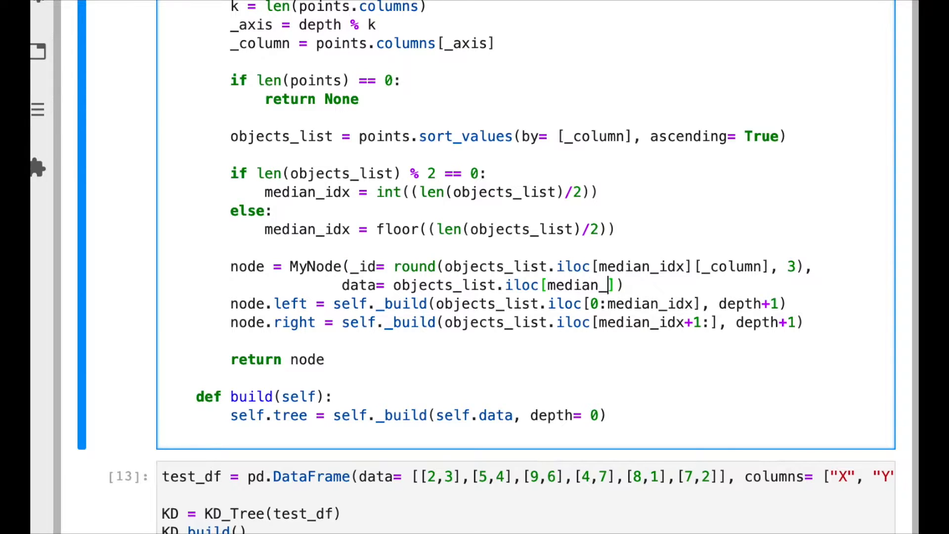
text(idx)
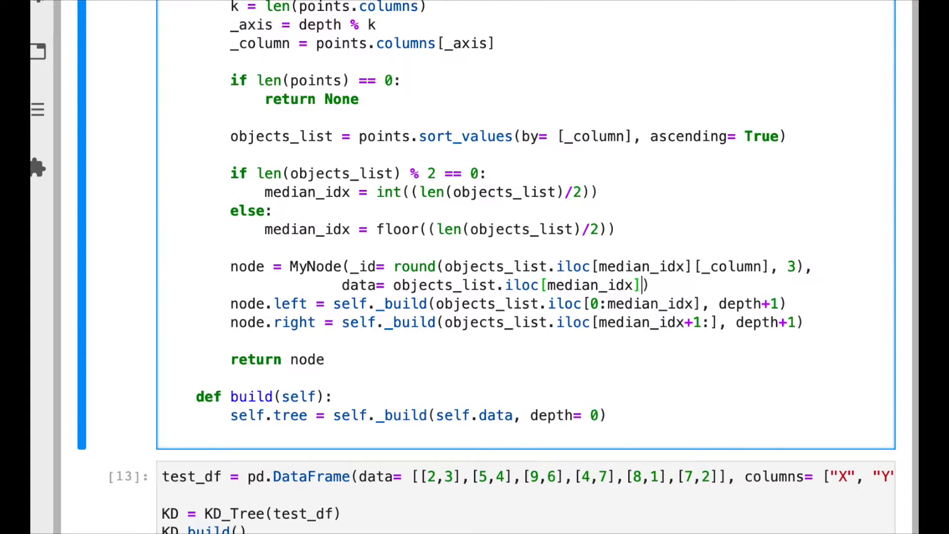
- Add axis=_column and idx=median_idx arguments to the MyNode call
text(a))
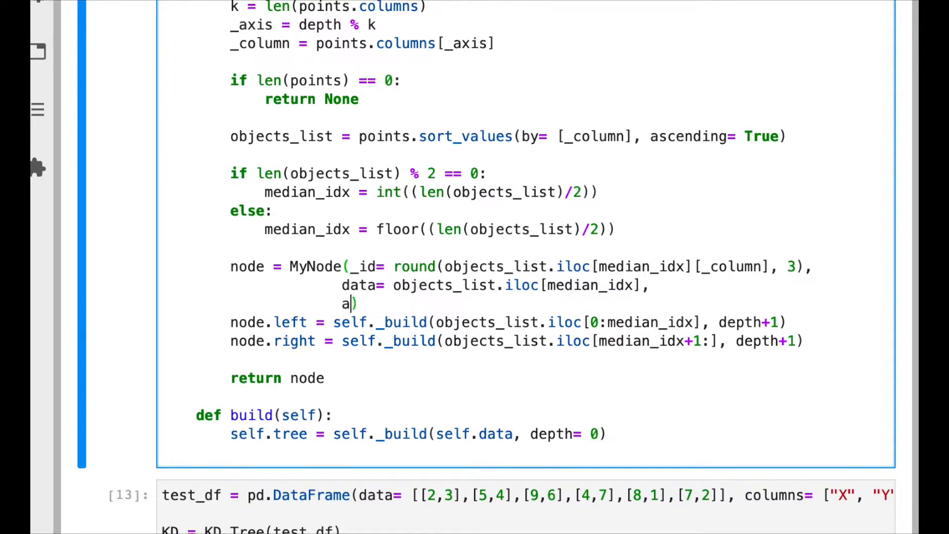
text(xis))
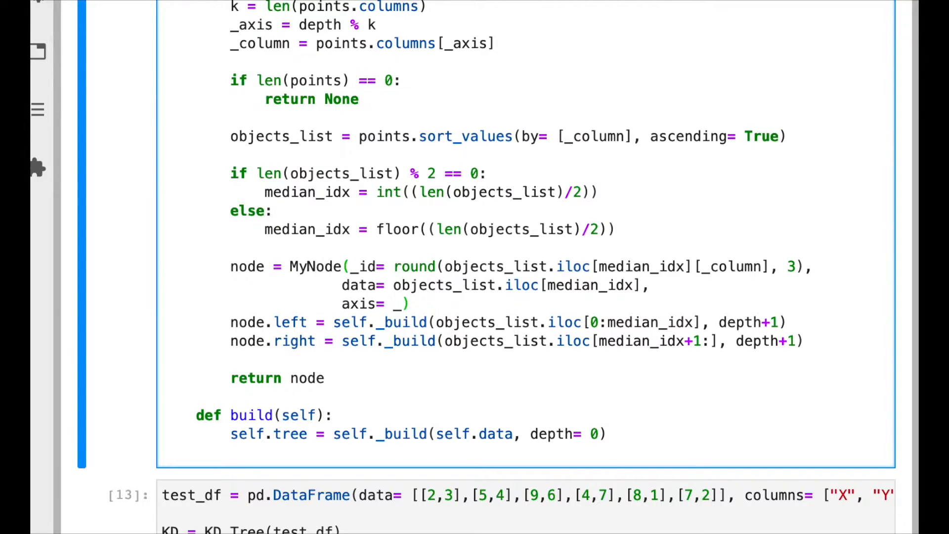
text(column,)
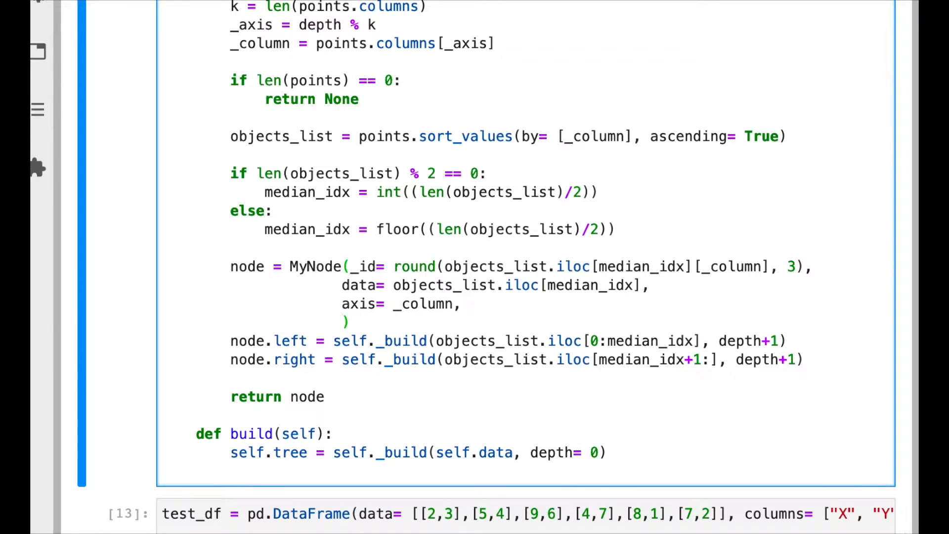
text(idx= me)
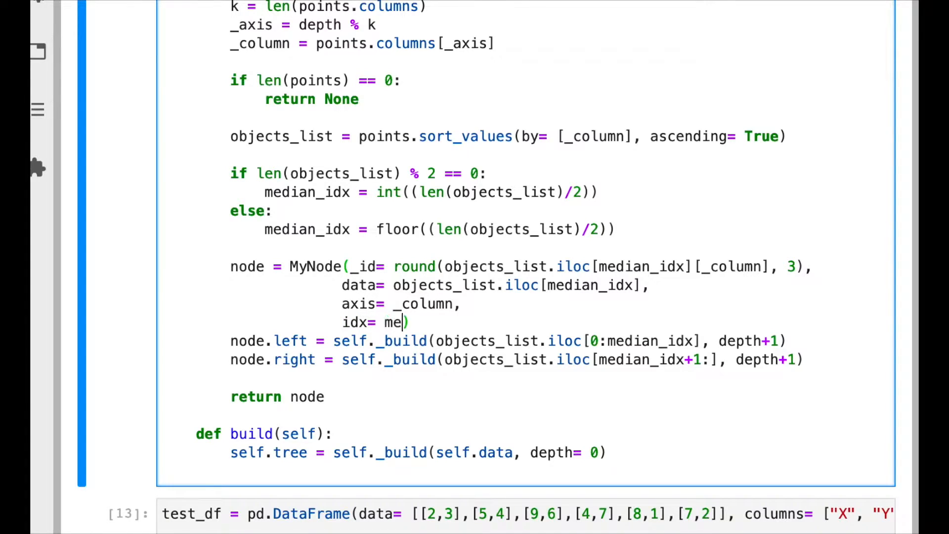
text(dian_id)
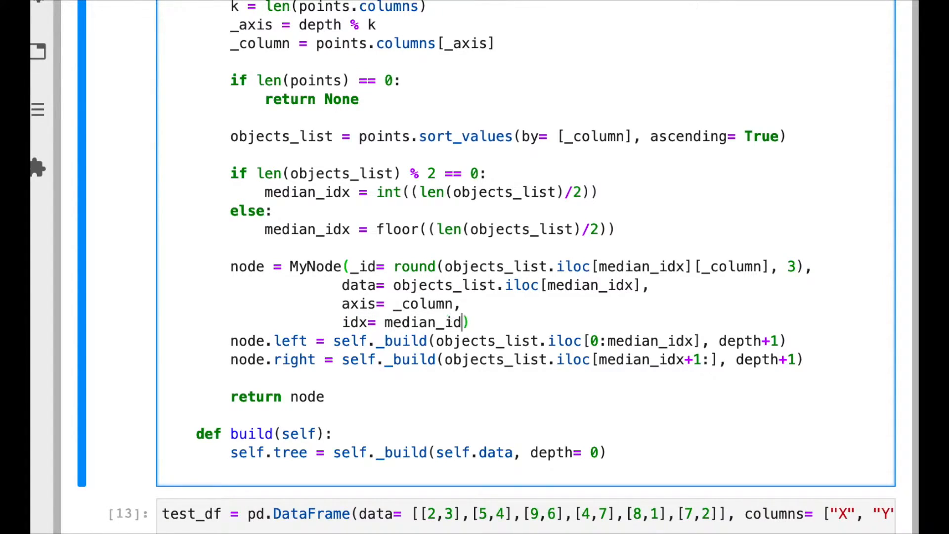
text(x))
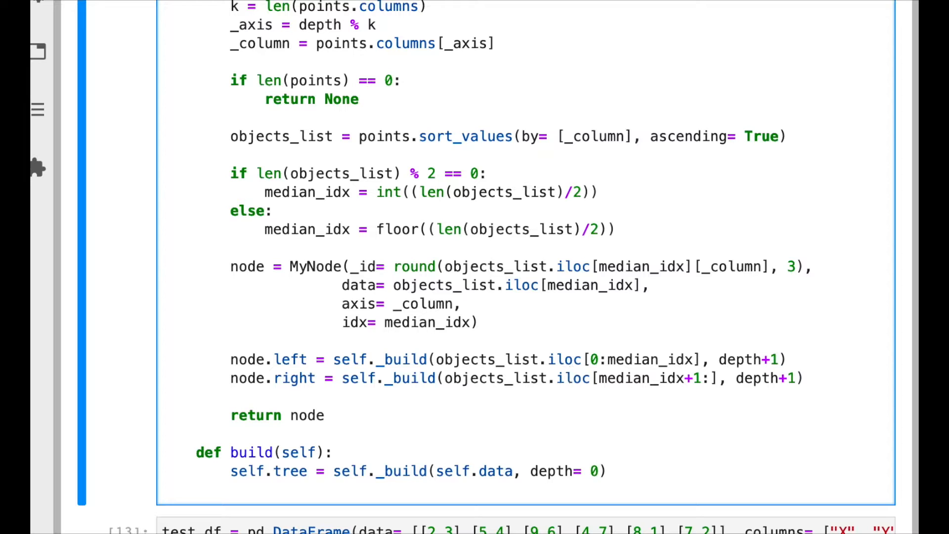
- Declare def _nearest(self, query, best_node, best_distance) below build in KD_Tree
scroll(down, 3)
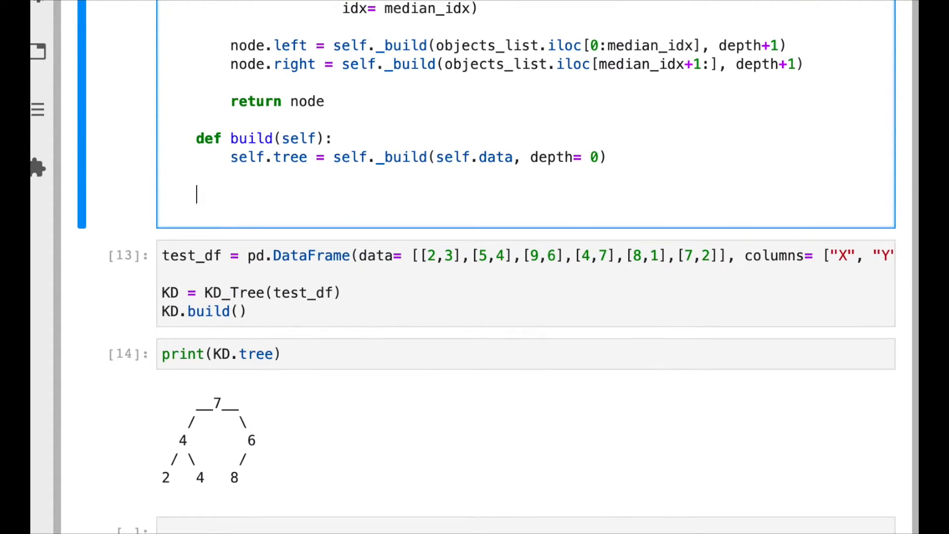
text(def)
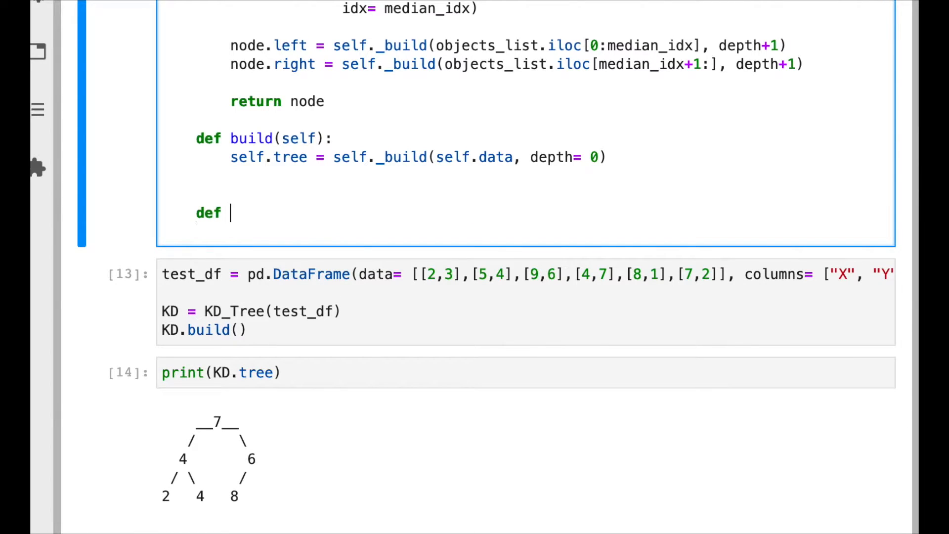
text(_nearest()
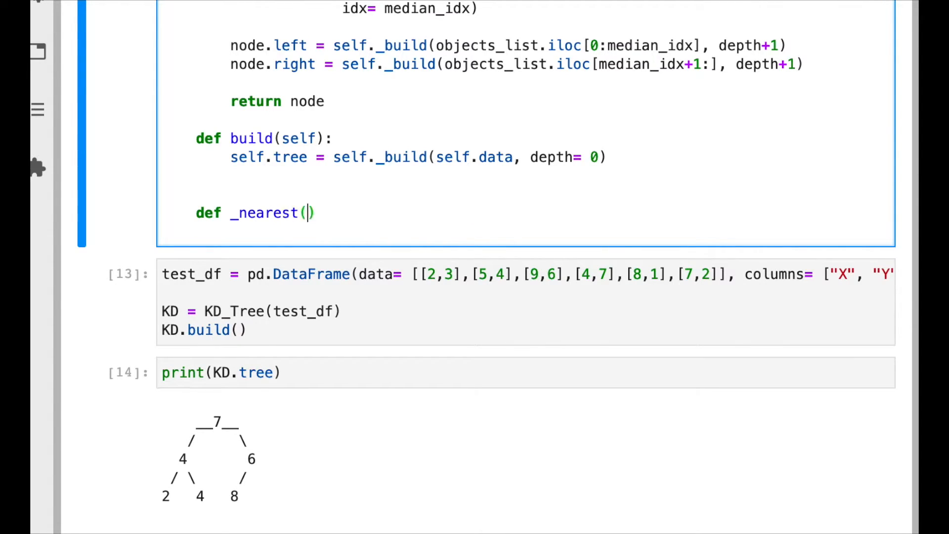
text(self,)
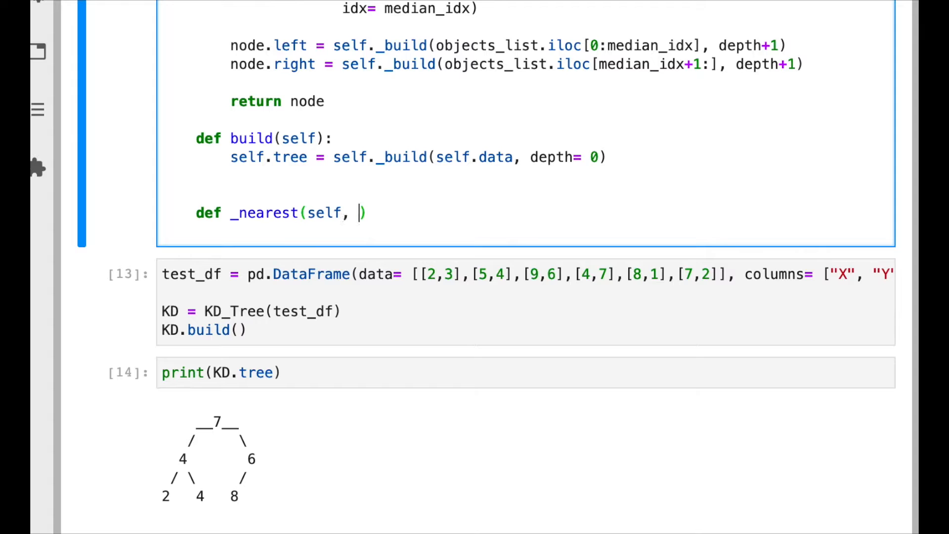
text(q)
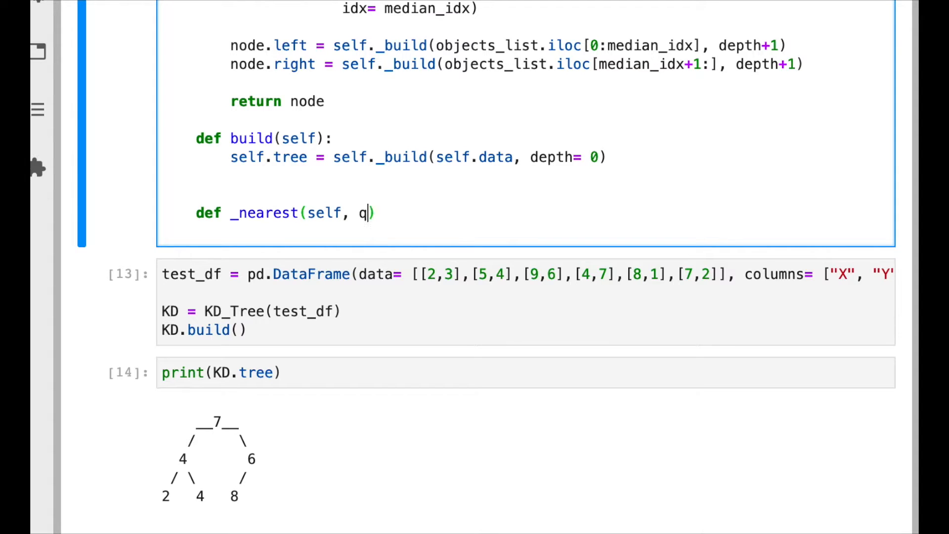
text(uery,)
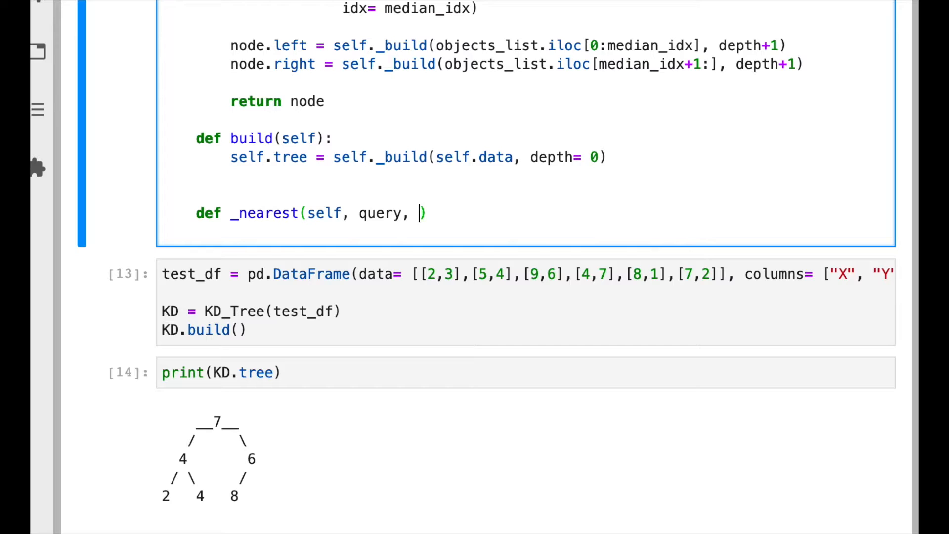
text(best_n)
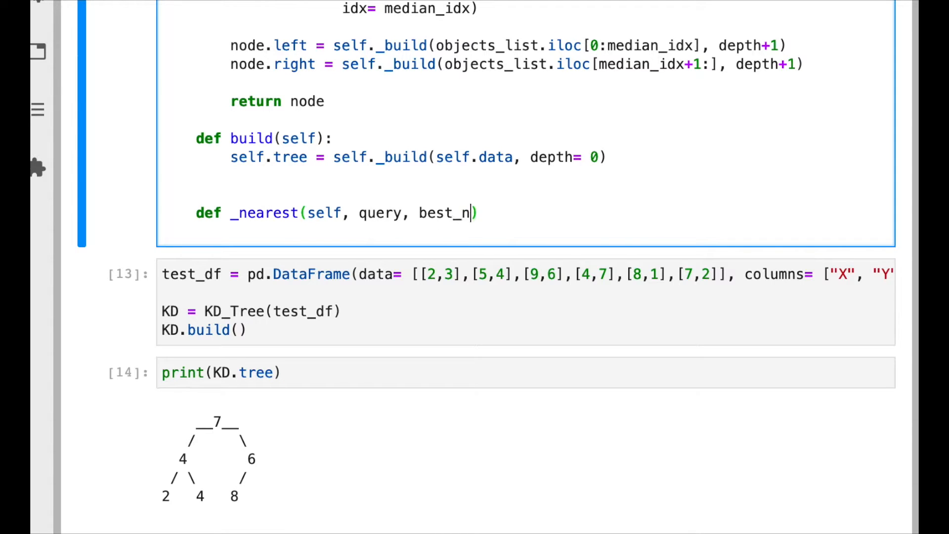
text(ode))
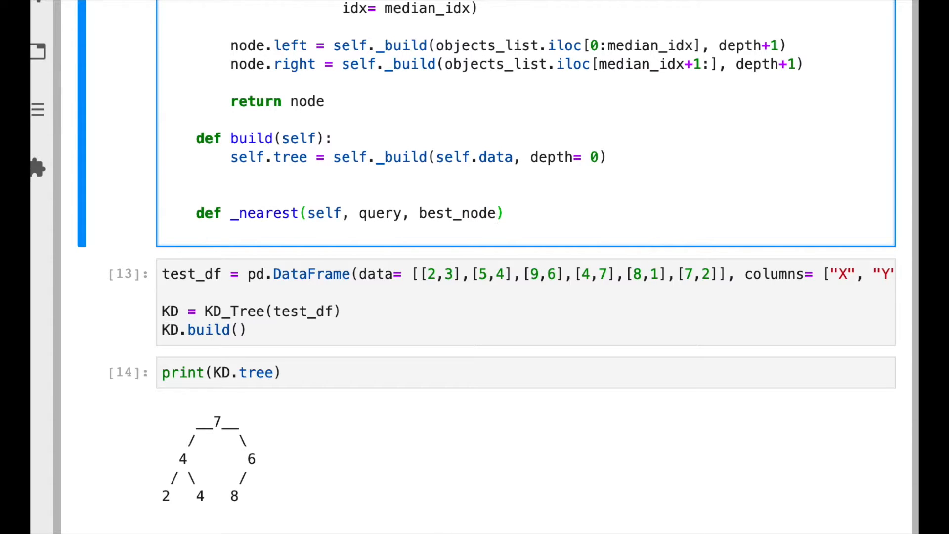
text(,)
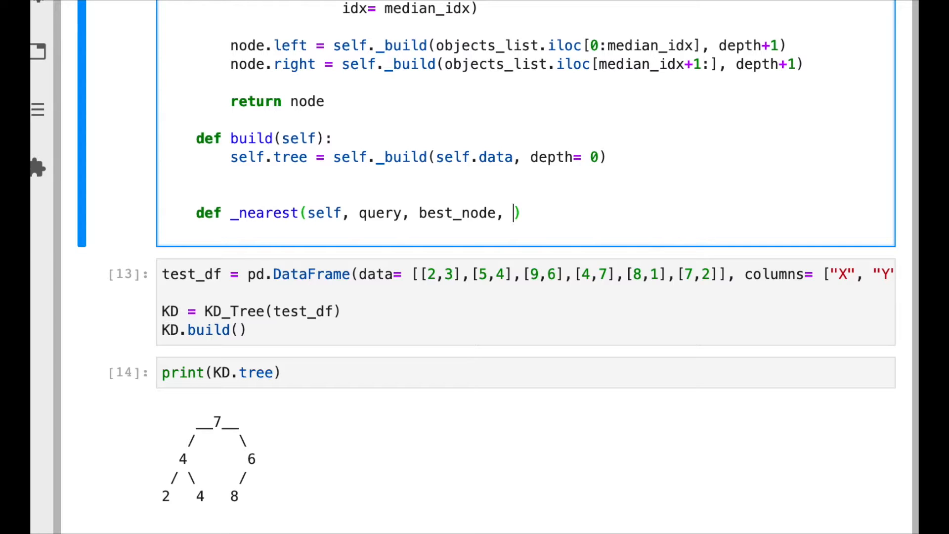
text(best_dist)
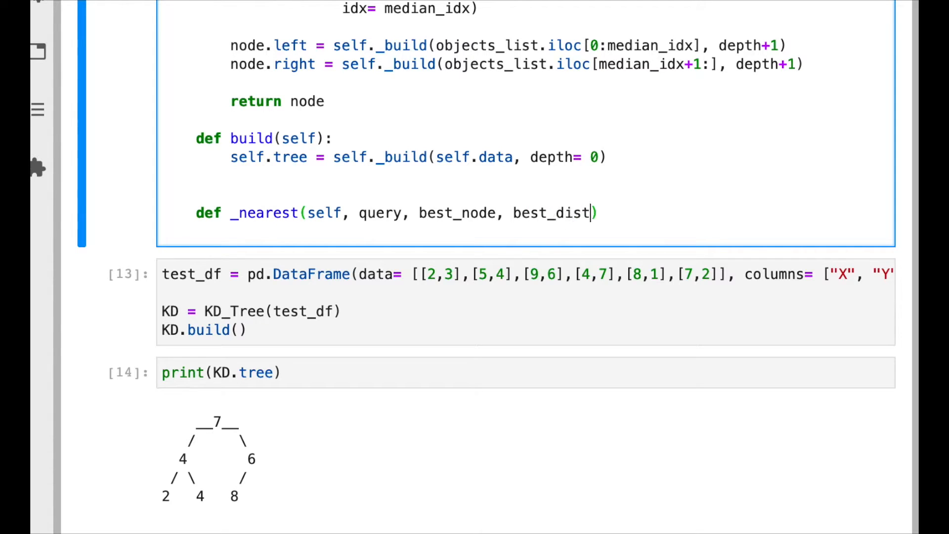
text(ance)
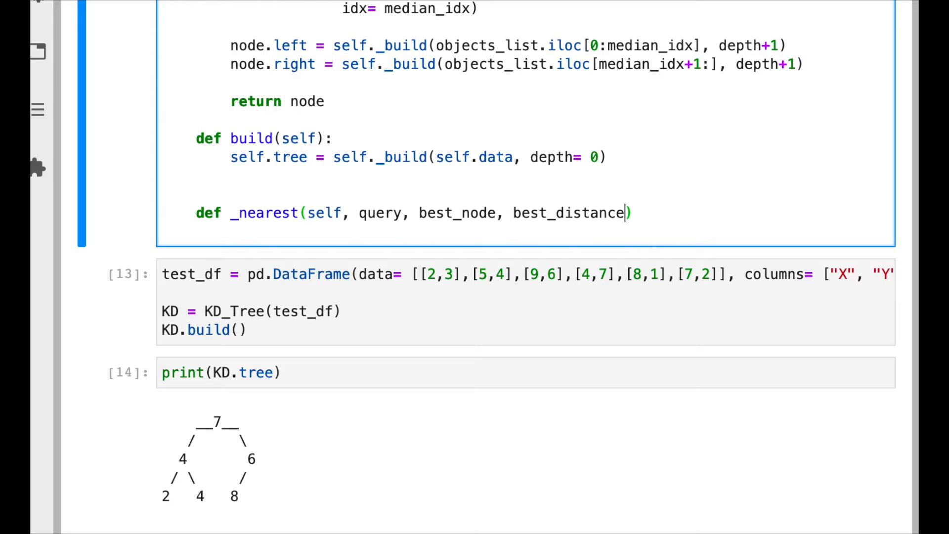
- Insert a node parameter before best_node in the _nearest signature
click(419, 213)
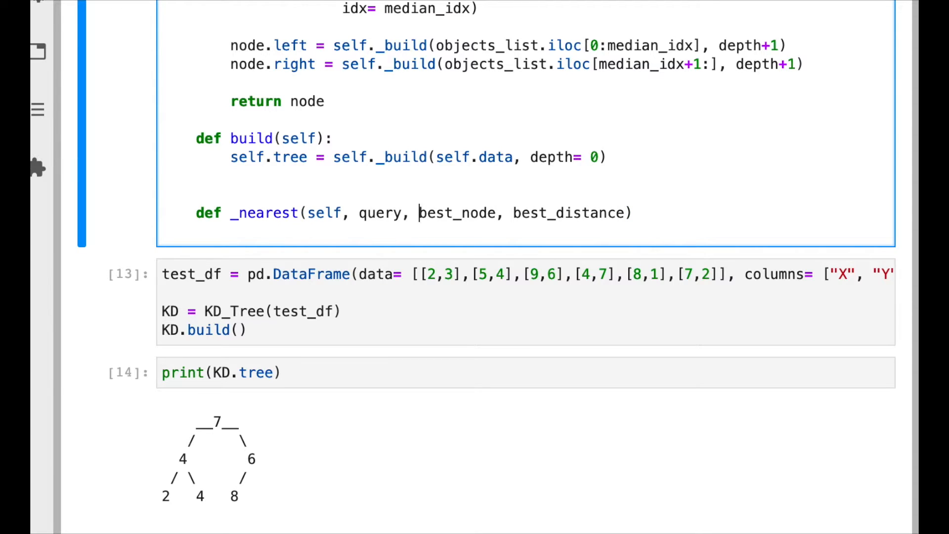
text(node,)
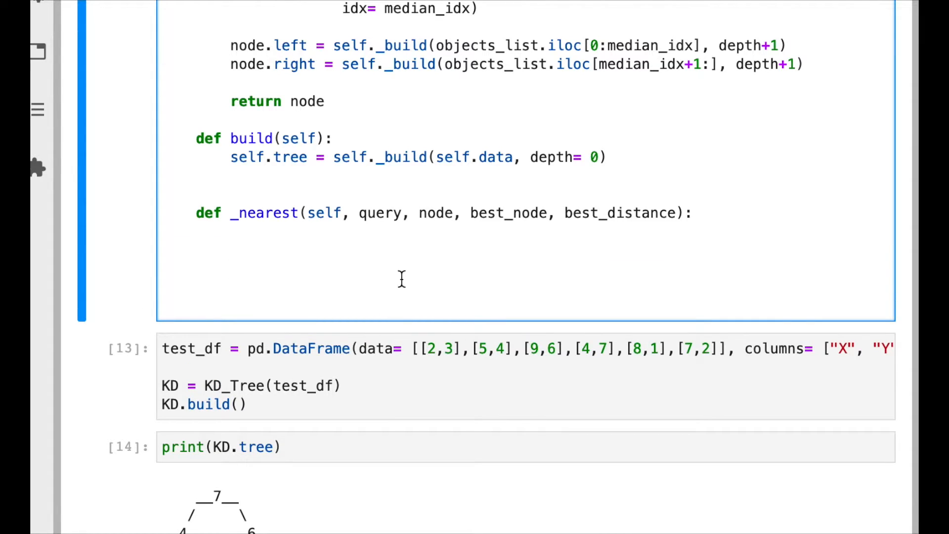
mouse_move(373, 241)
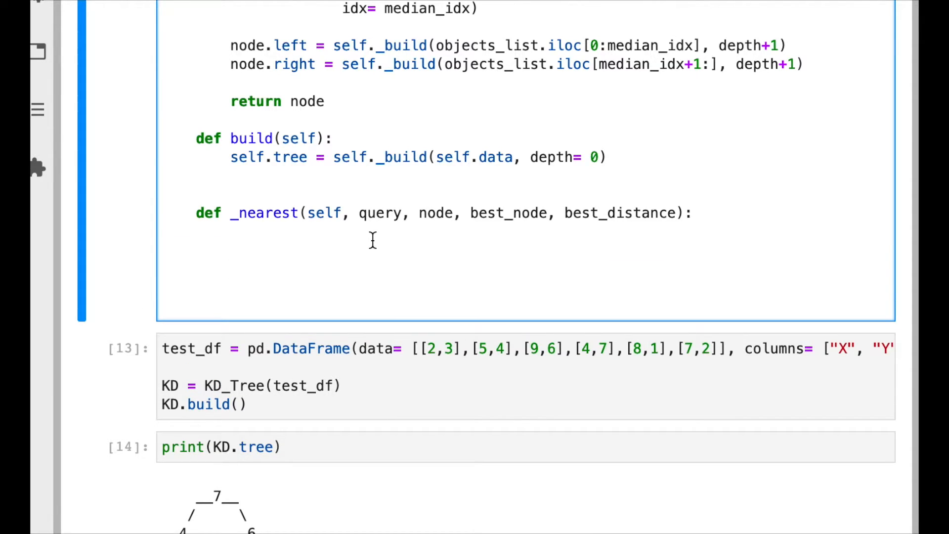
mouse_move(415, 208)
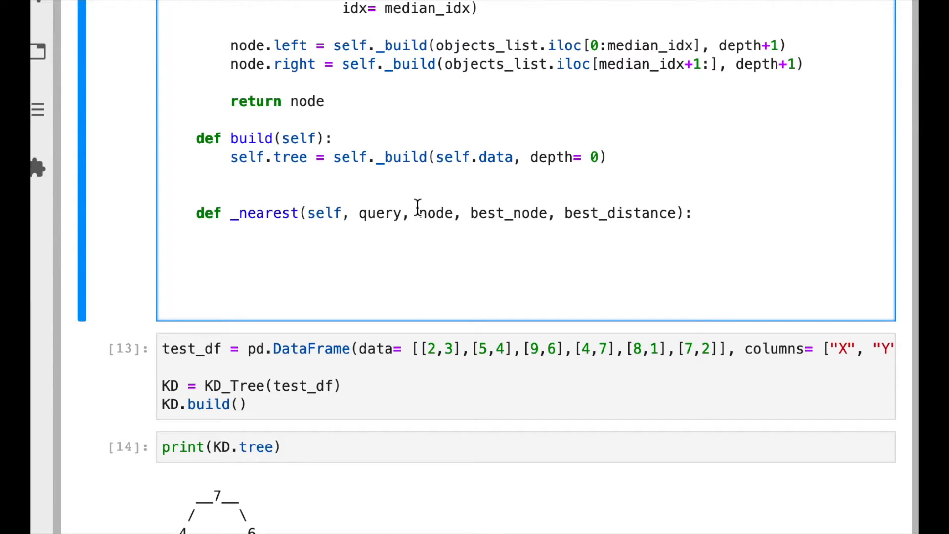
click(232, 231)
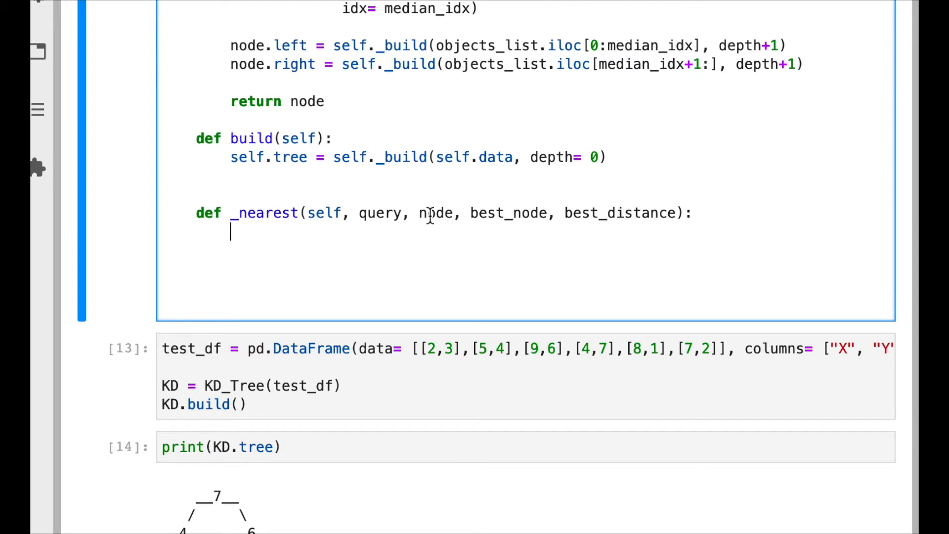
mouse_move(457, 300)
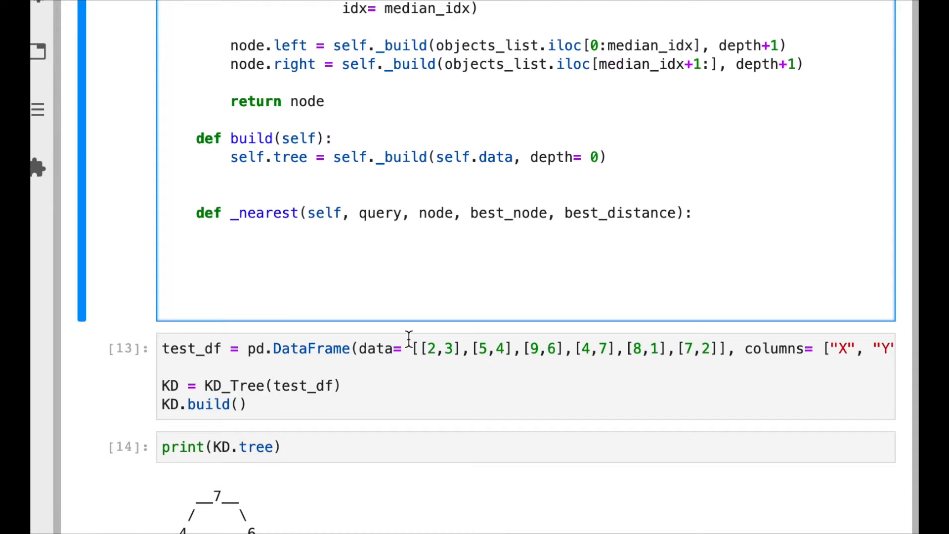
- Add the base case: if not node, return best_node, best_distance
text(if not node:)
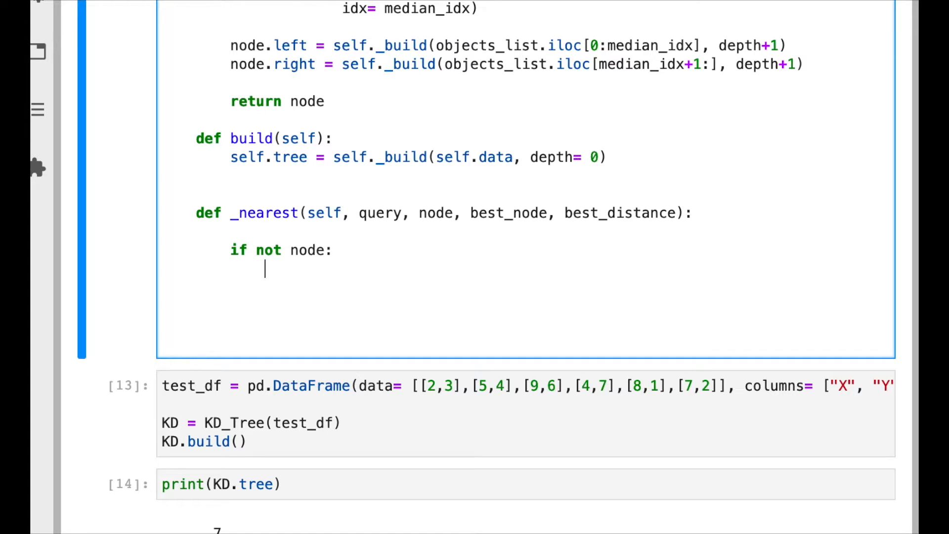
text(return)
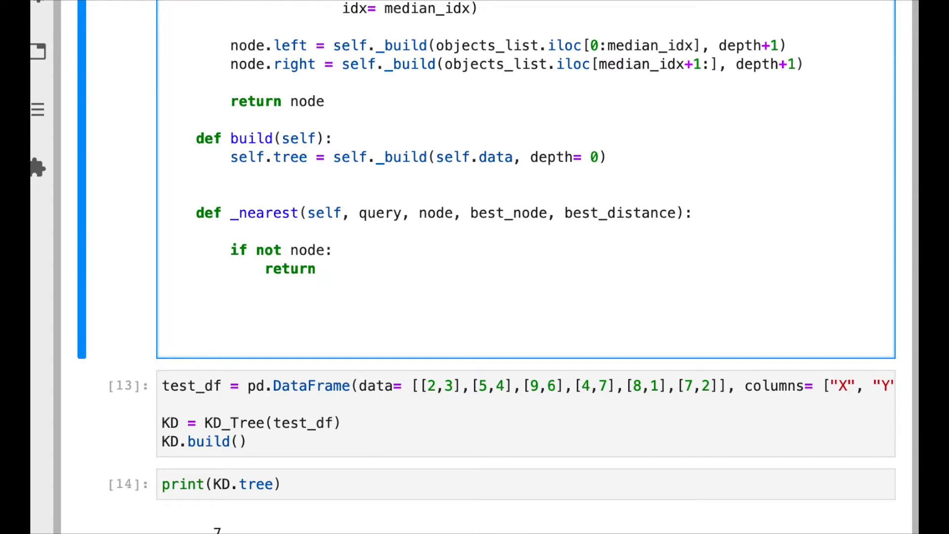
text(best_node)
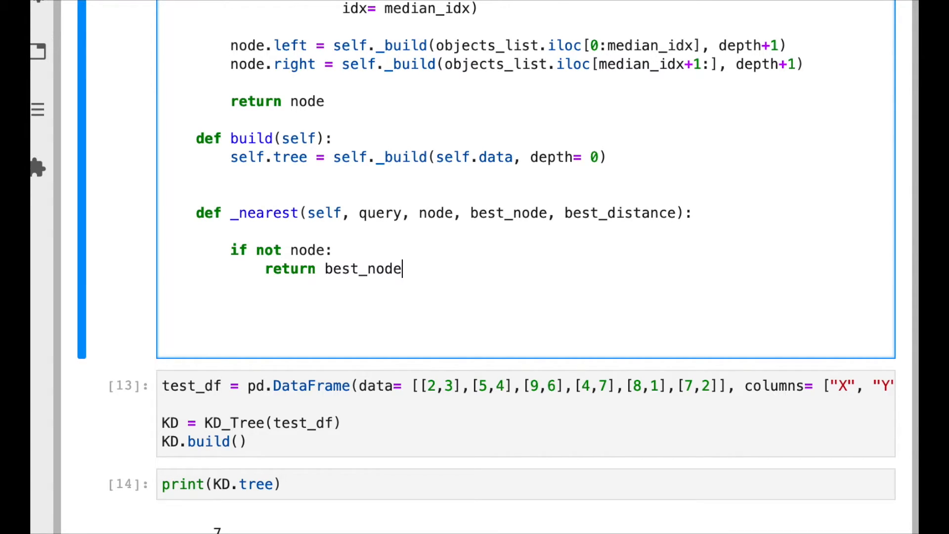
text(, best_dis)
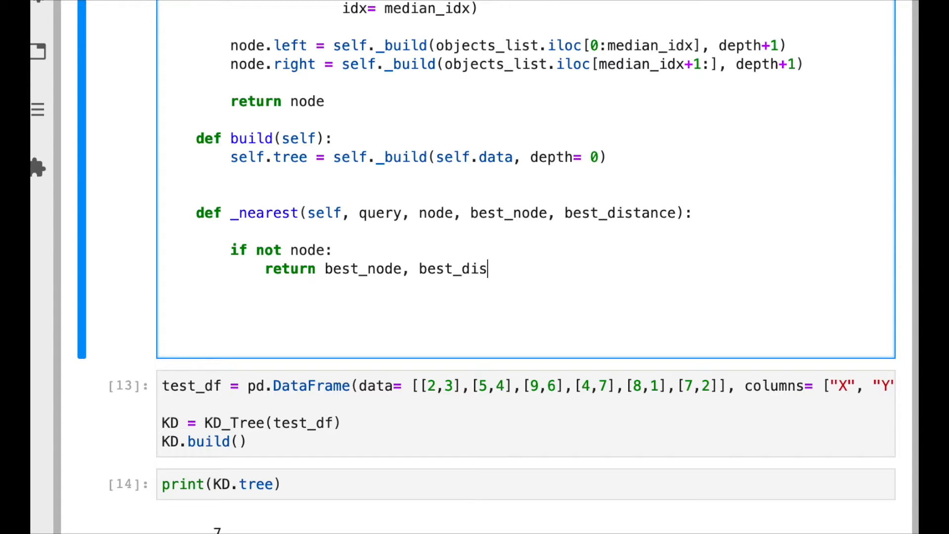
text(tance)
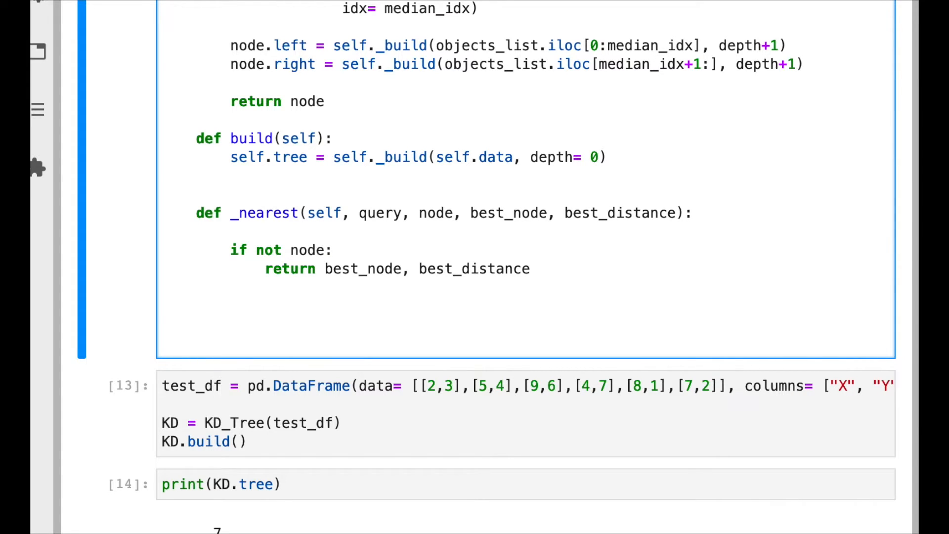
scroll(down, 3)
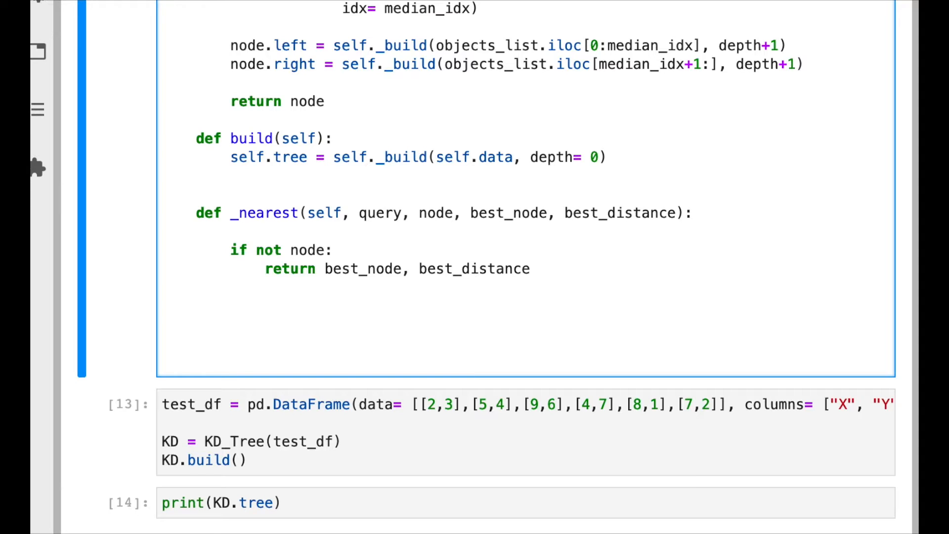
- Compute d = distance(query.values[0], node.data.values) inside _nearest
text(d =)
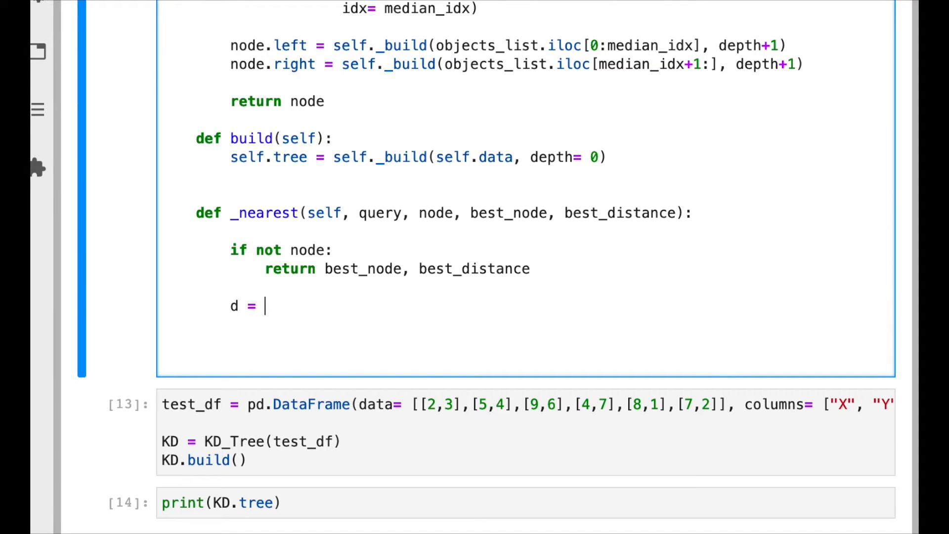
text(distance(q)
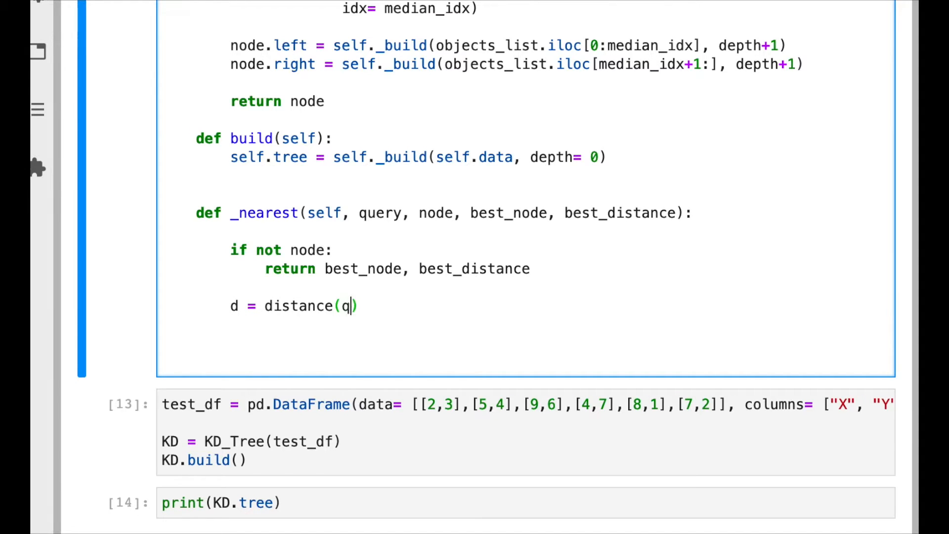
text(uery)
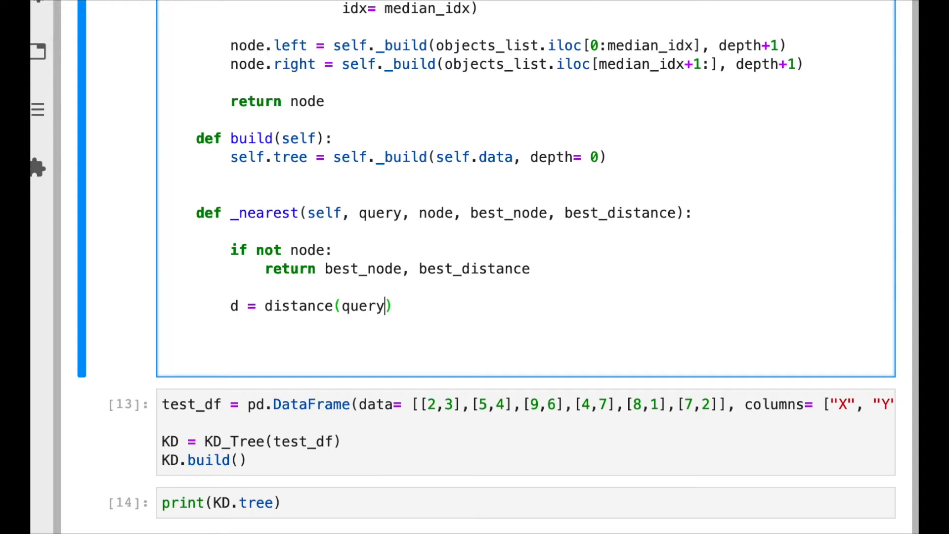
text(, node)
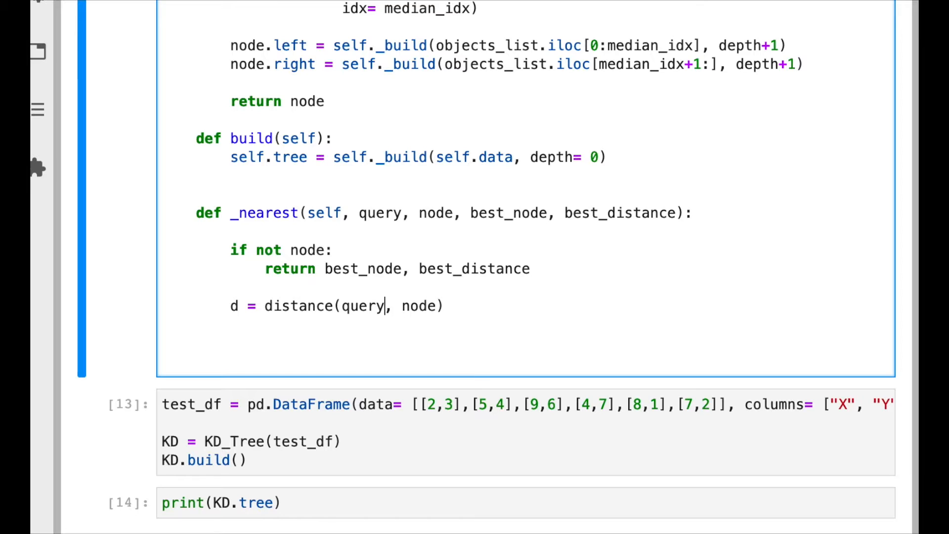
text(.velu)
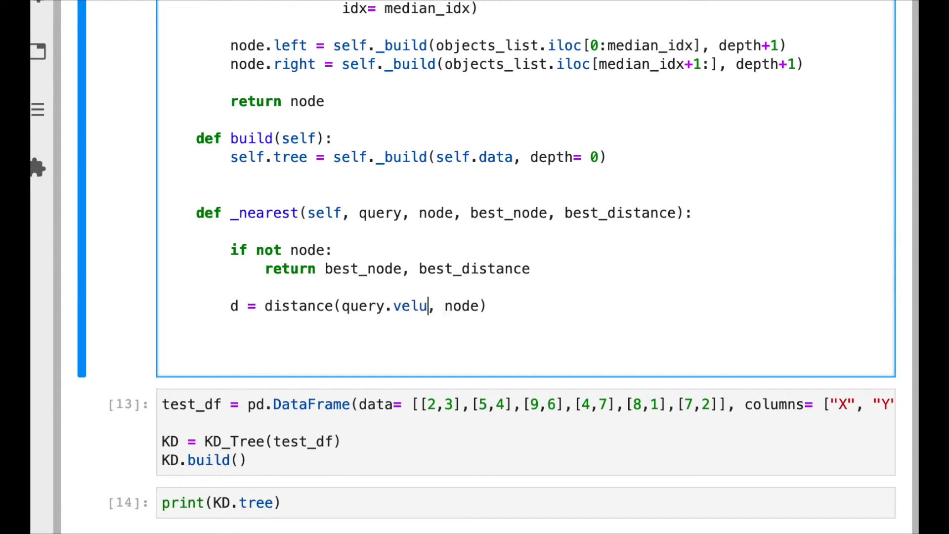
text(es)
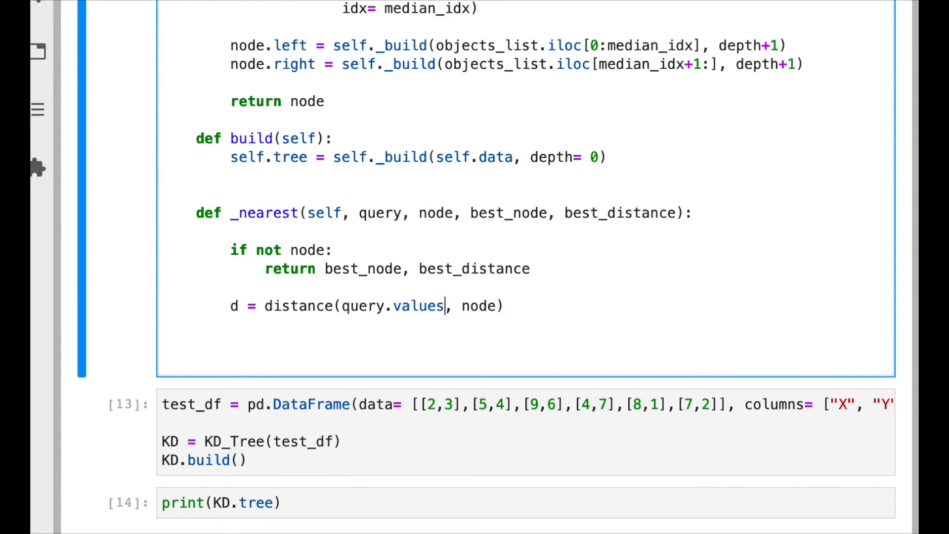
text([)
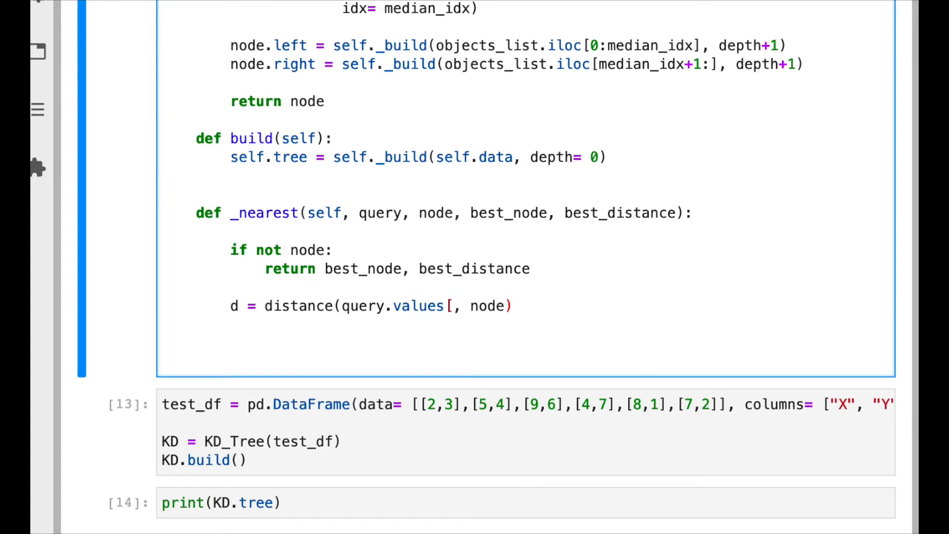
text(0)
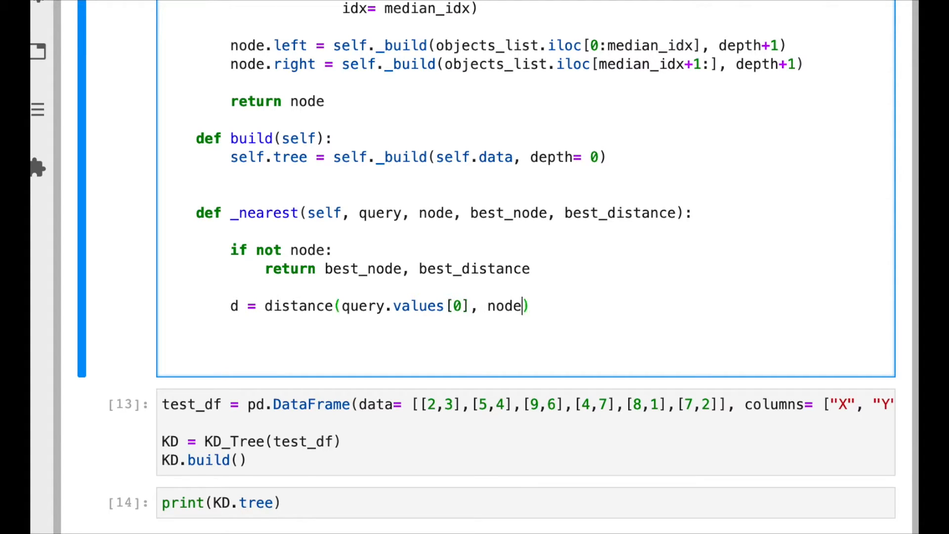
text(.dat)
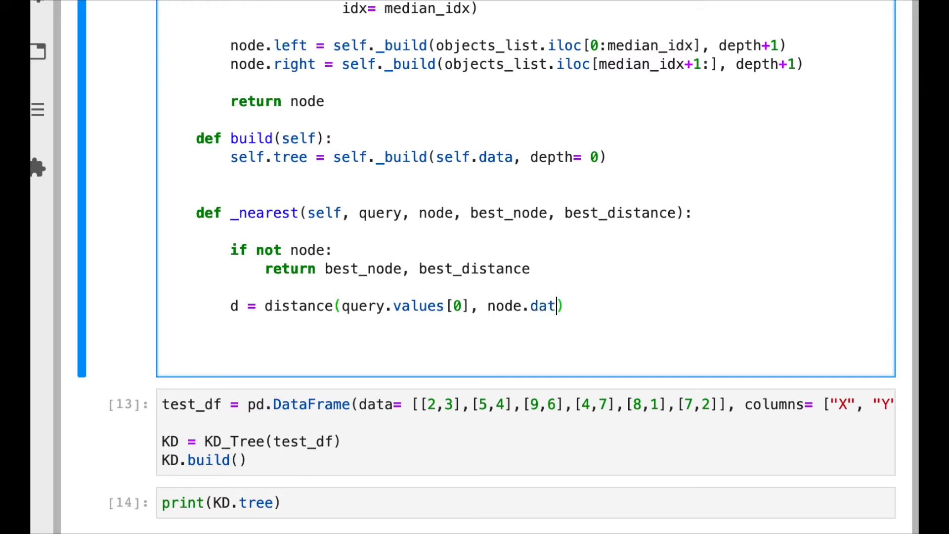
text(a.value)
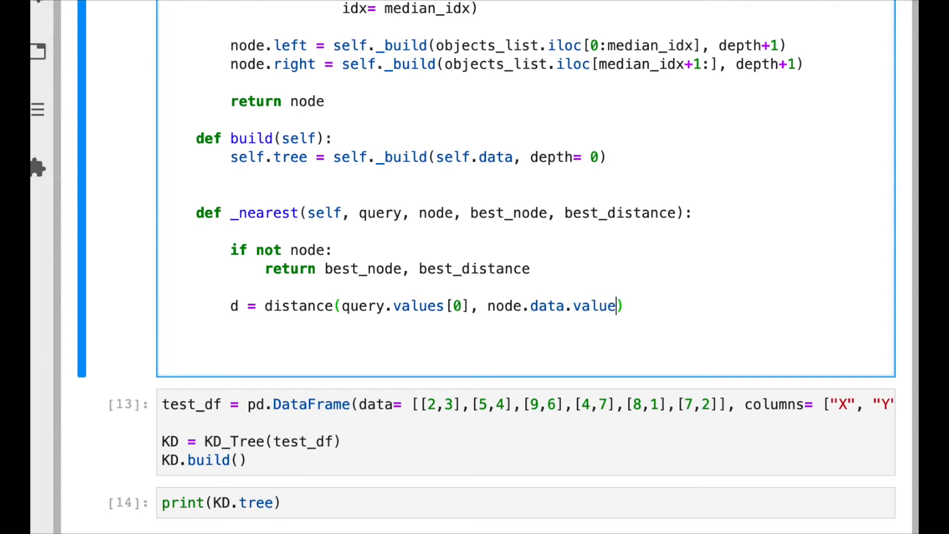
text(s)
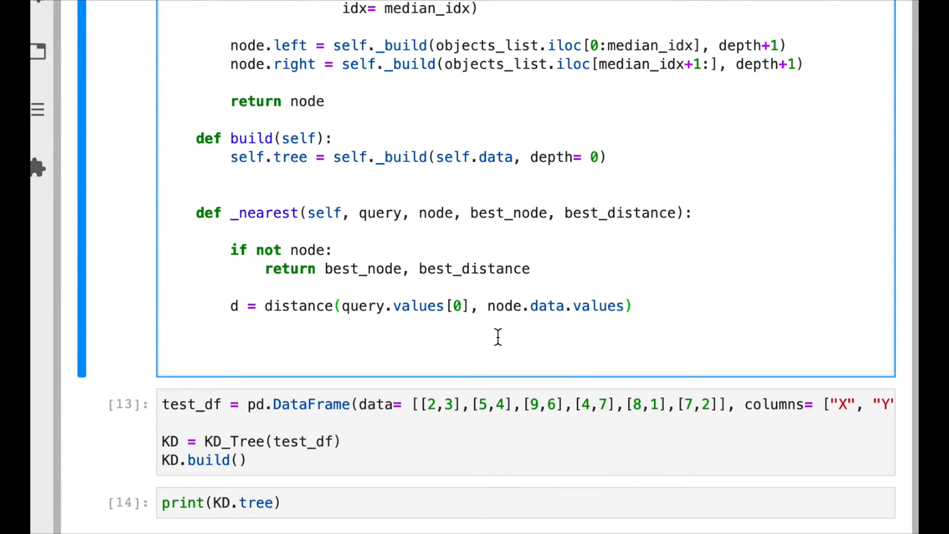
- If d < best_distance, set best_node = node and best_distance = d
click(633, 305)
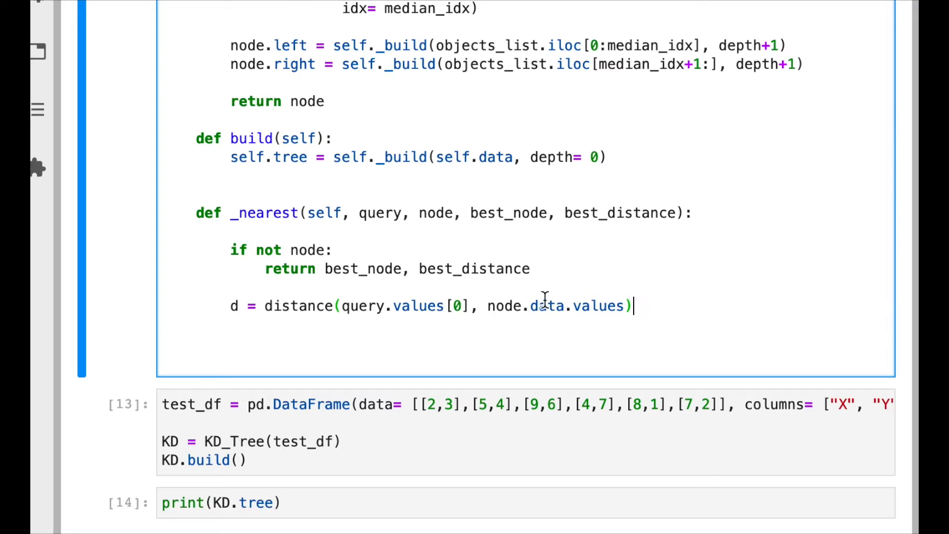
mouse_move(548, 314)
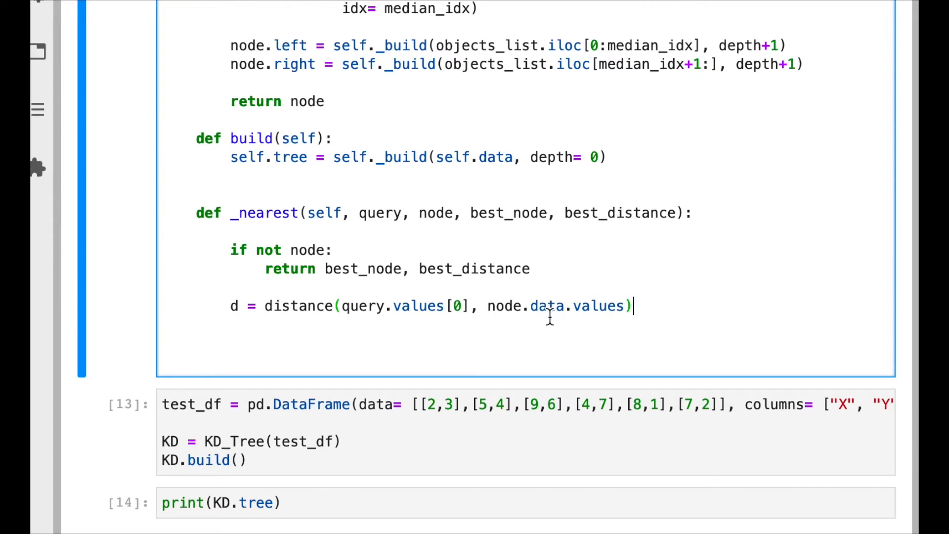
mouse_move(584, 411)
text(if d)
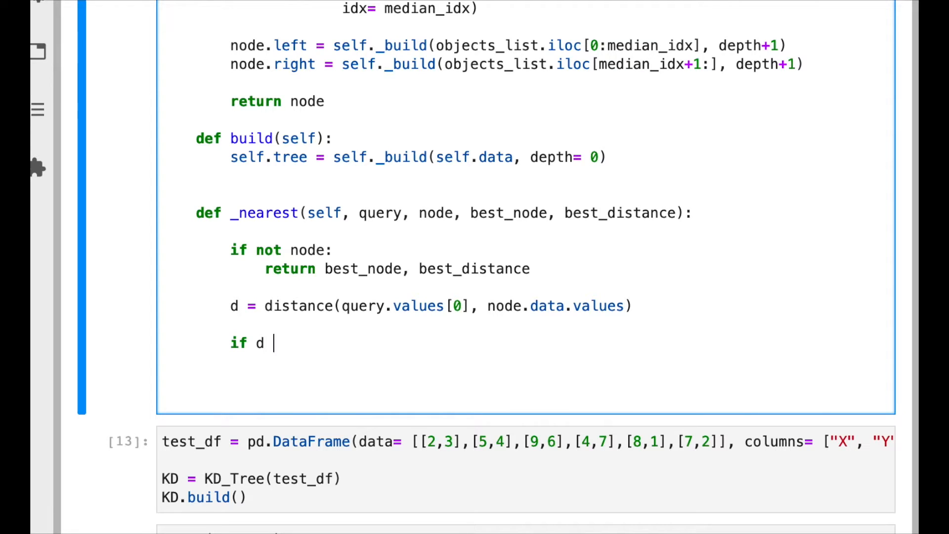
text(<)
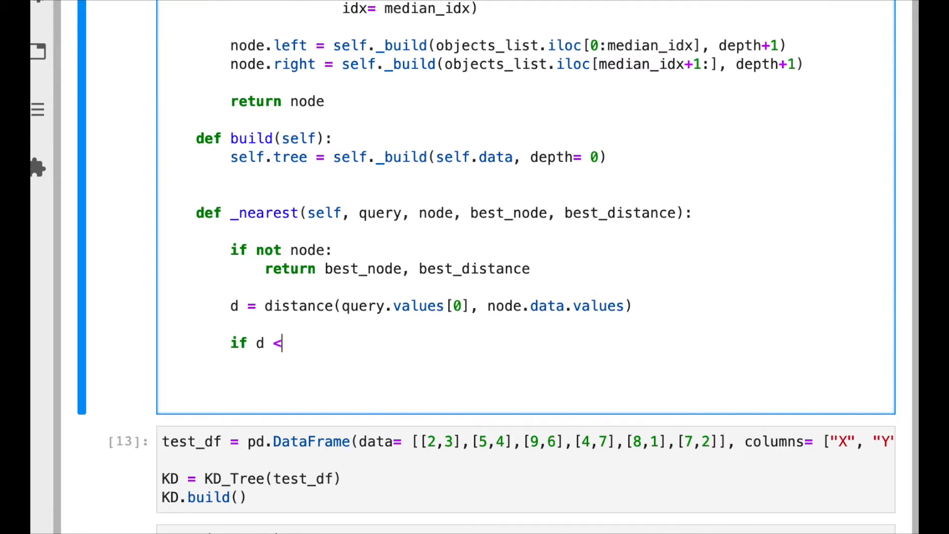
text(best_distan)
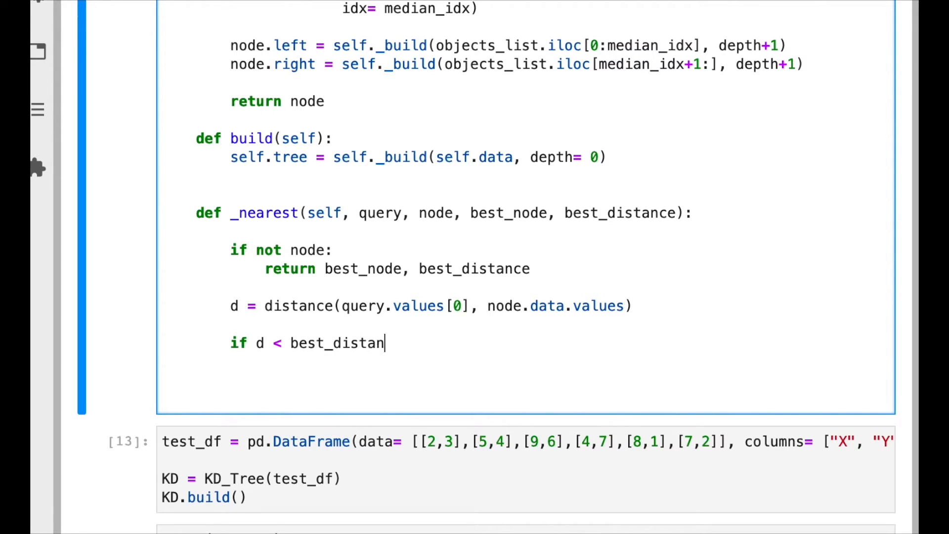
text(ce:)
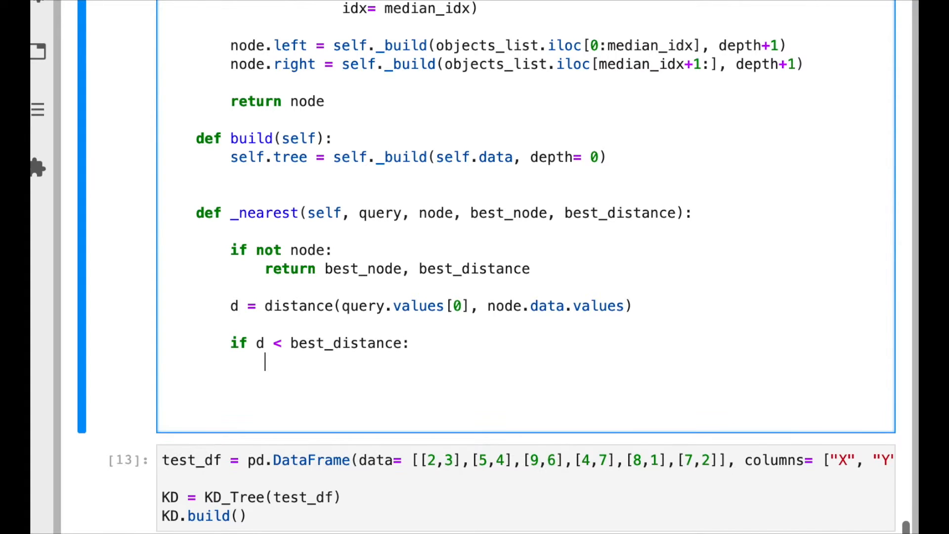
text(best_)
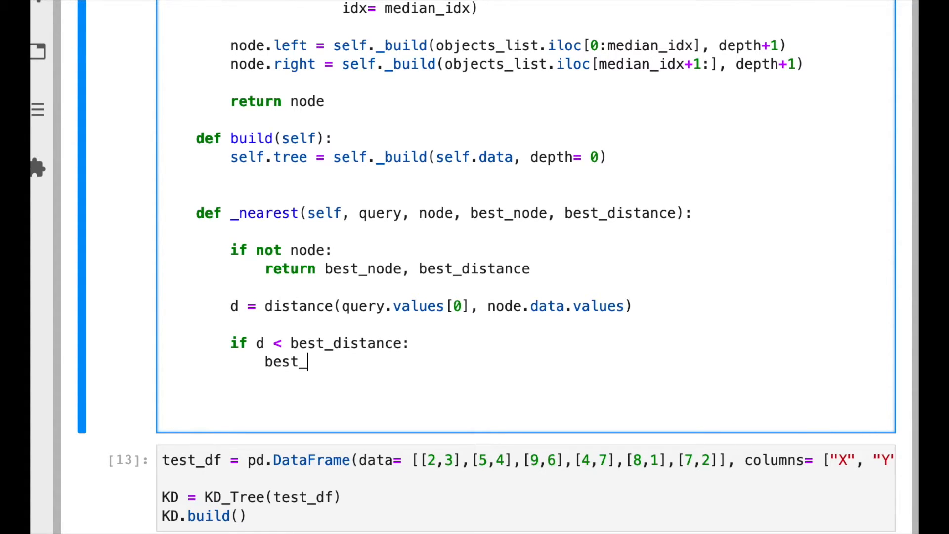
text(node = n)
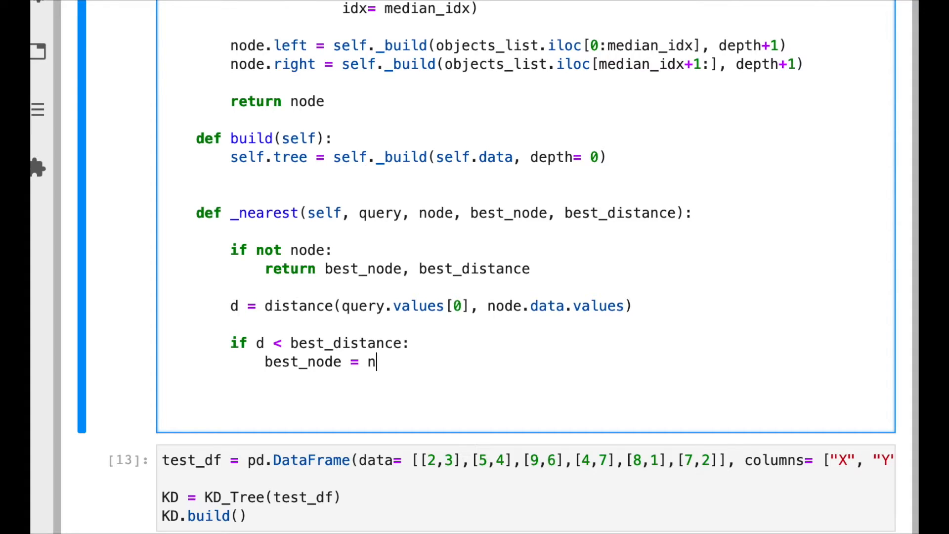
text(ode)
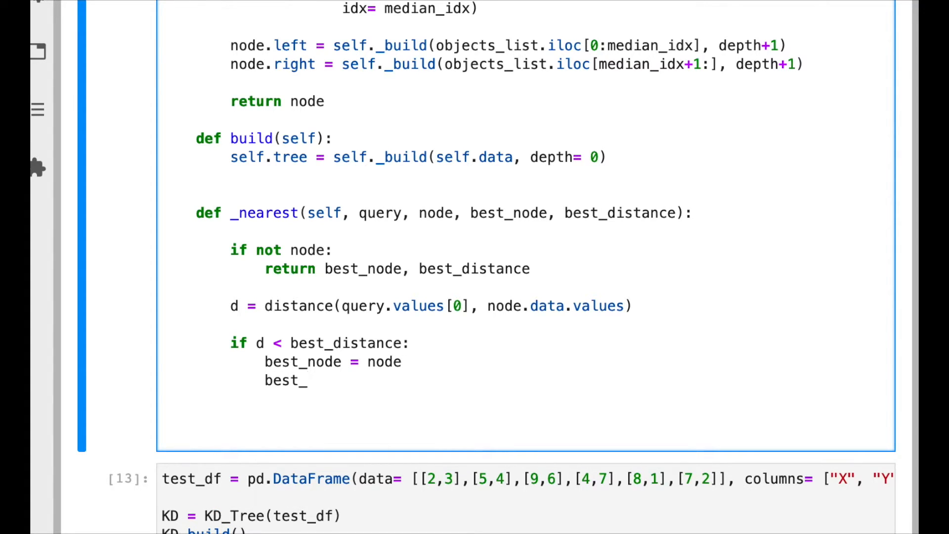
text(distance= d)
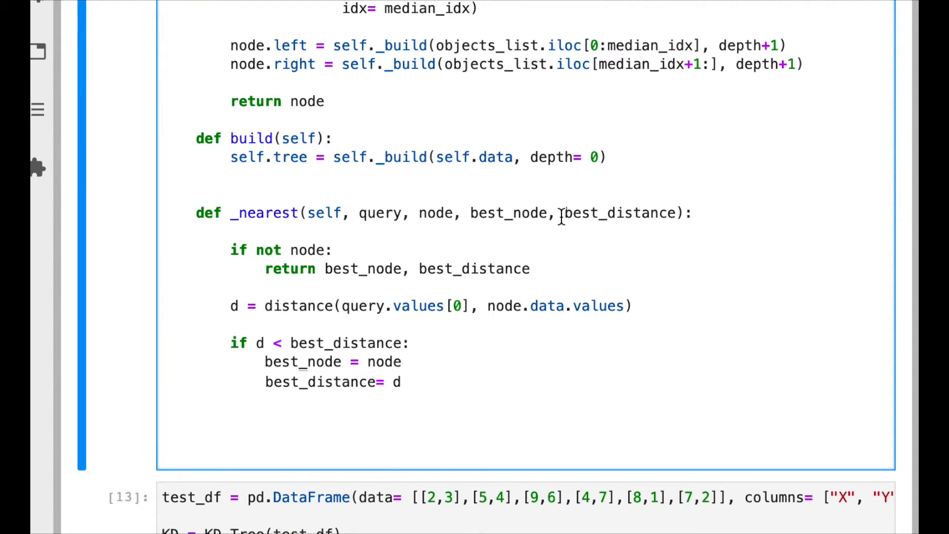
- Add the comment '# now we must decide the side'
text(#)
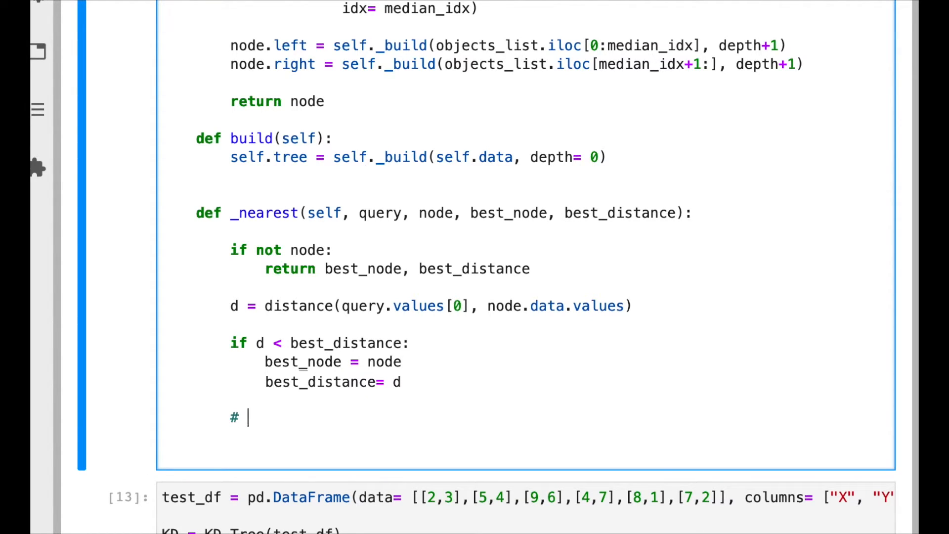
text(now we must)
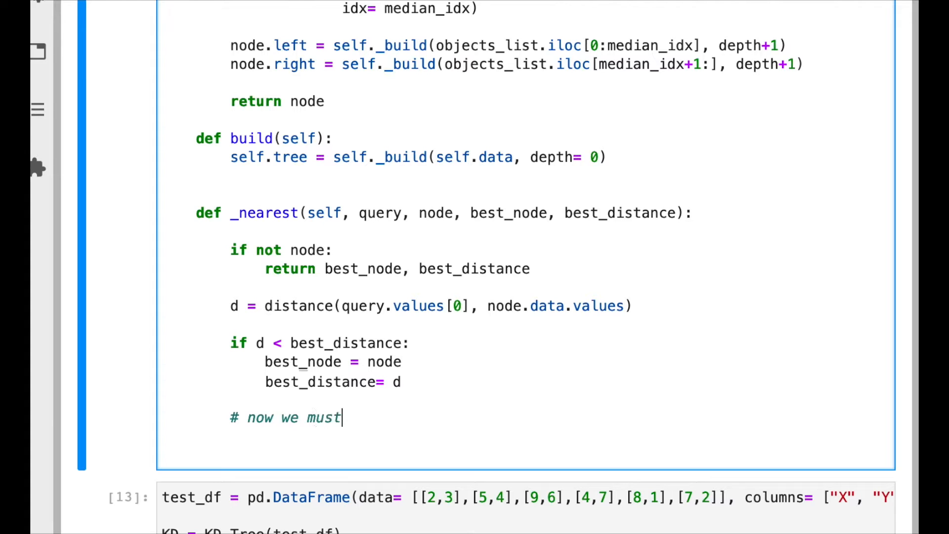
text(decide the side)
text(if)
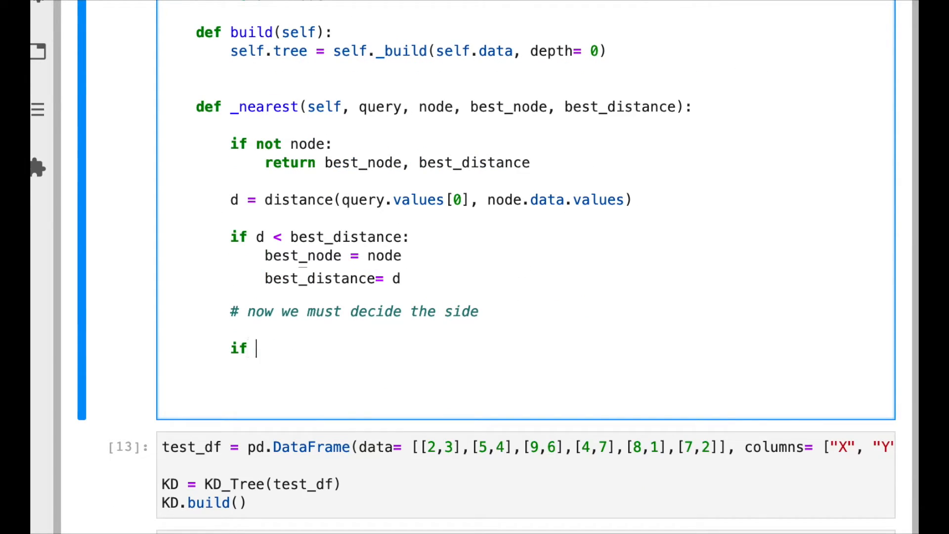
- Begin the side condition with query[node.axis].values[0] as the left operand
text(que)
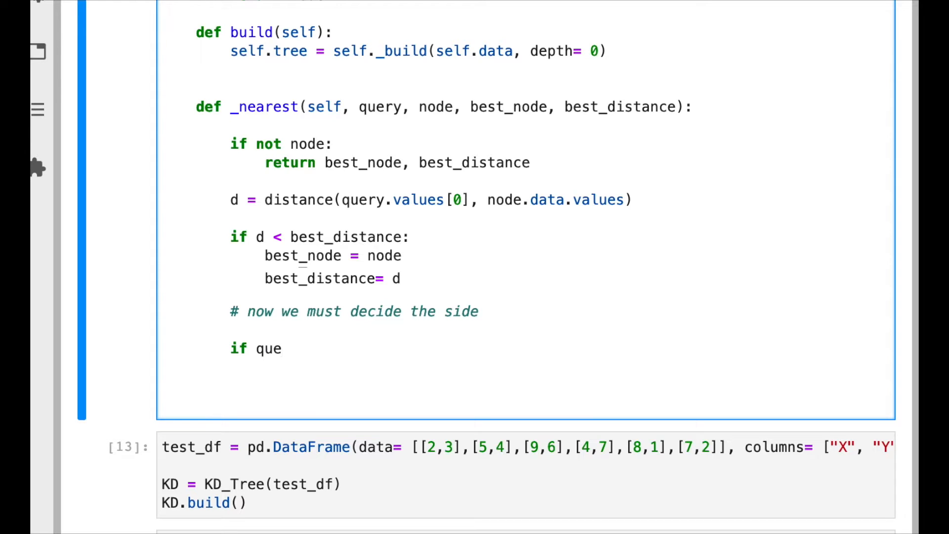
text(ry)
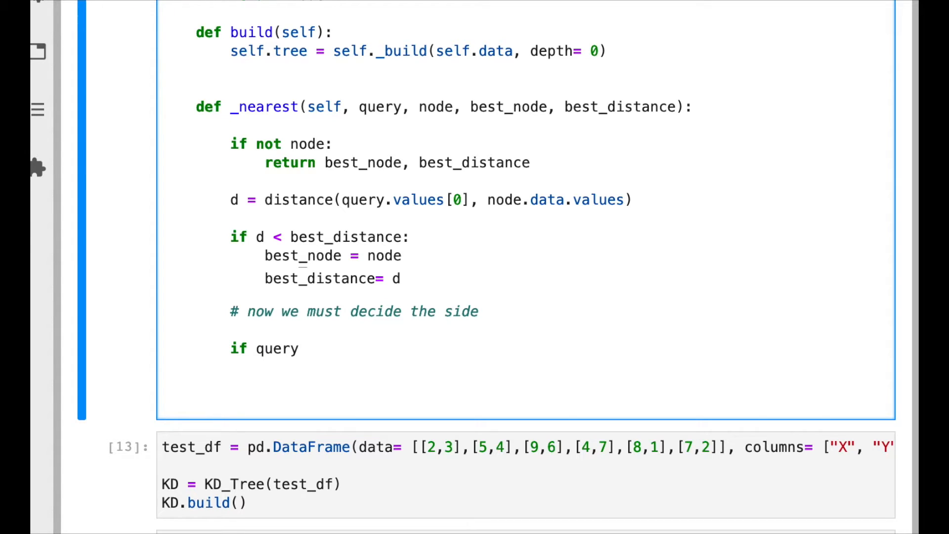
click(300, 348)
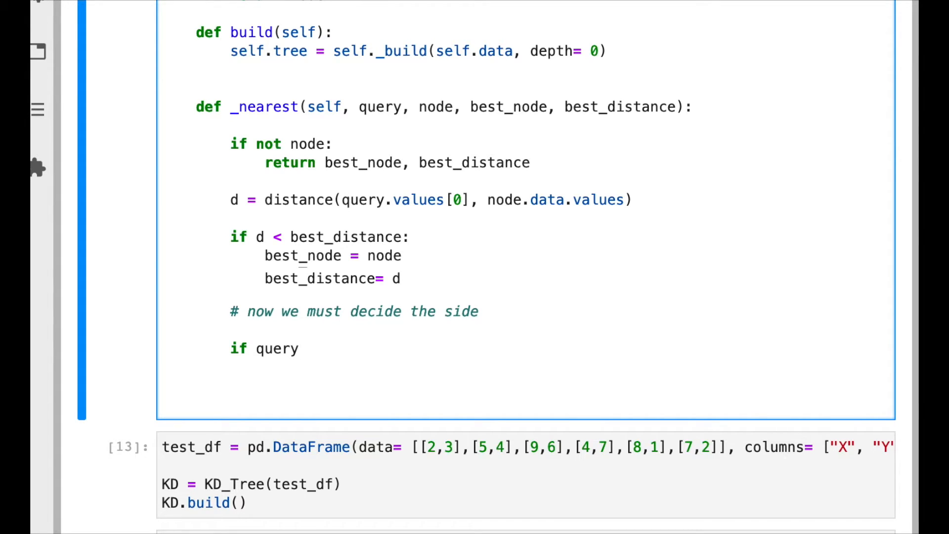
text([])
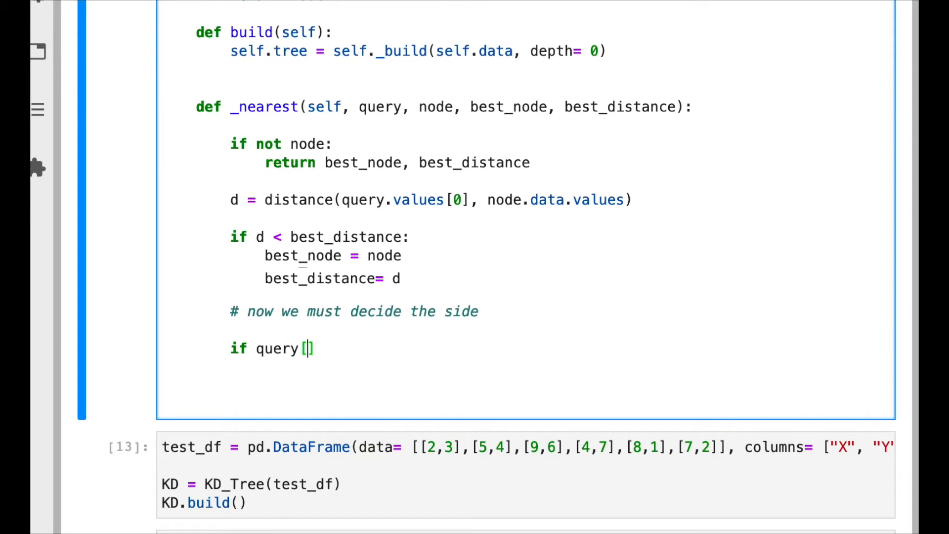
text(node.)
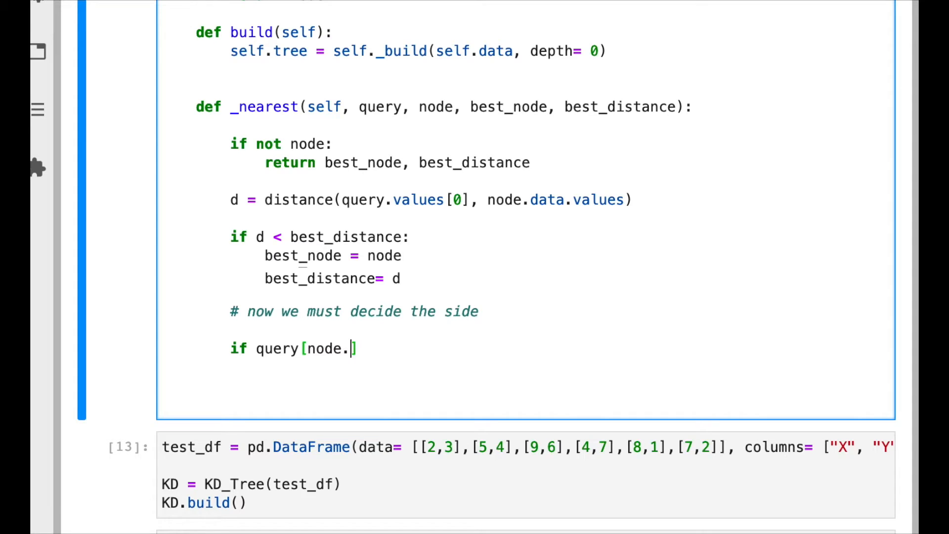
text(axis)
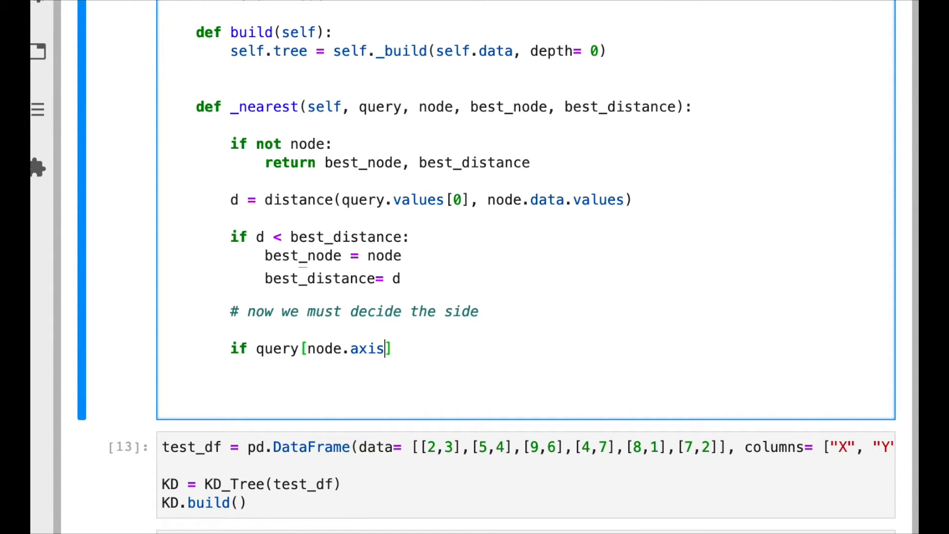
text(.values[)
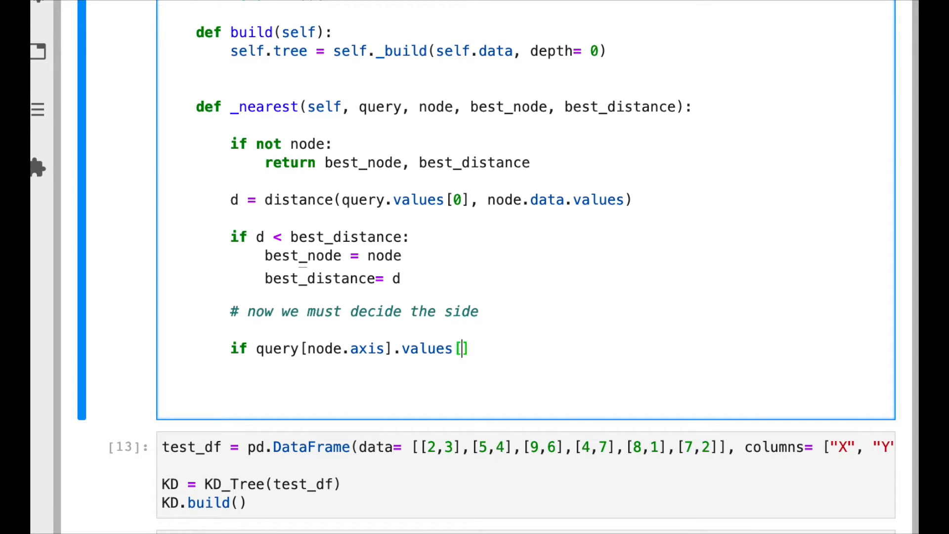
text(0)
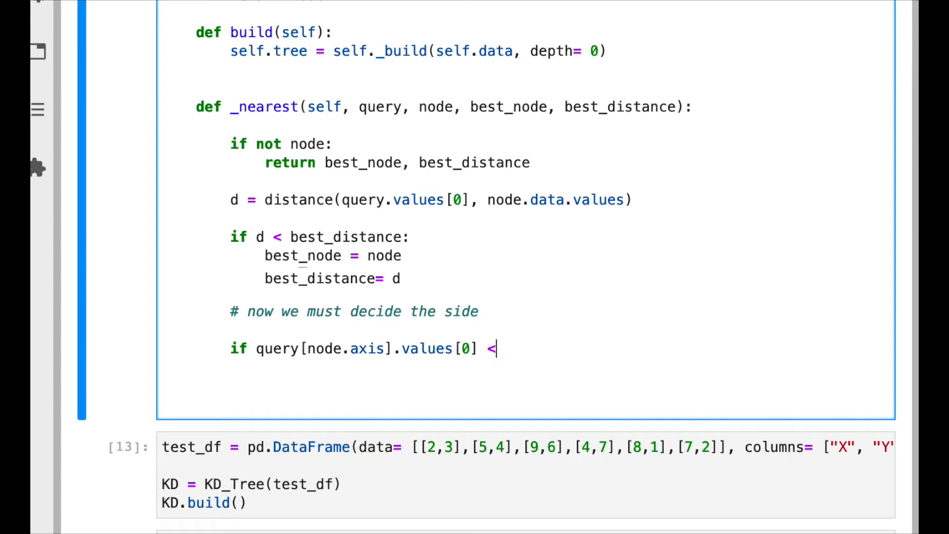
- Complete the condition comparing against node.data[node.axis]:
text(node.data)
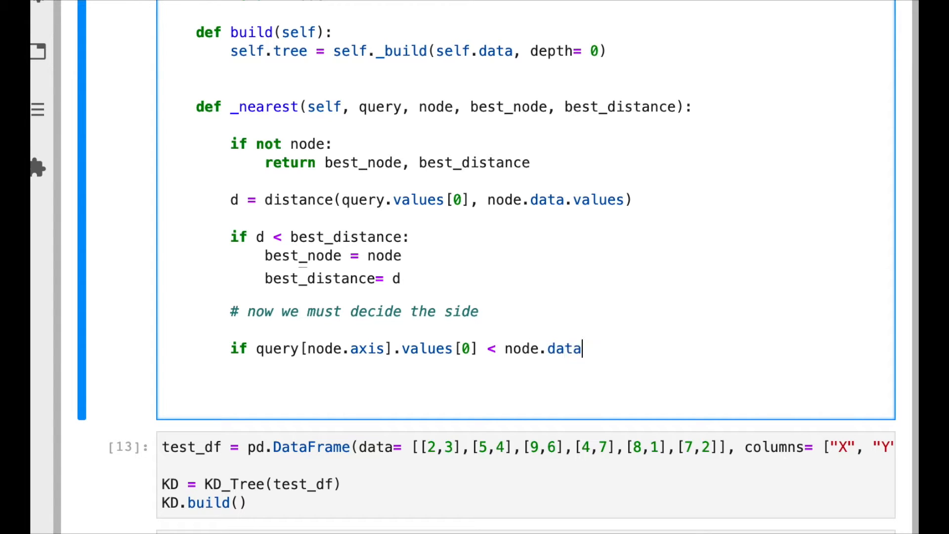
text([)
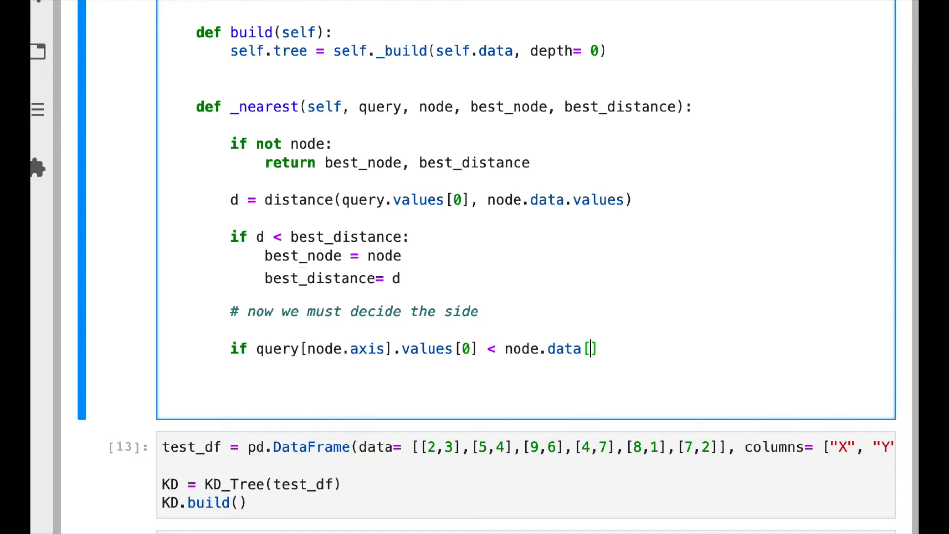
text(node.axis)
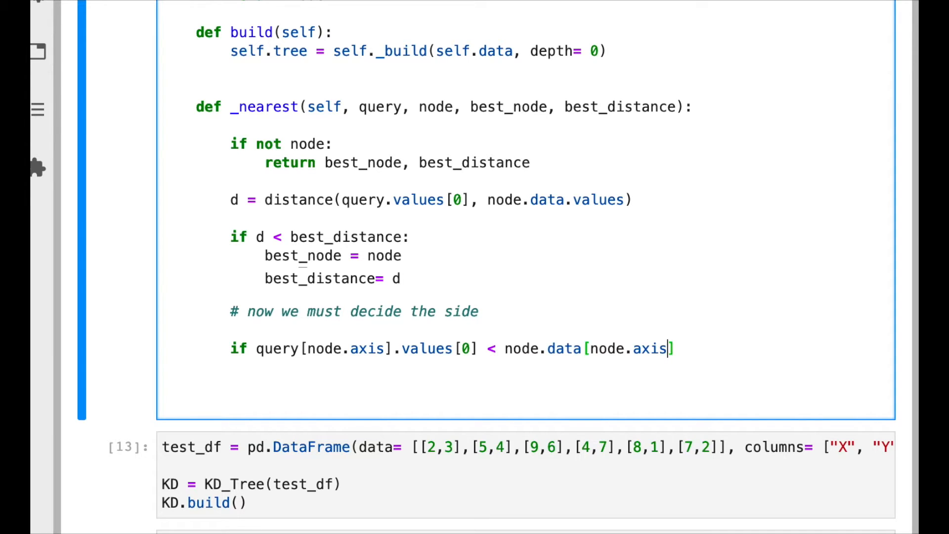
text(:)
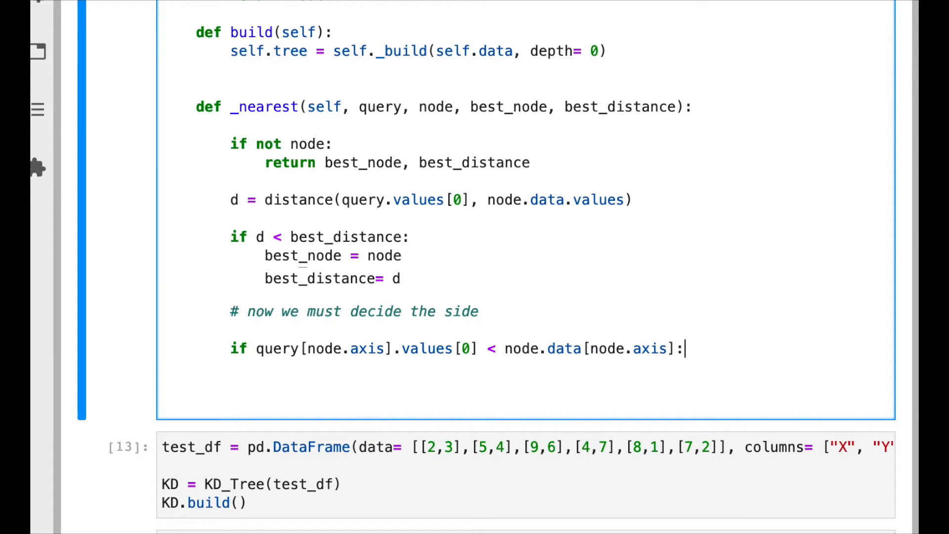
mouse_move(431, 397)
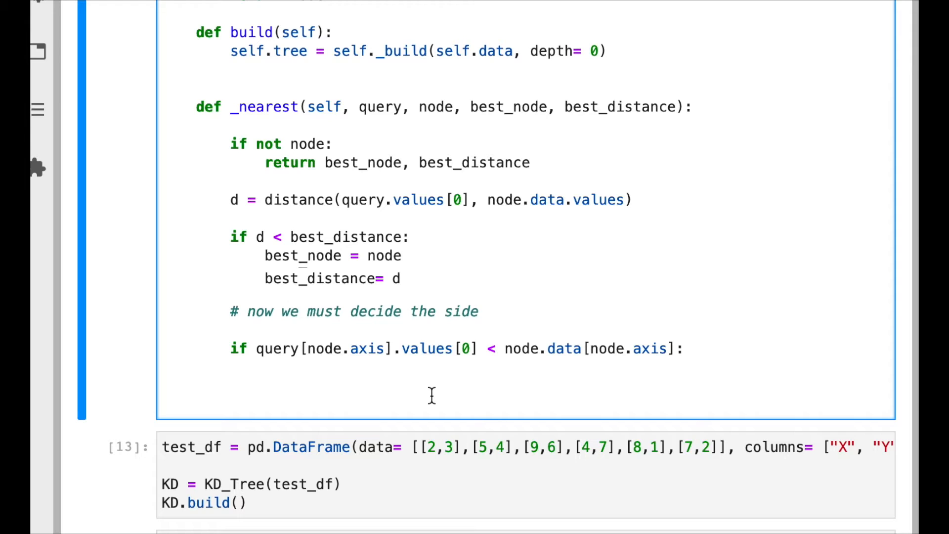
mouse_move(617, 383)
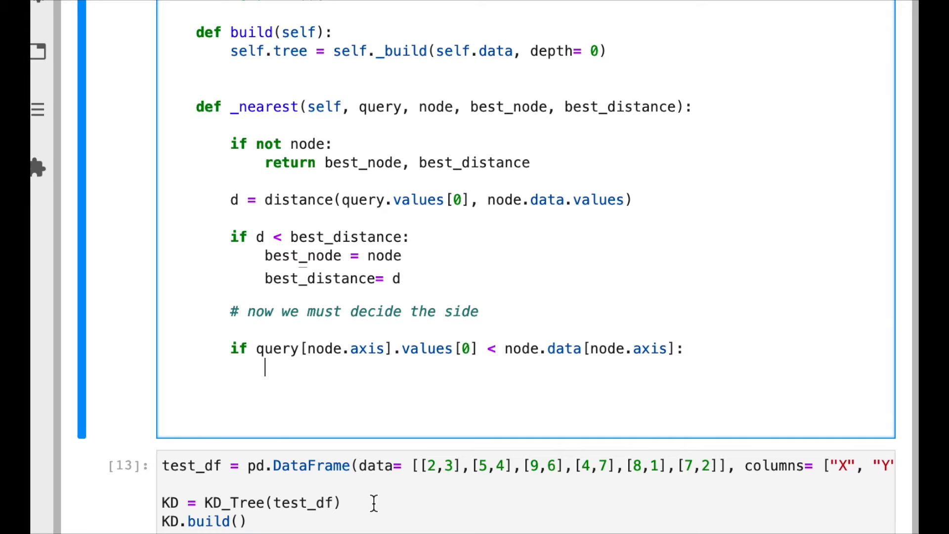
- Set good_side = node.left and bad_side = node.right, with an else branch swapping them
text(good_si)
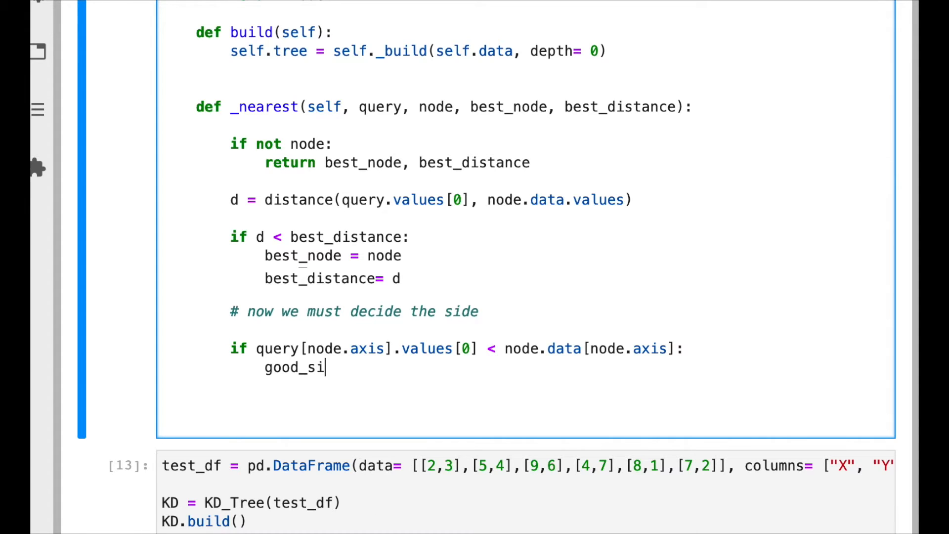
text(de = node.left)
text(bad)
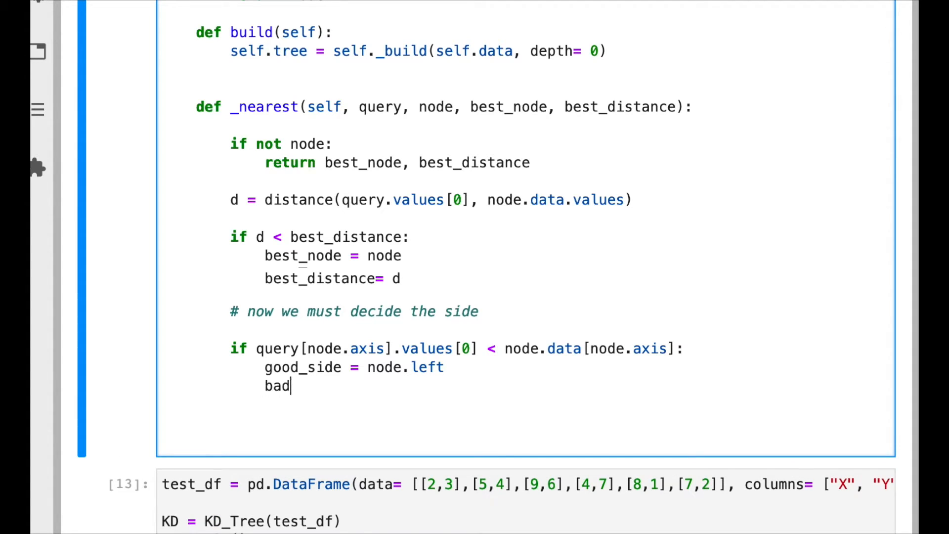
text(_si)
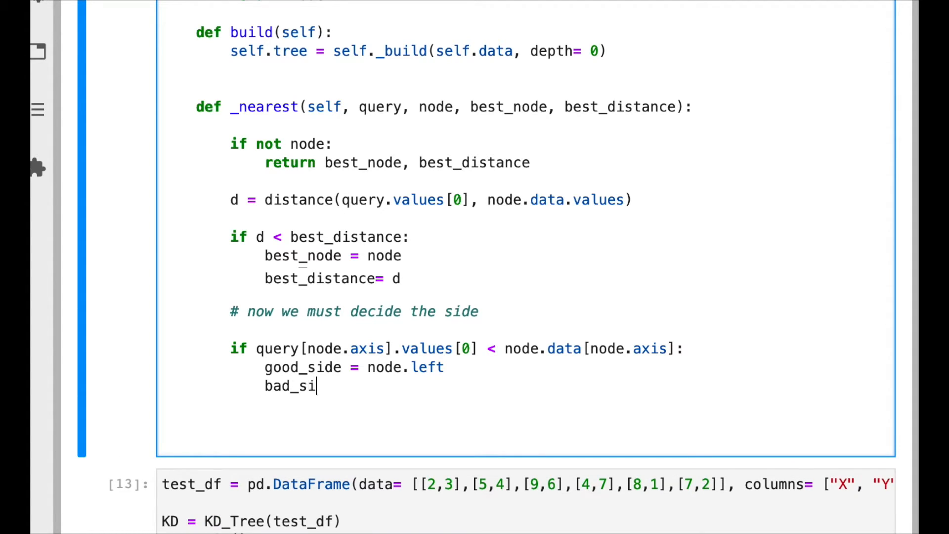
text(de =)
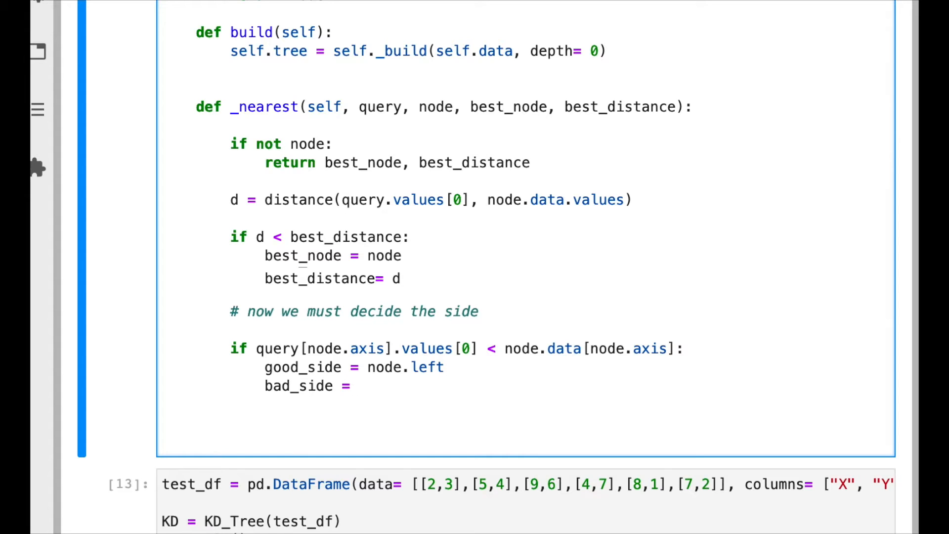
text(node.r)
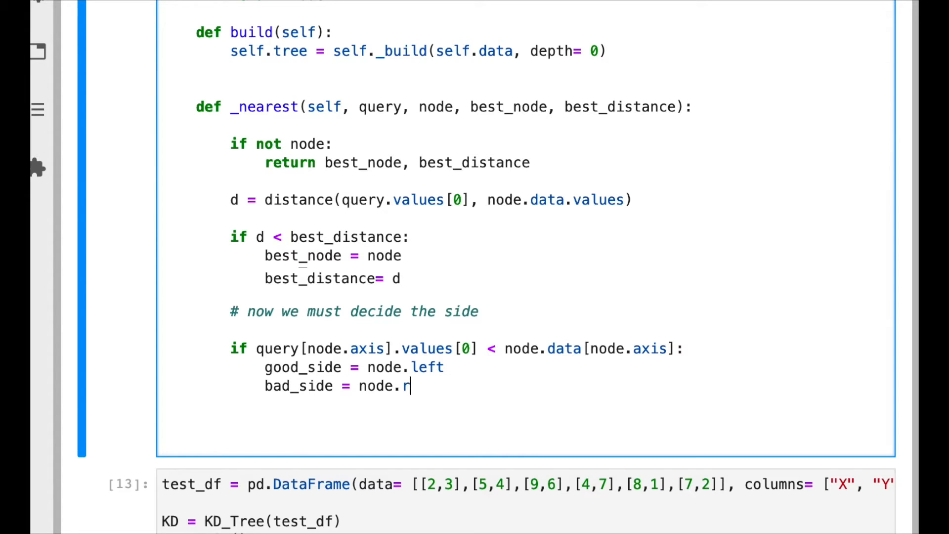
text(ight)
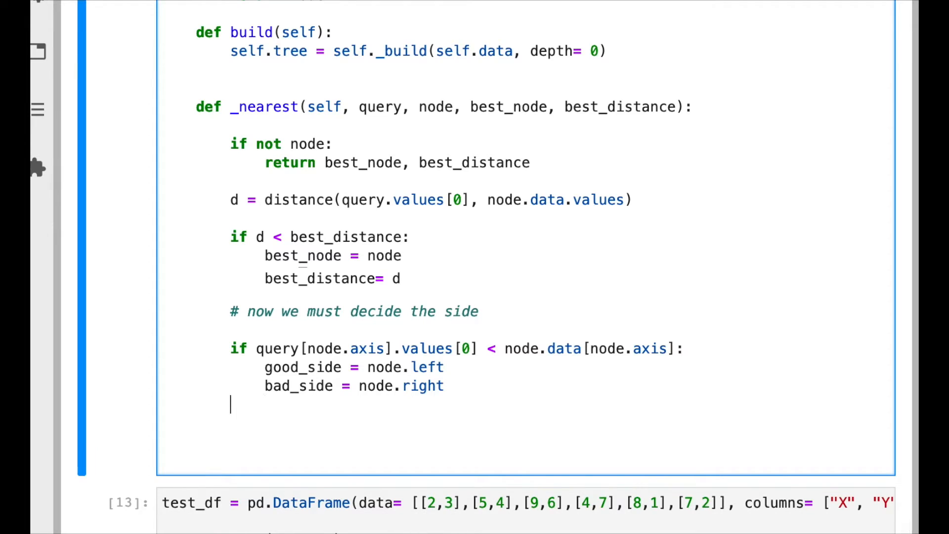
text(else:)
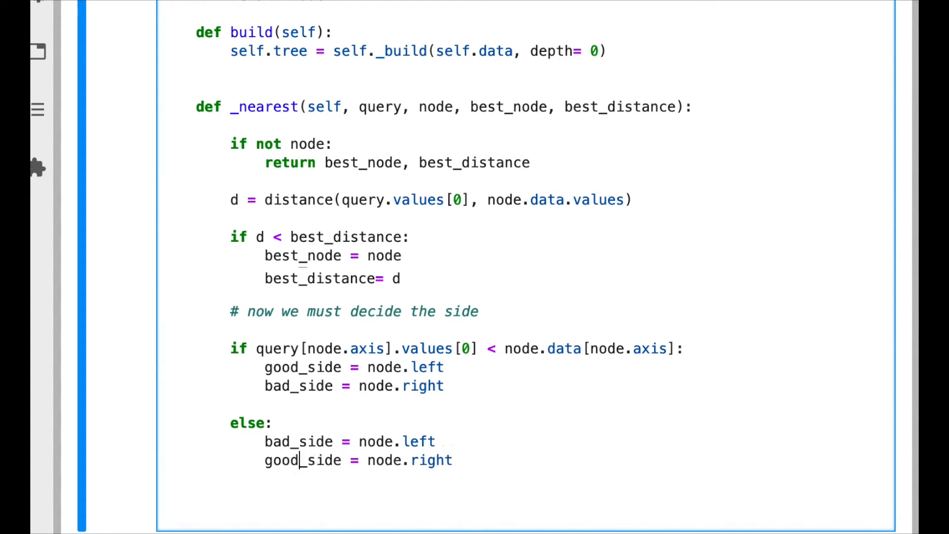
key(enter)
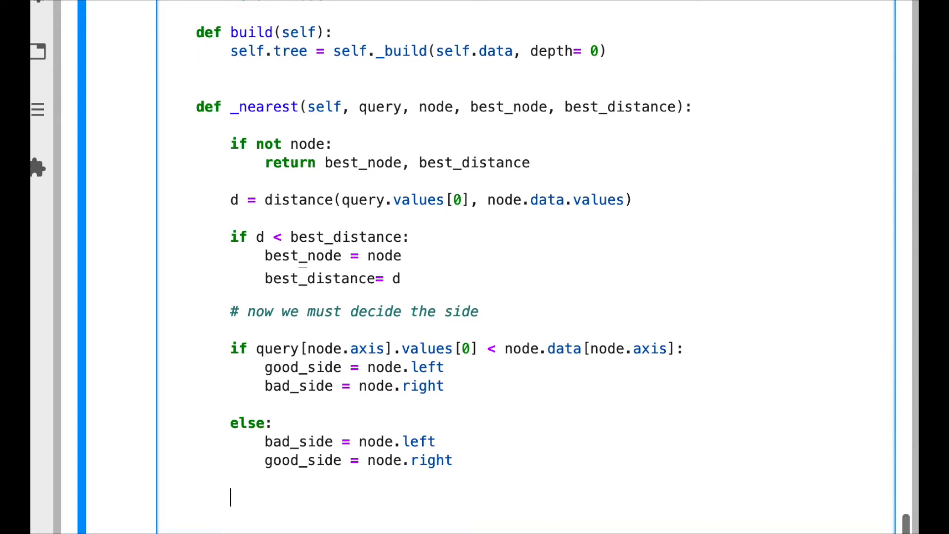
- Start the recursion: best_node, best_distance = self._nearest(...) after the branch
scroll(down, 3)
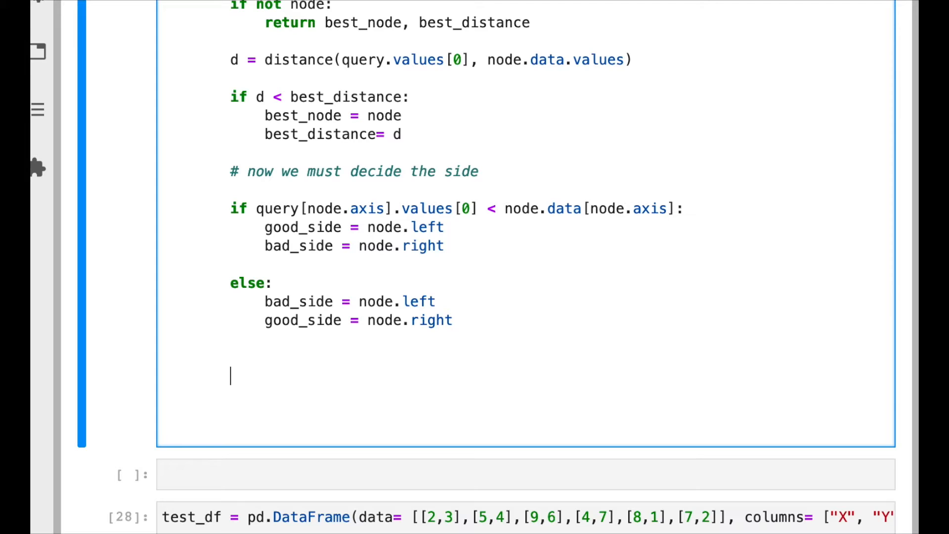
text(bes)
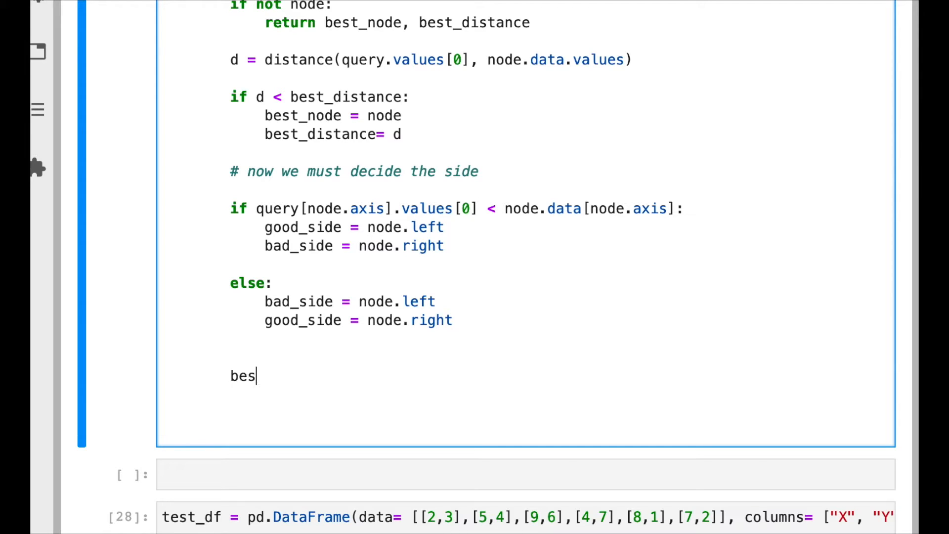
text(t_node, bes)
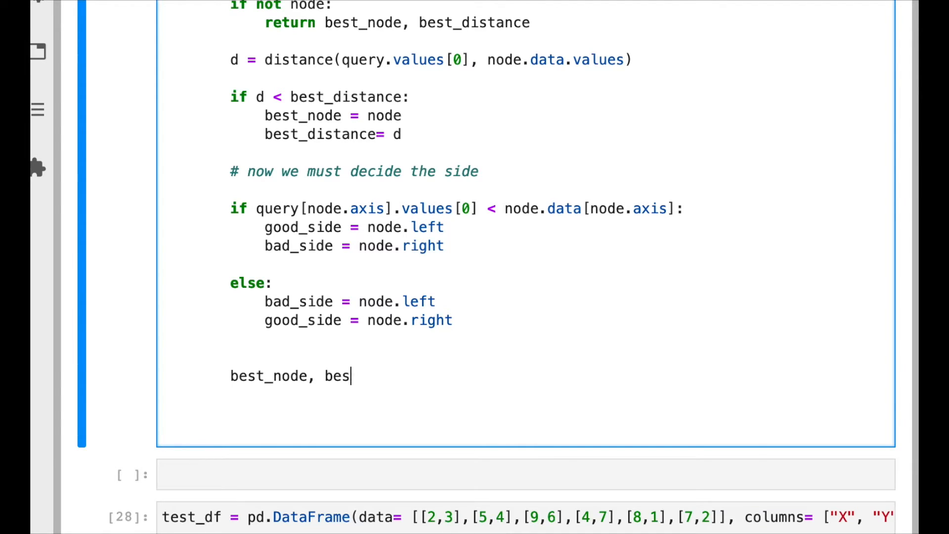
text(t_distan)
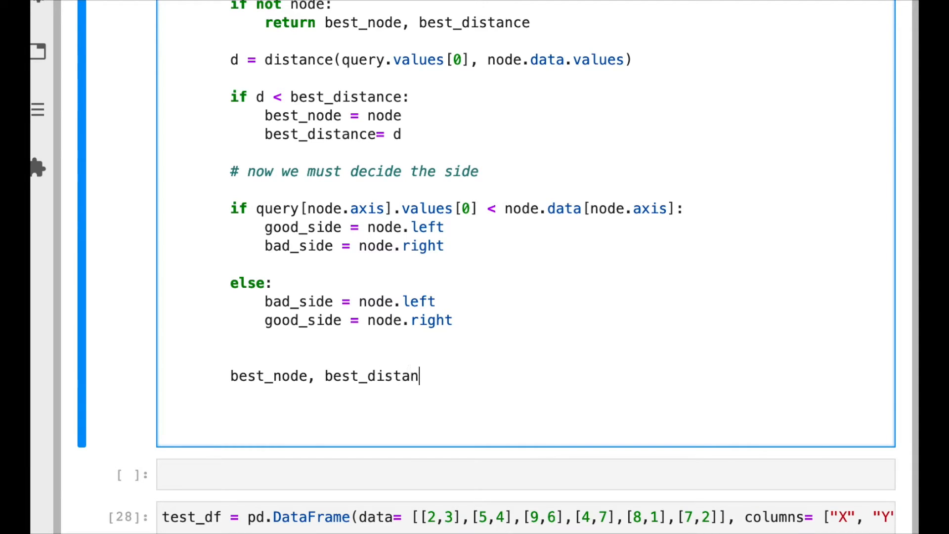
text(ce =)
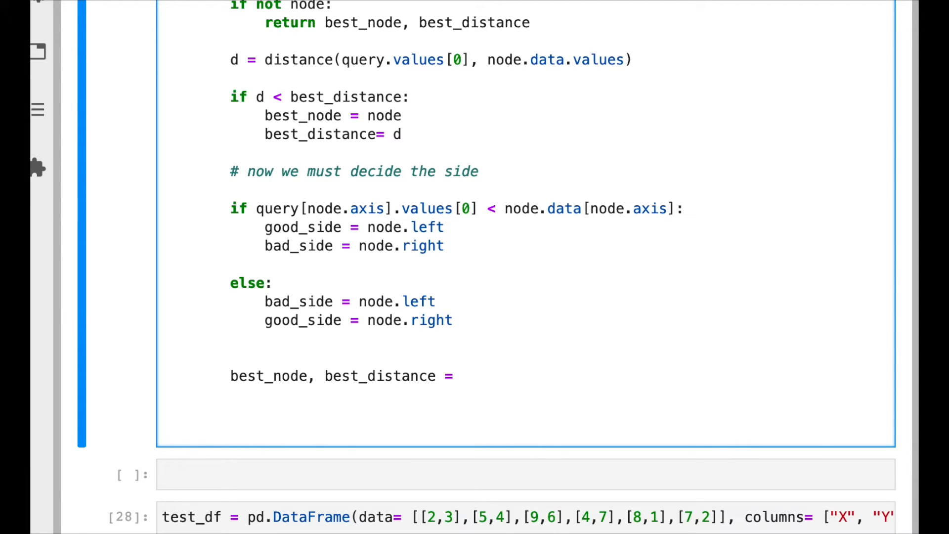
text(sel)
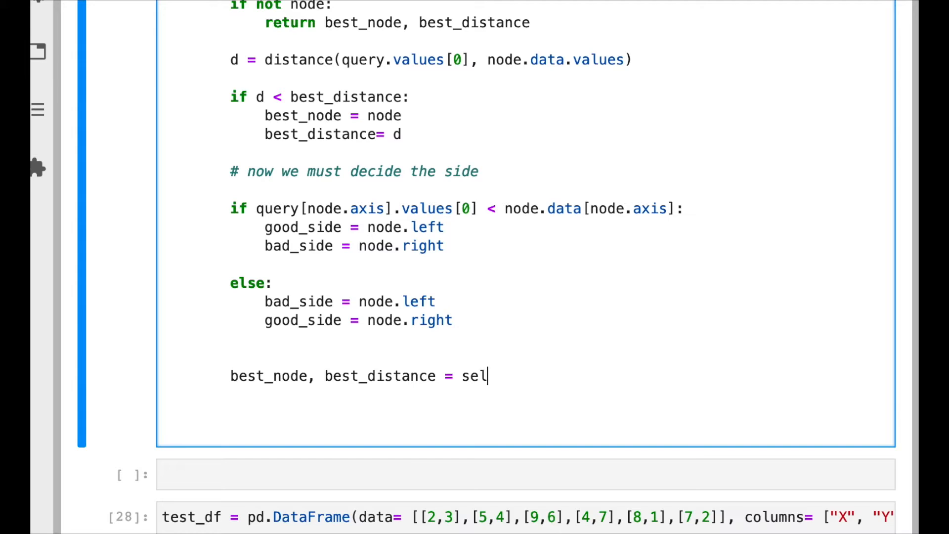
text(f._)
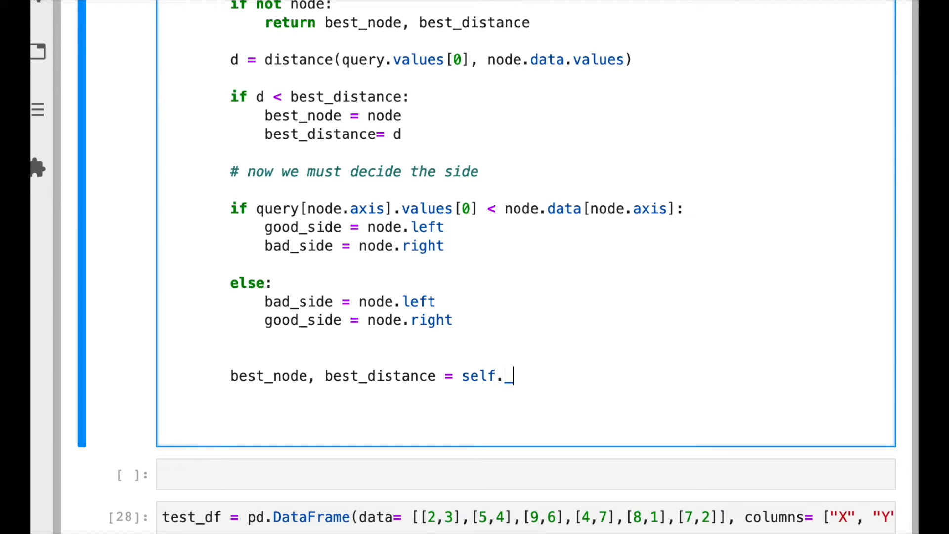
text(nearest())
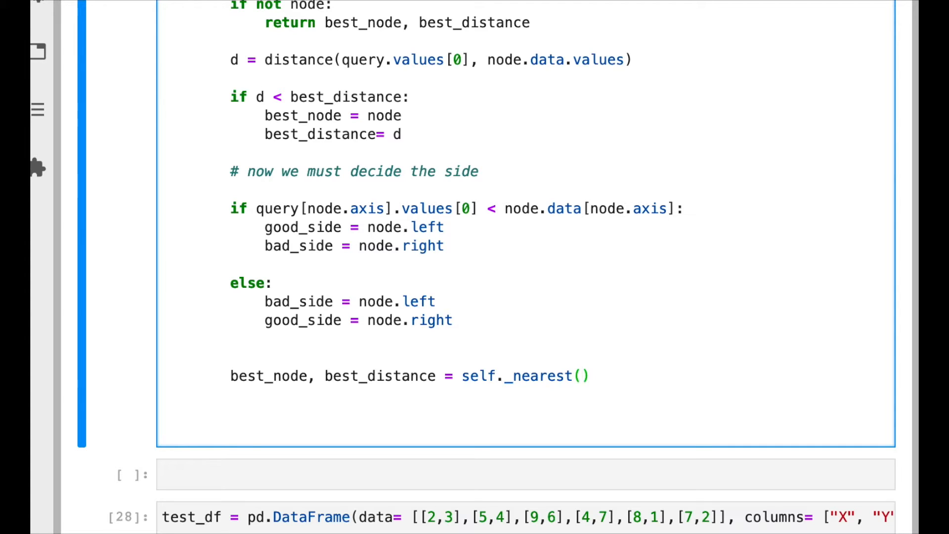
- Pass query, good_side, best_node, best_distance as the recursive call's arguments
text(query,)
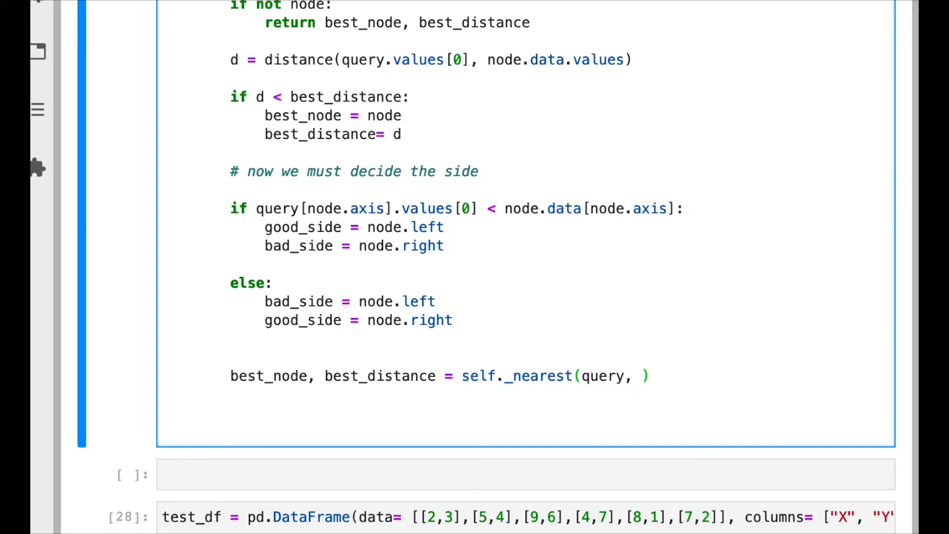
text(good_side)
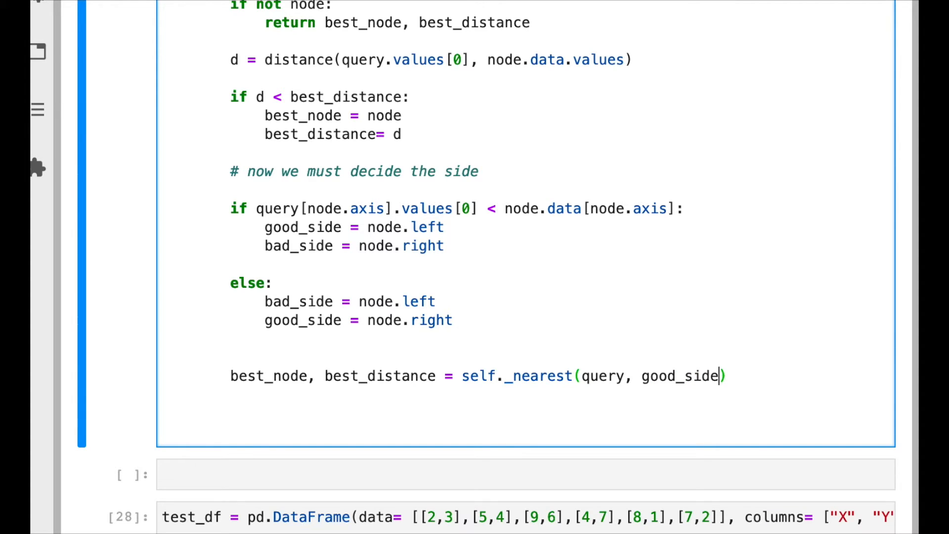
text(, best)
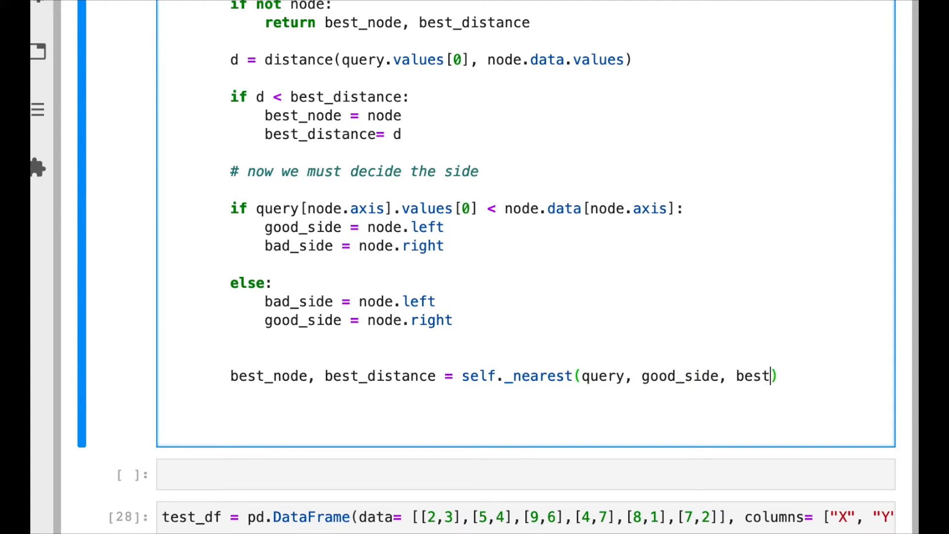
text(_no)
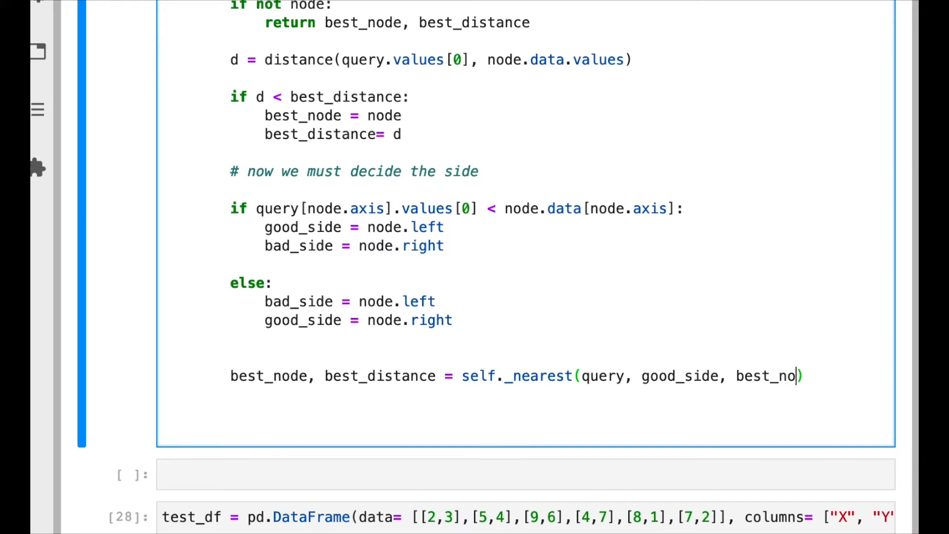
text(de,)
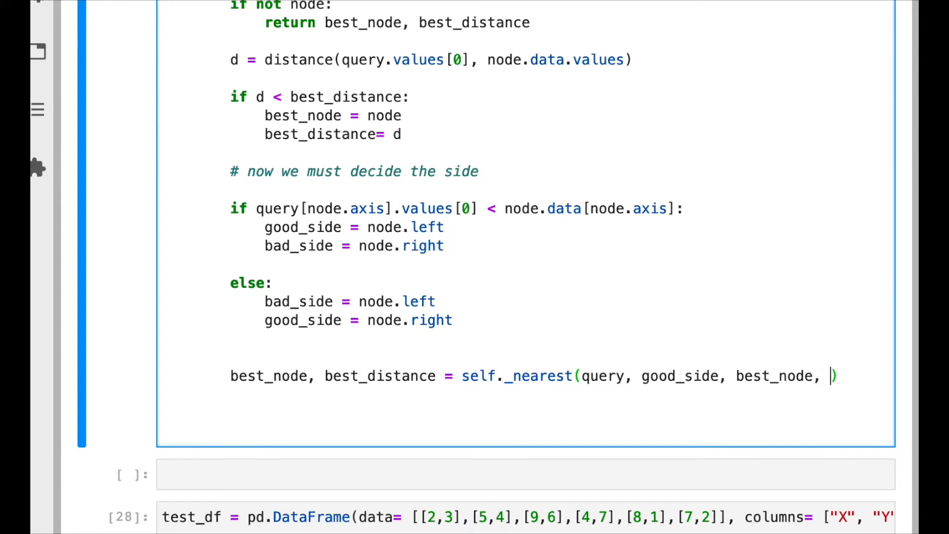
key(Enter)
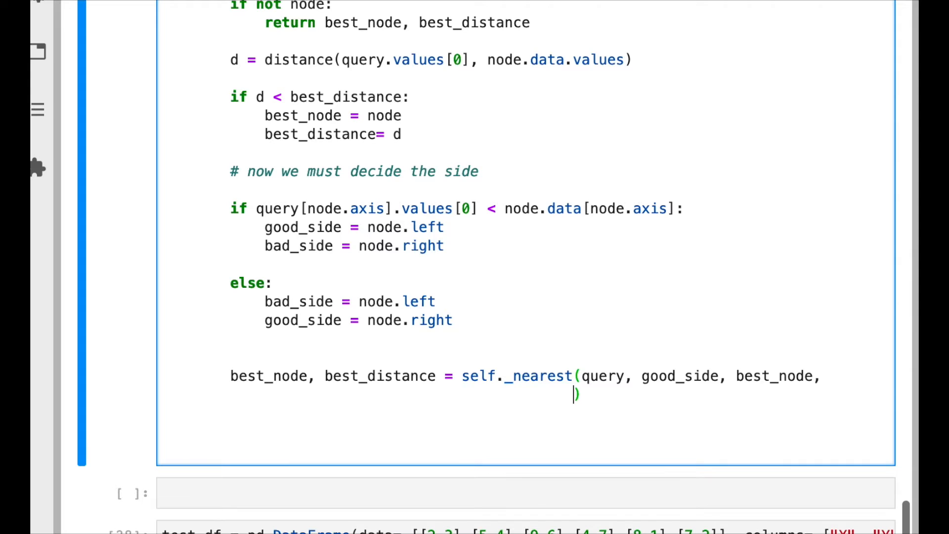
text(best_distance)
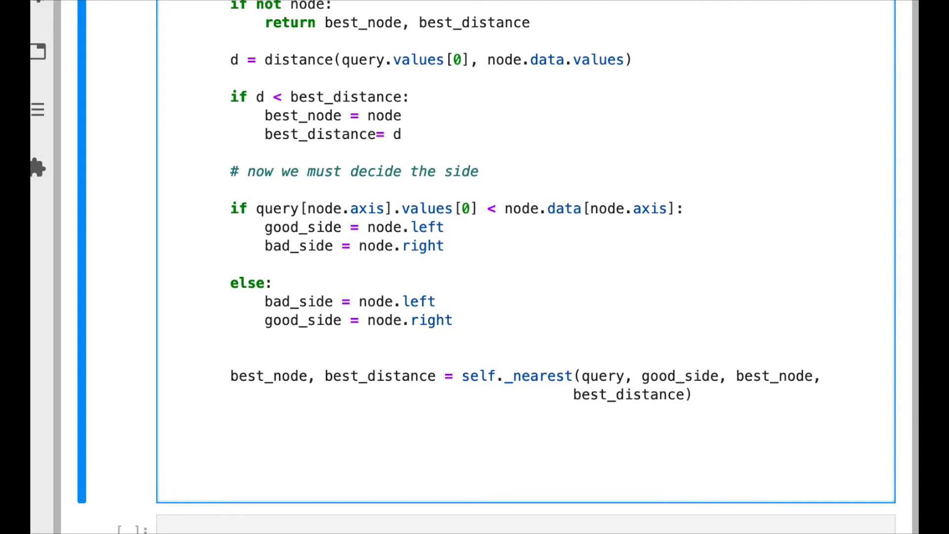
click(231, 432)
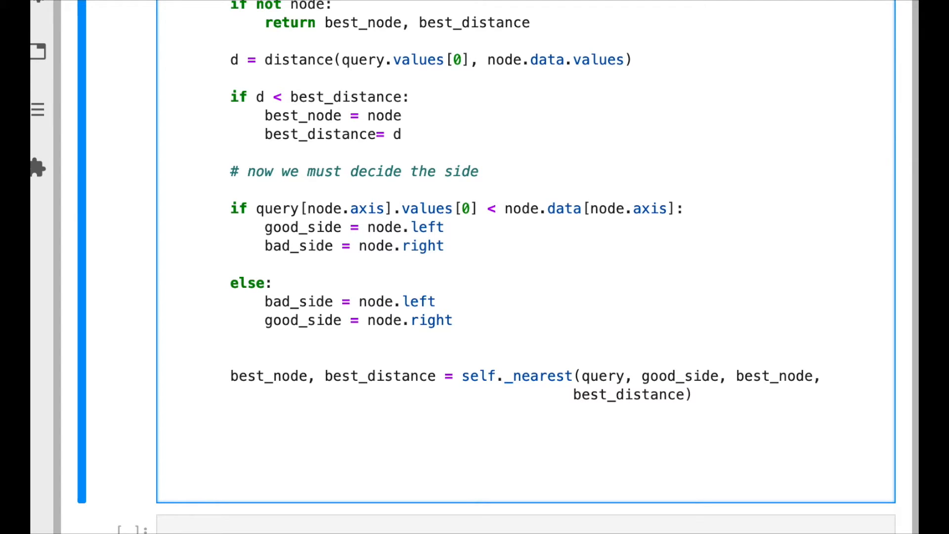
click(231, 433)
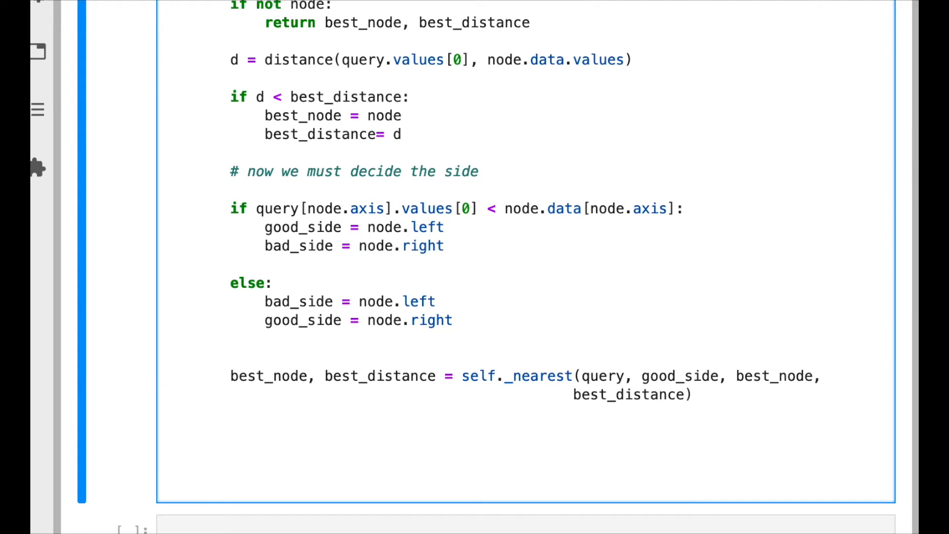
- Write the difference node.data[node.axis] - query[node.axis].values[0] in a new if
text(if node.data[)
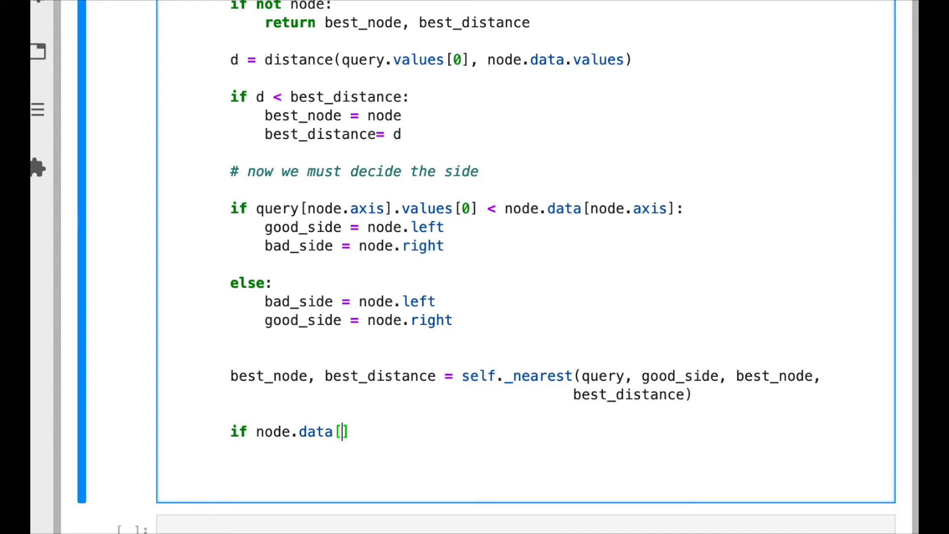
text(node.)
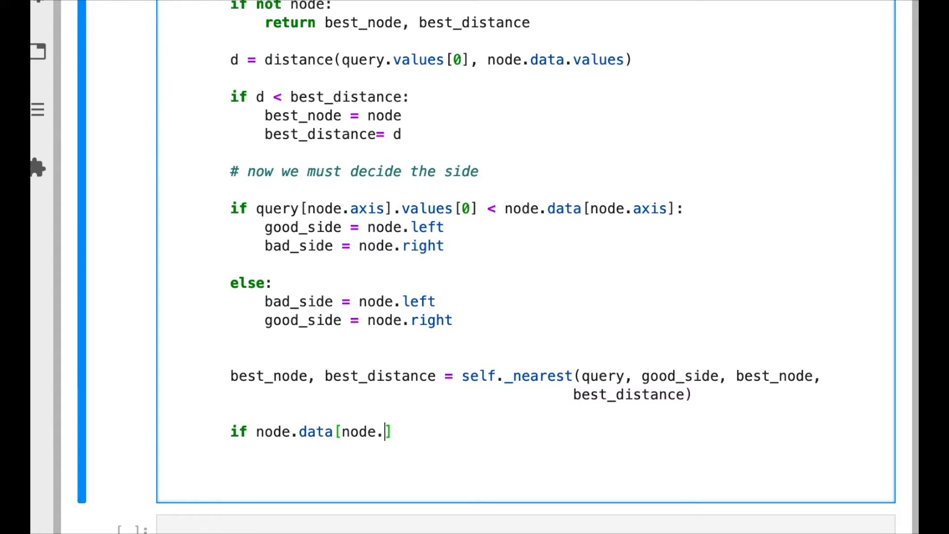
text(axis])
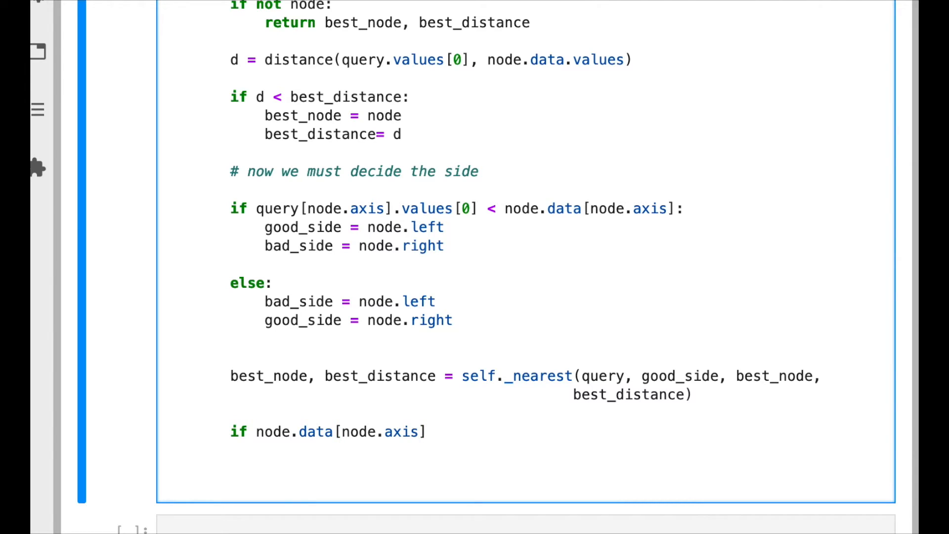
text(- query[node.axi)
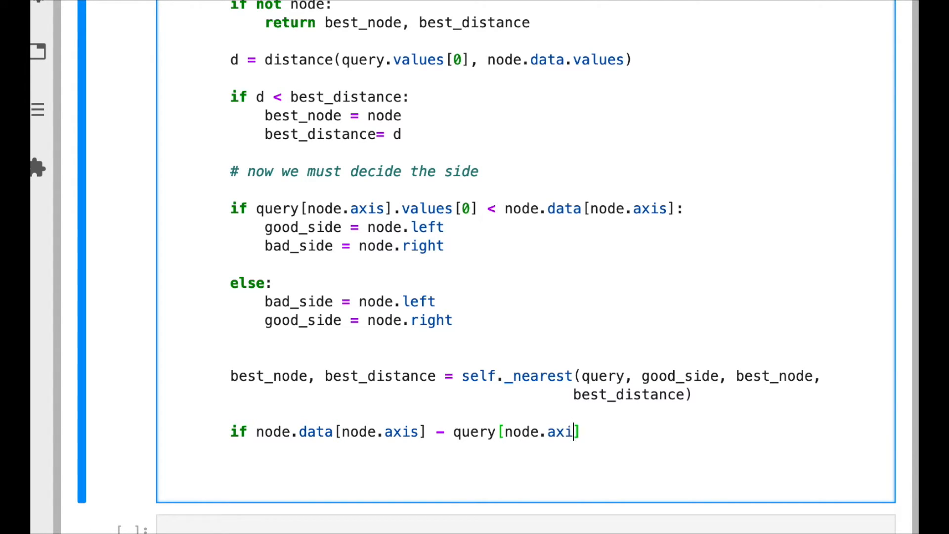
text(].values)
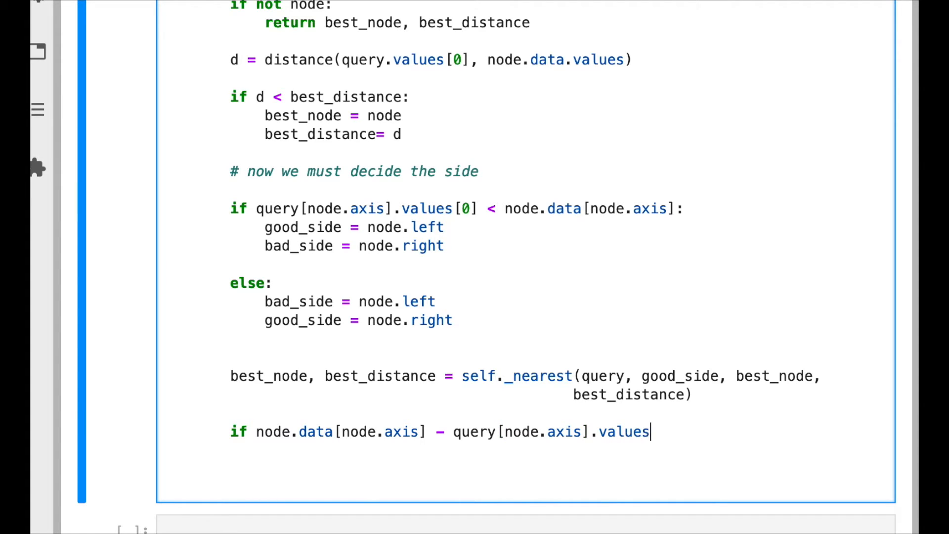
text([0])
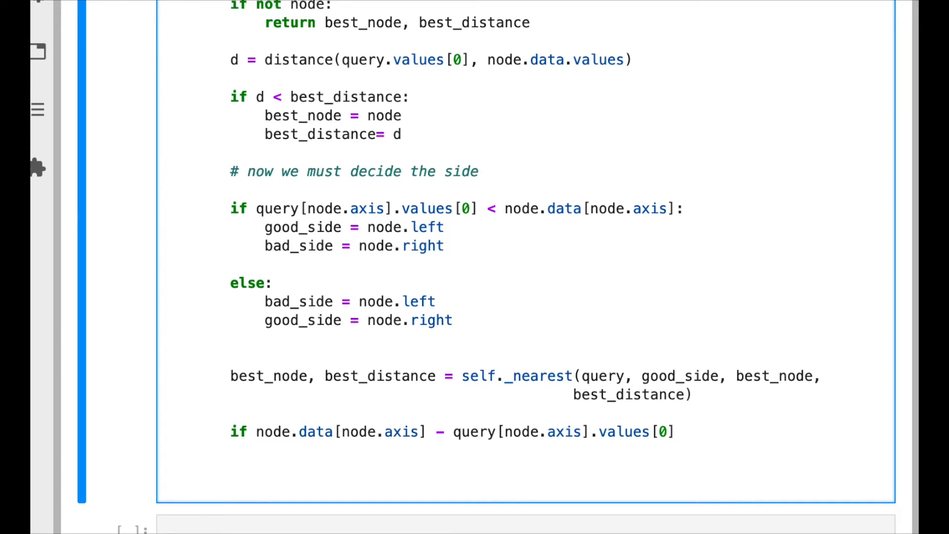
- Wrap it as abs(...) < best_distance: and repeat the recursive call beneath it
click(257, 432)
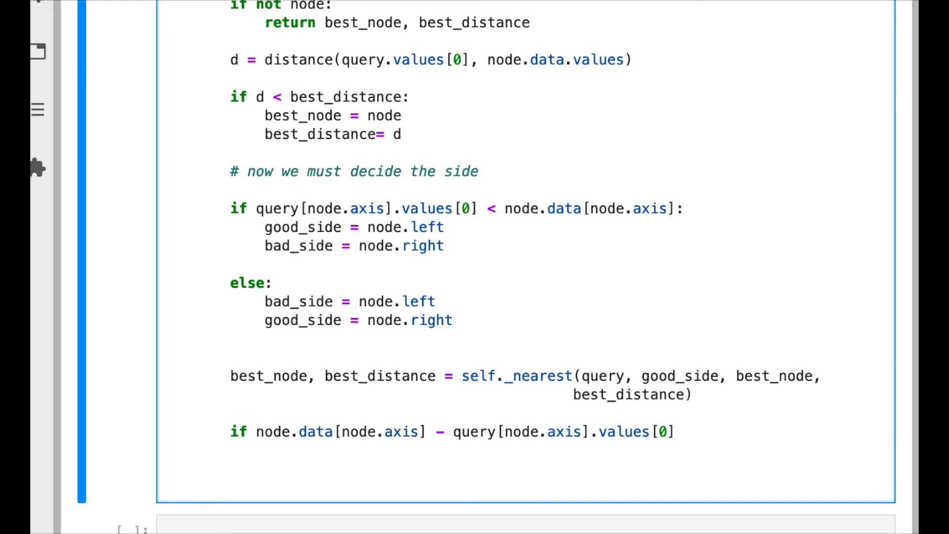
text(abs()
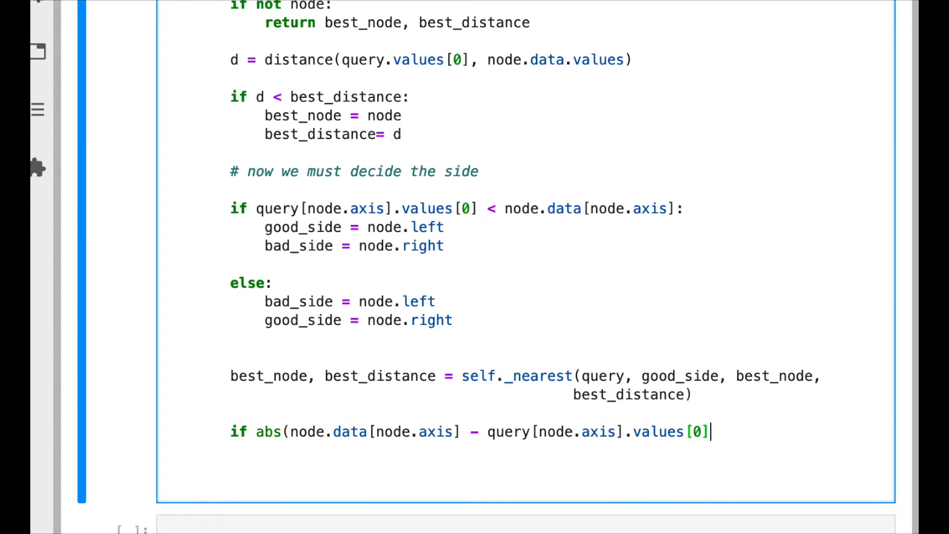
text())
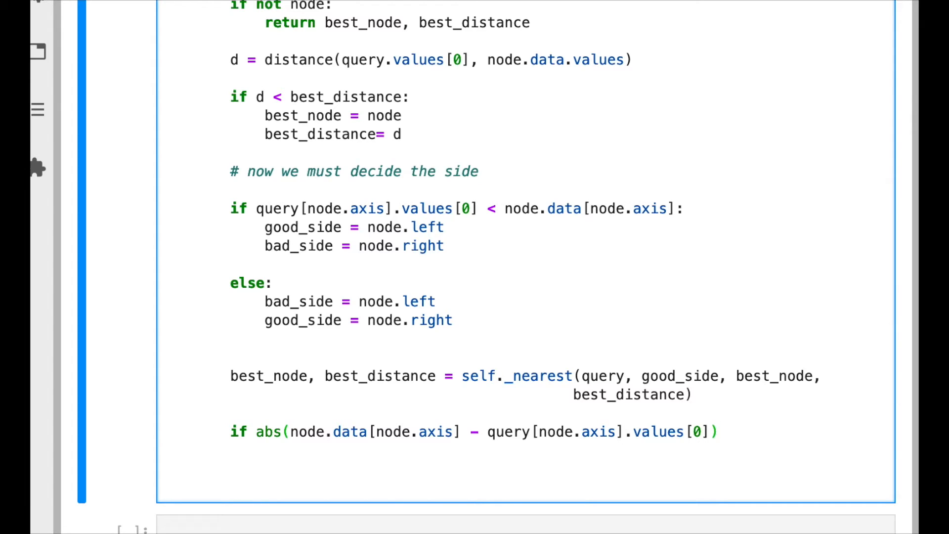
click(461, 432)
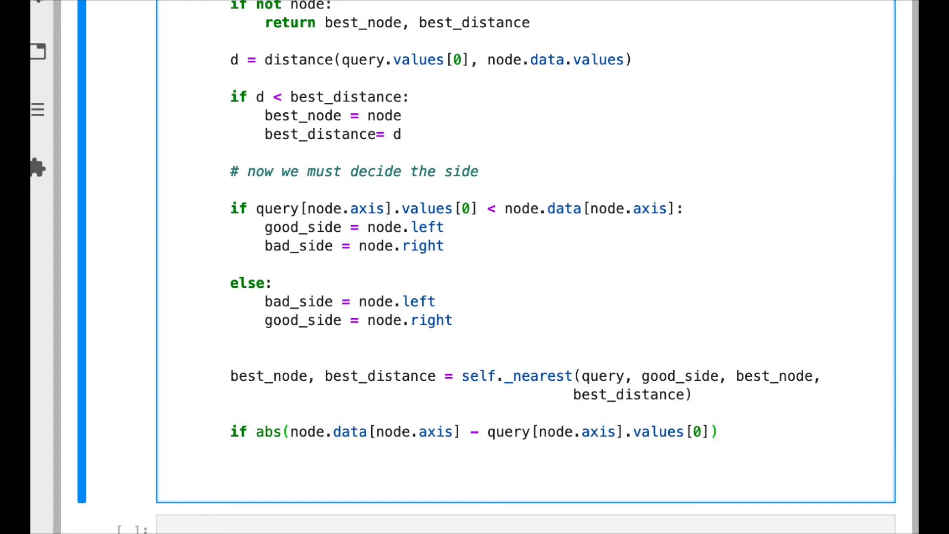
text(<)
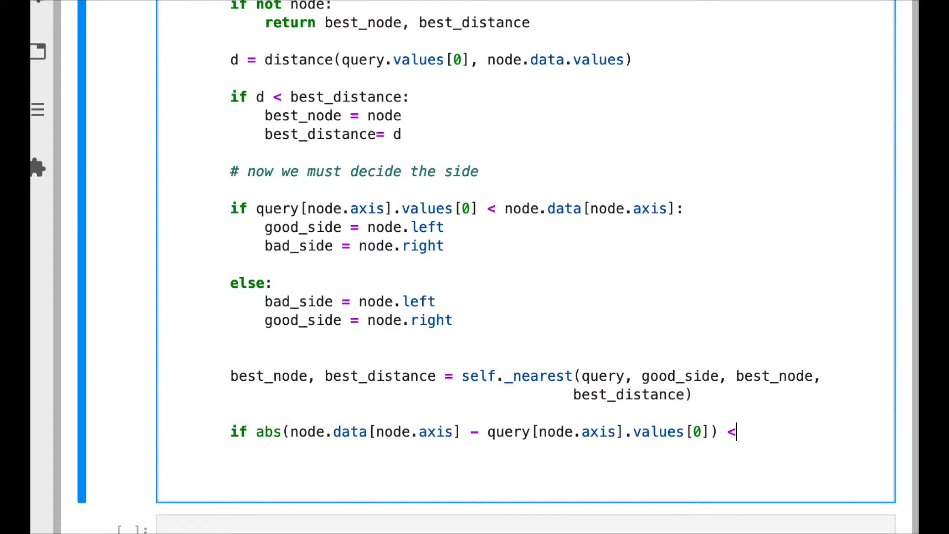
text(best_di)
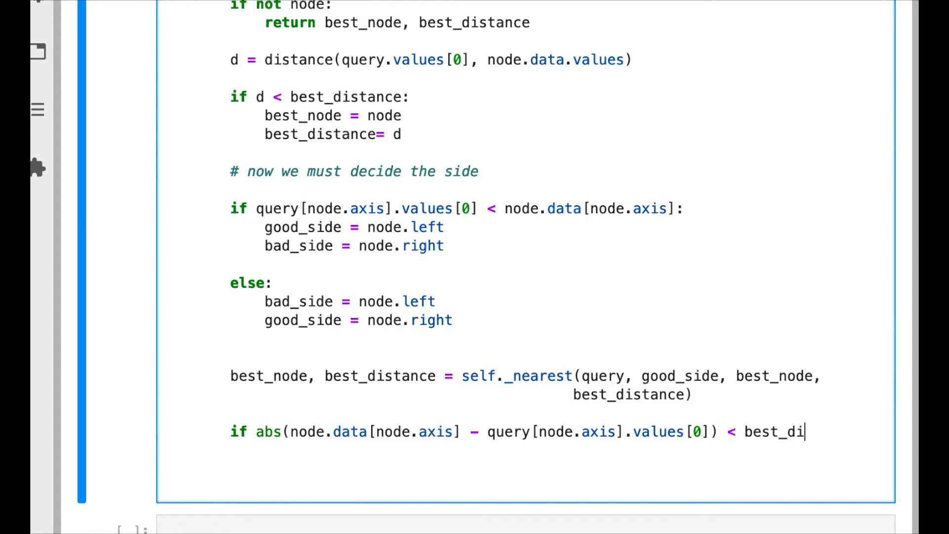
text(stance:)
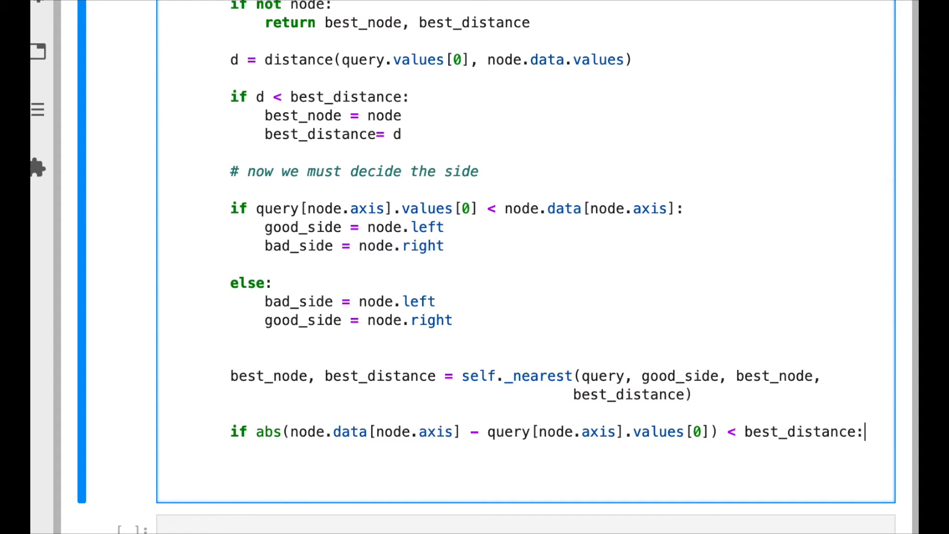
key(Return)
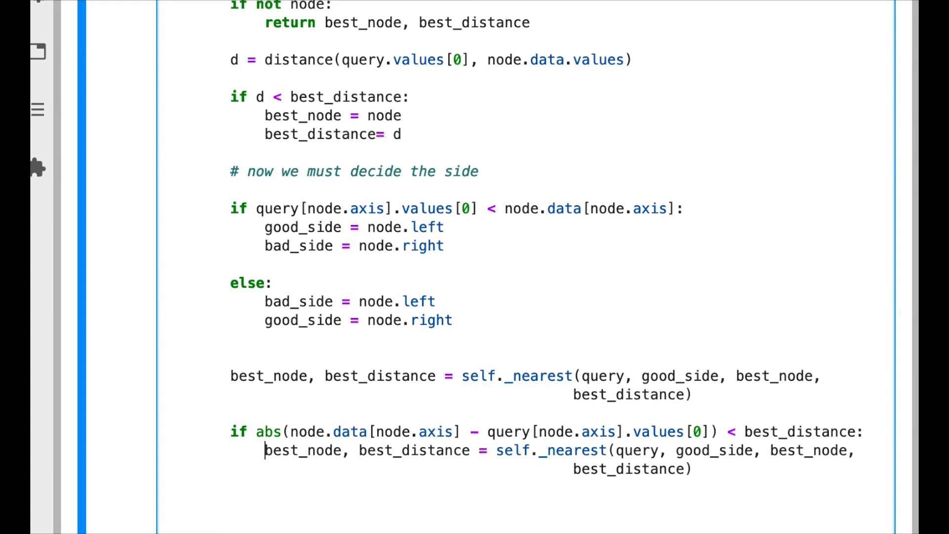
- Make the guarded recursive call search bad_side and return best_node, best_distance from _nearest
click(681, 449)
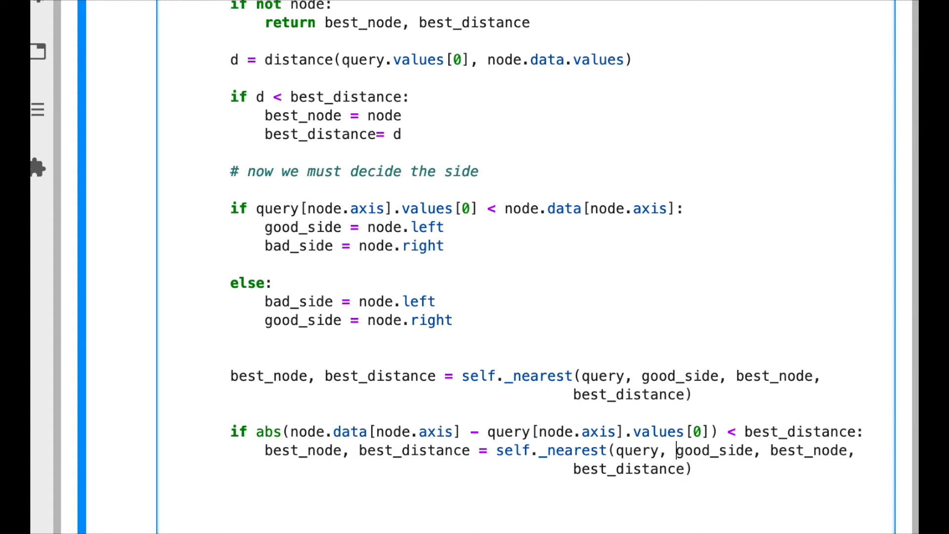
text(bad_side)
text(return)
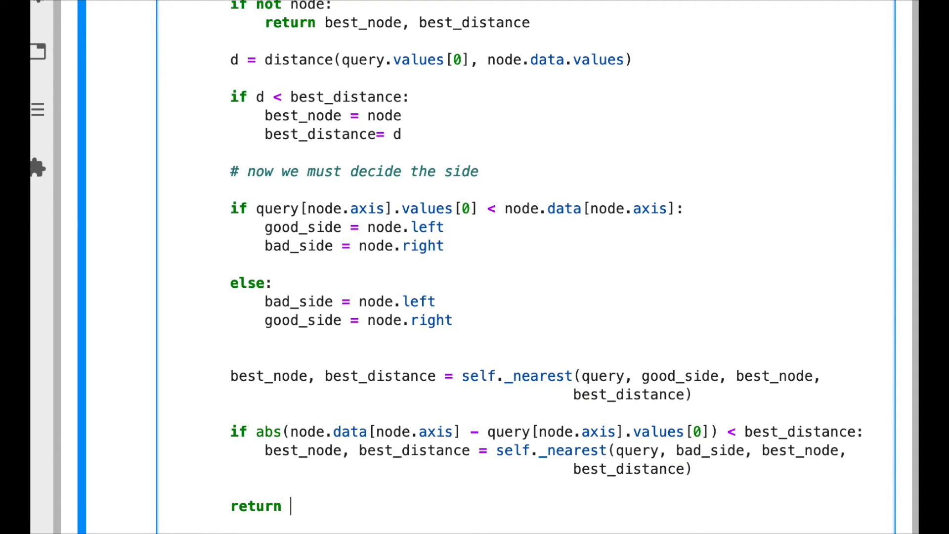
text(best_node)
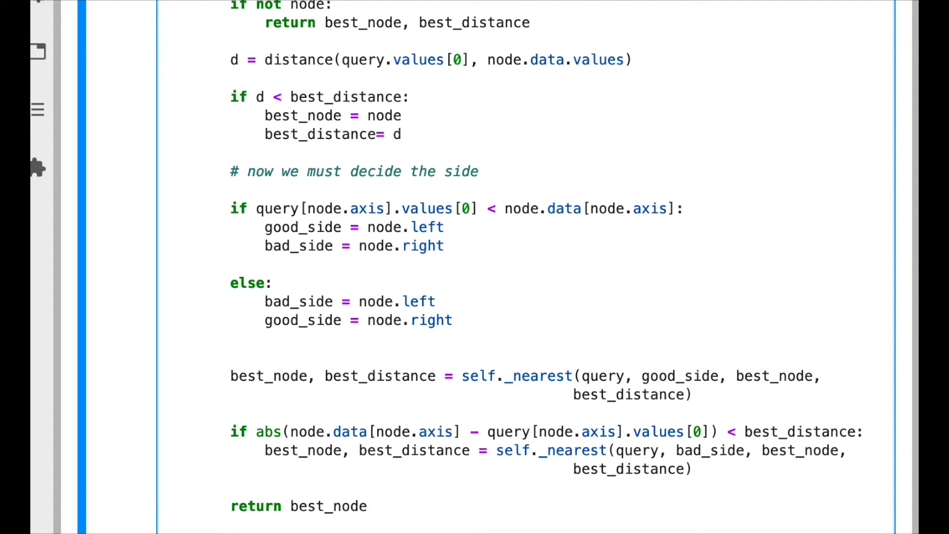
text(, best_distance)
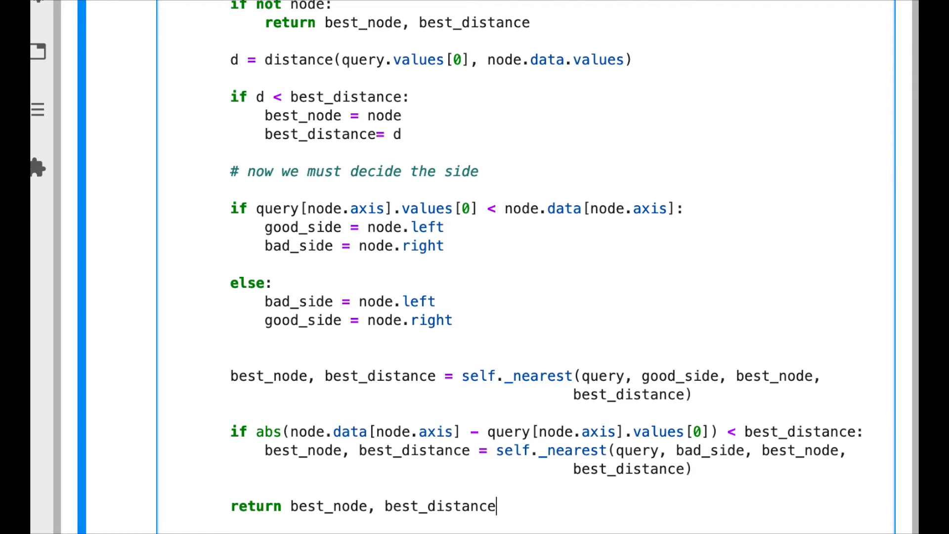
scroll(down, 3)
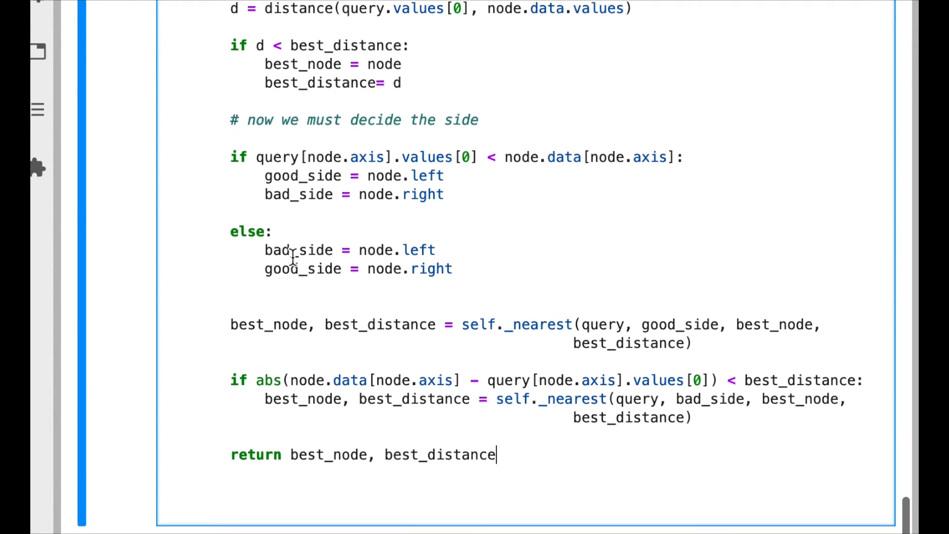
scroll(down, 3)
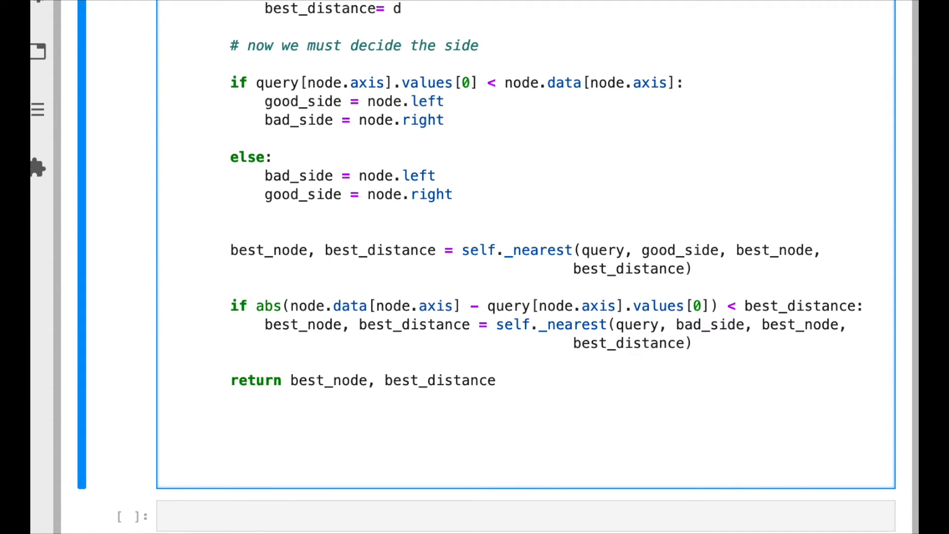
- Define the method signature def get_nn(self, query): below _nearest
text(def)
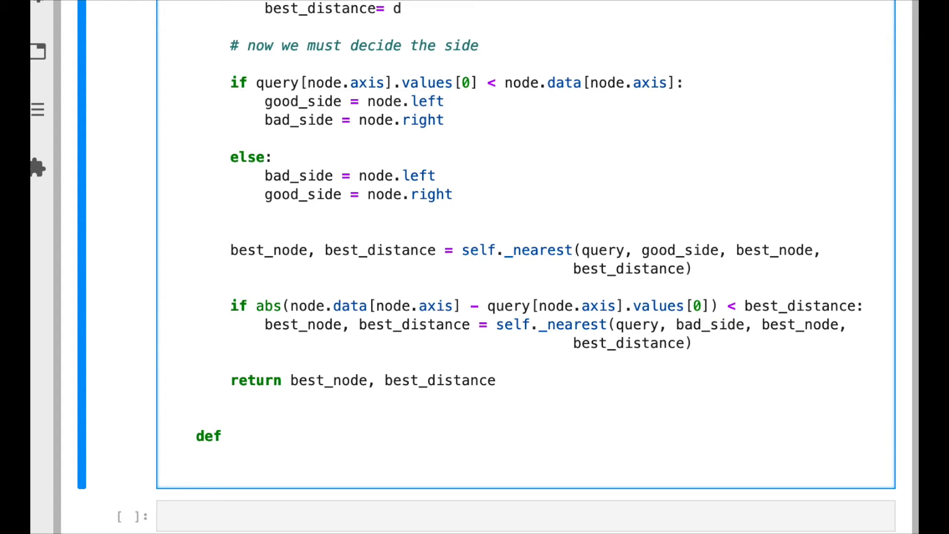
text(get_)
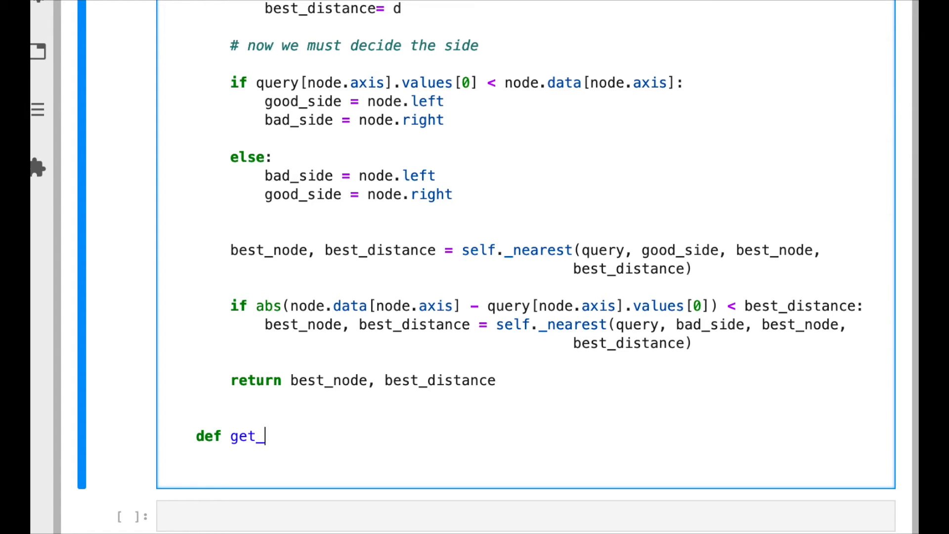
text(nn)
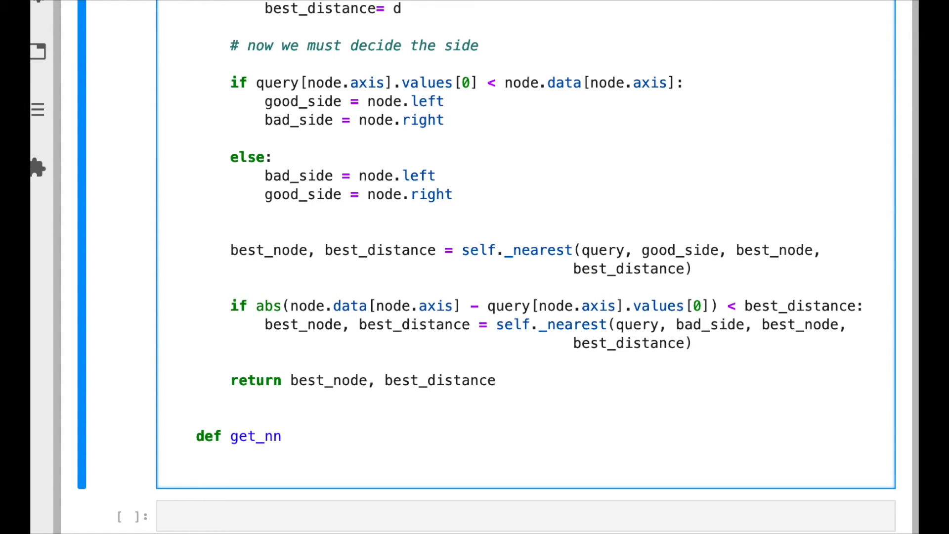
text((self, ))
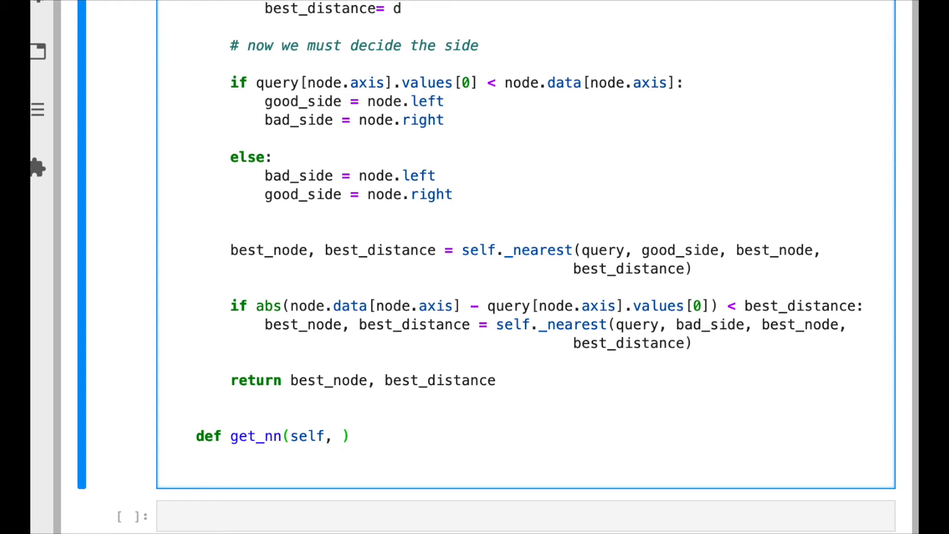
text(query):)
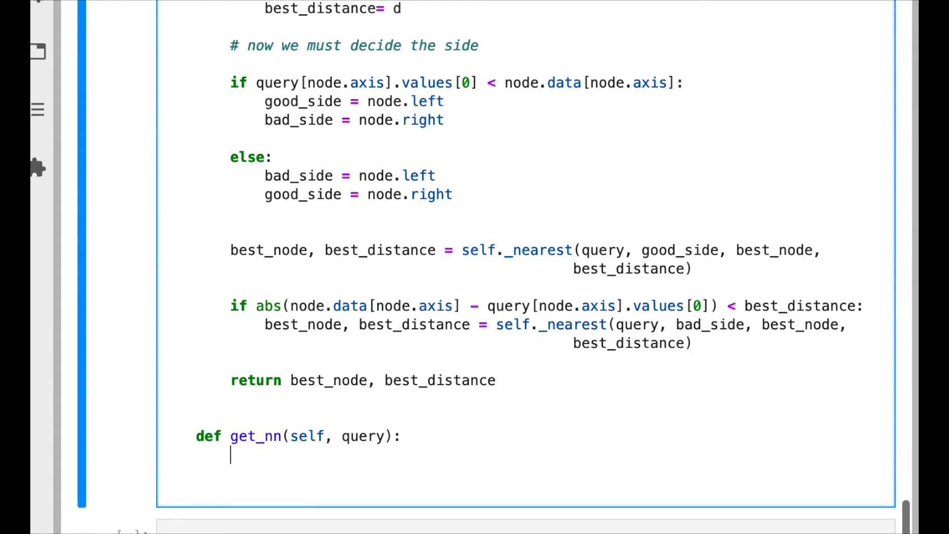
- Have get_nn return self._nearest(query, self.tree, None, np.infty)
text(return)
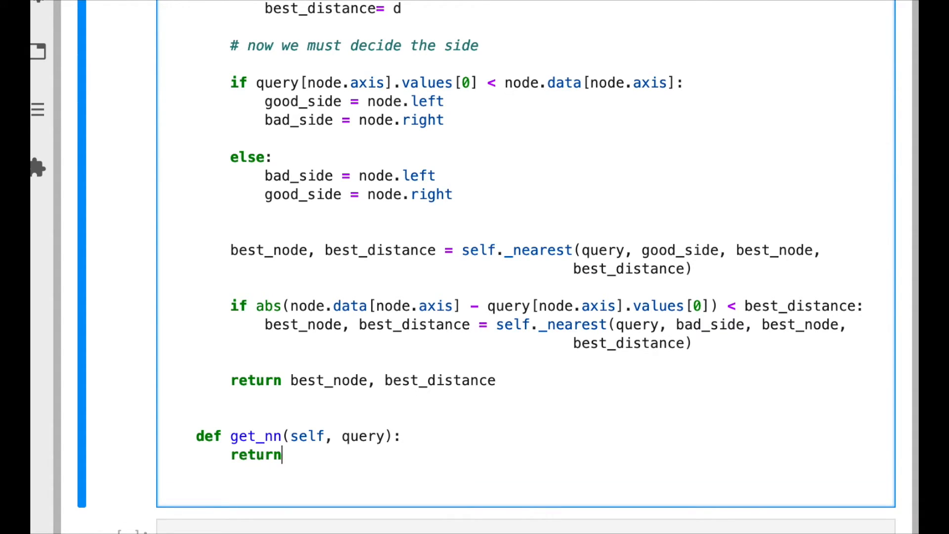
text(self)
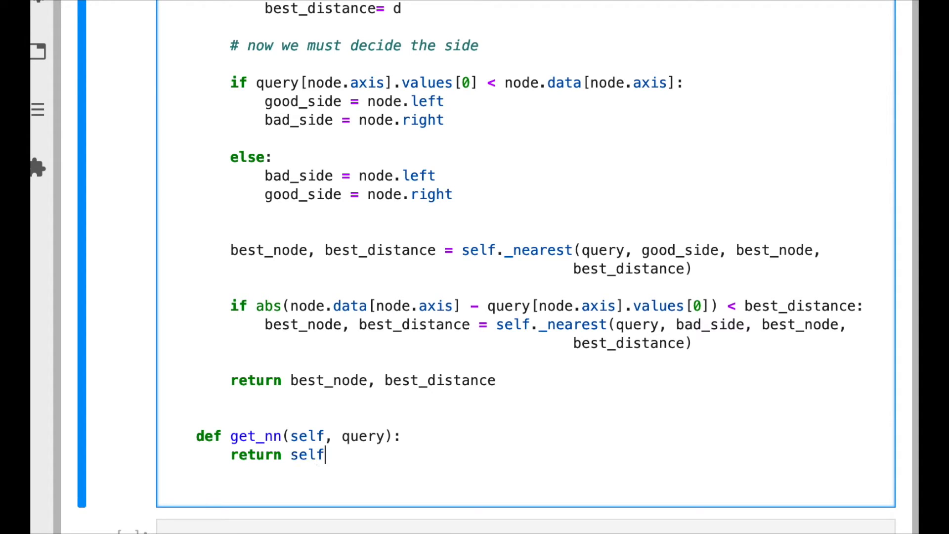
text(._nearest)
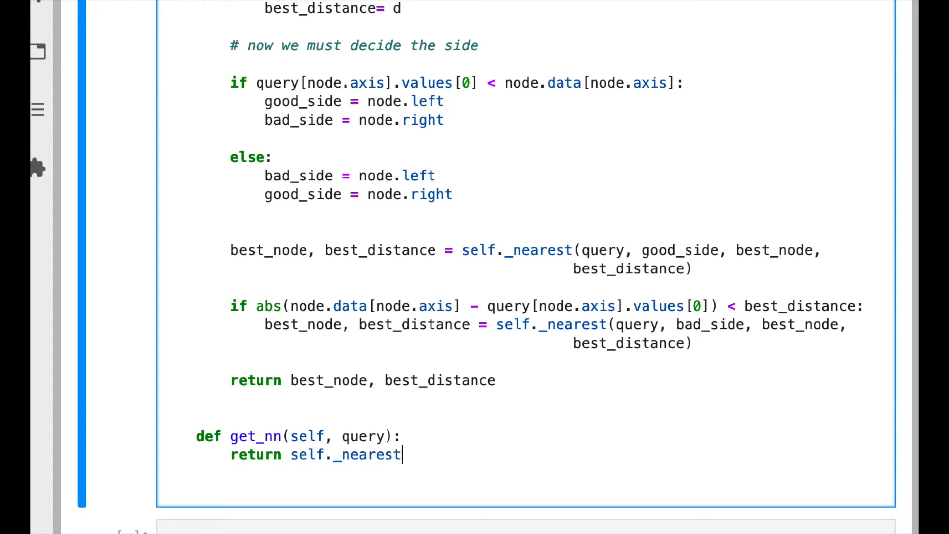
text(())
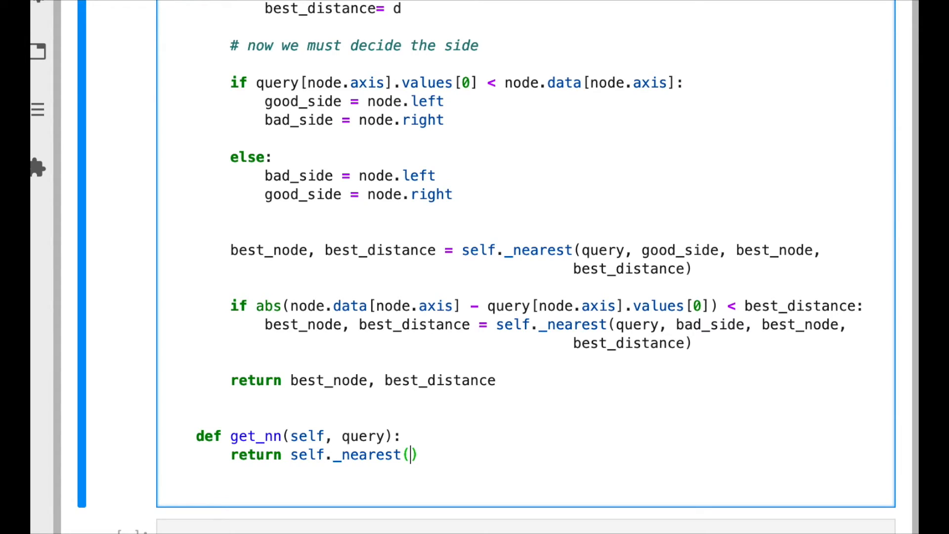
text(query,)
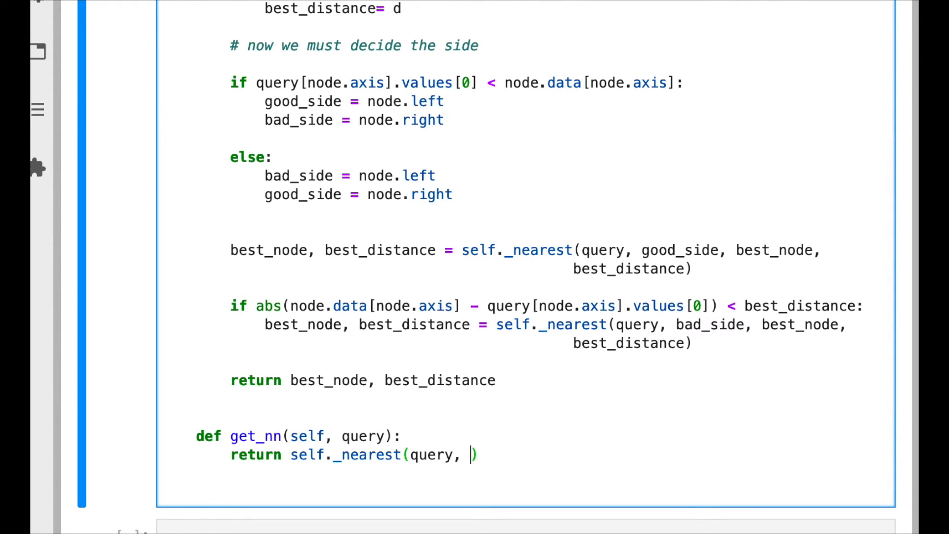
text(self.tree)
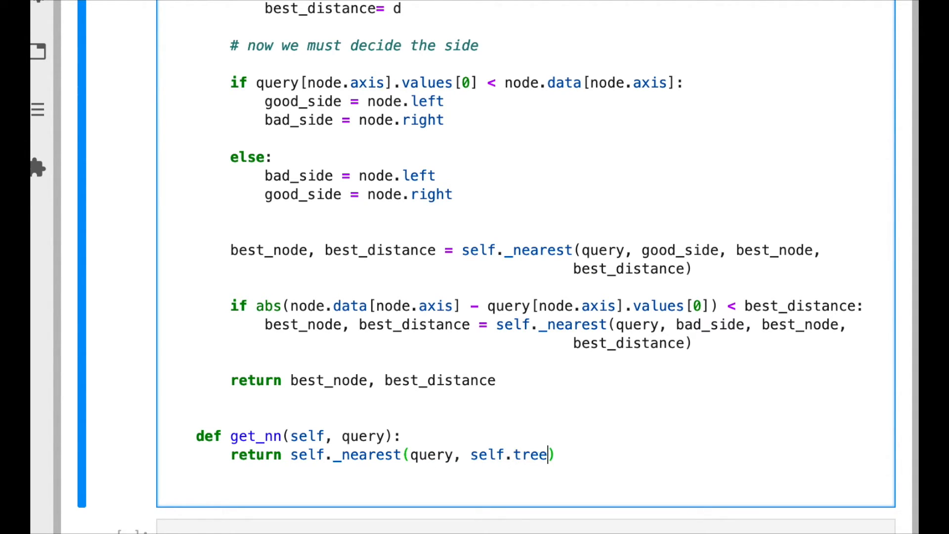
text(, None,)
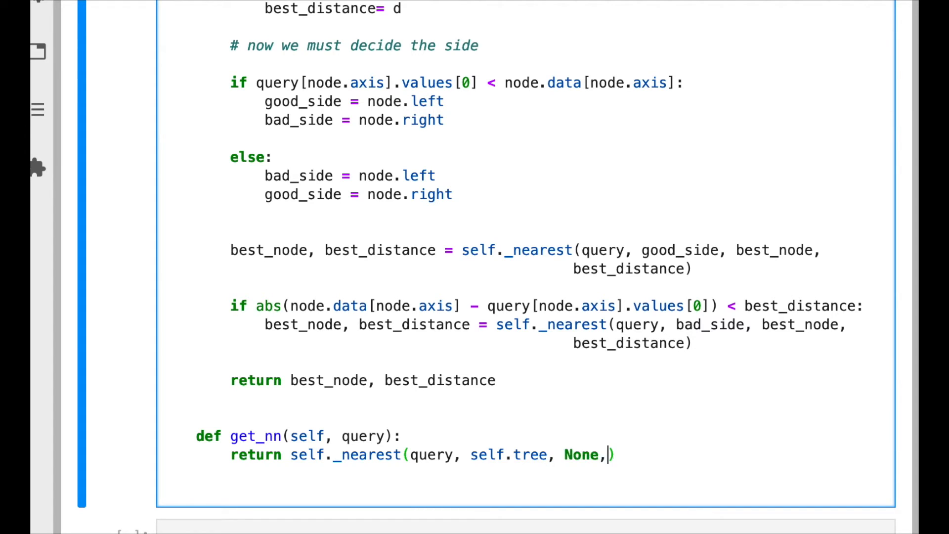
text(np.infty)
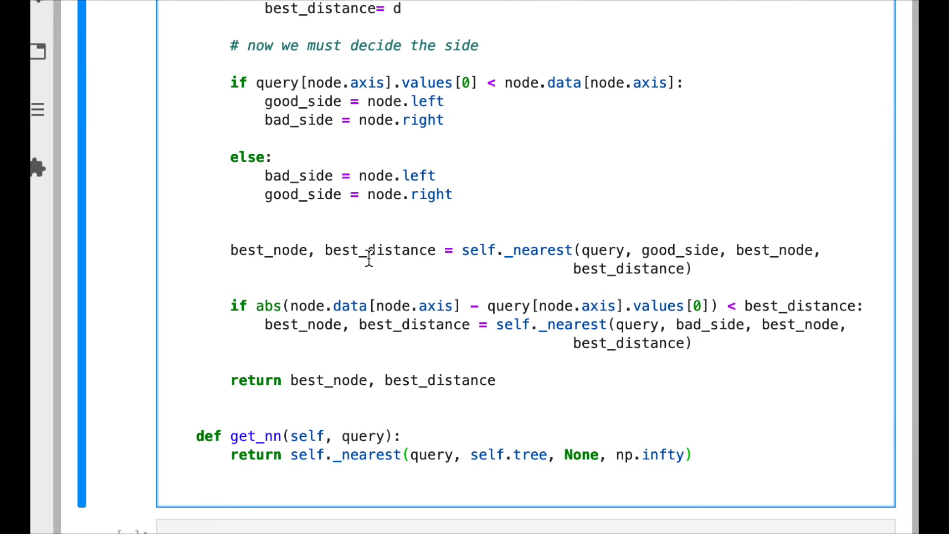
double_click(431, 455)
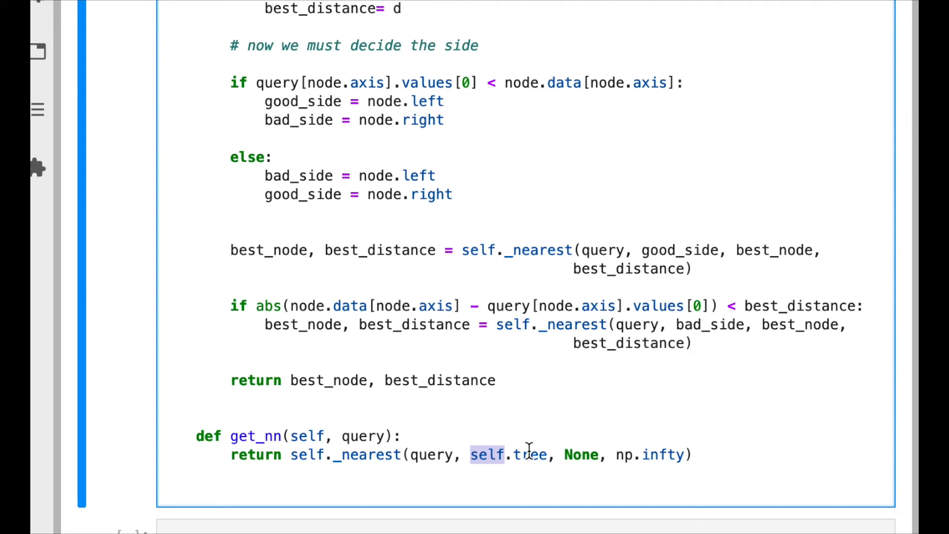
double_click(580, 454)
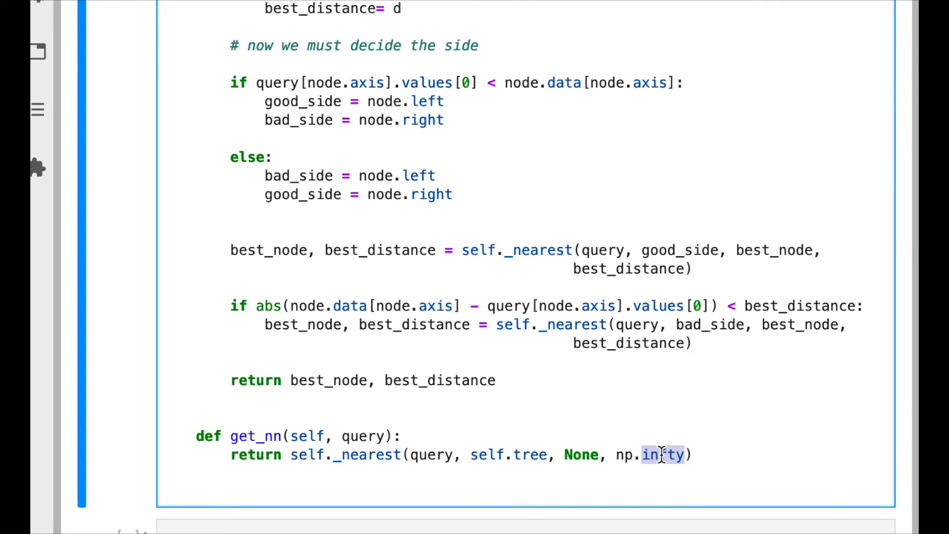
scroll(down, 3)
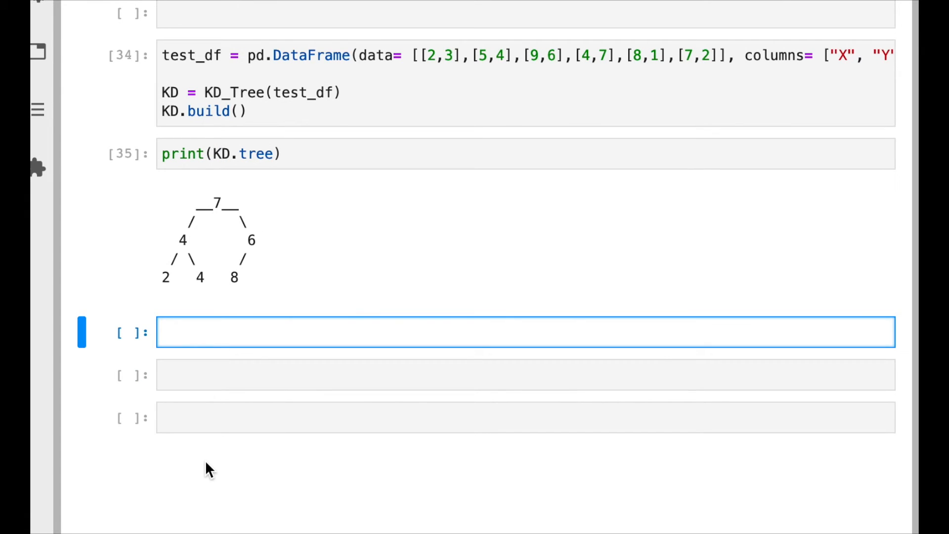
- Build query = pd.DataFrame(data=[[6,7]], columns=test_df.columns)
text(query)
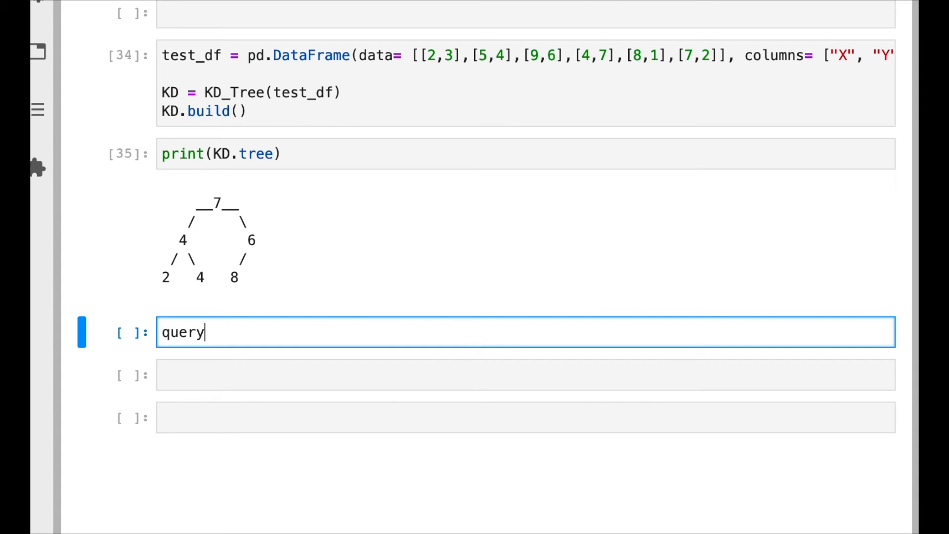
text(= pd.)
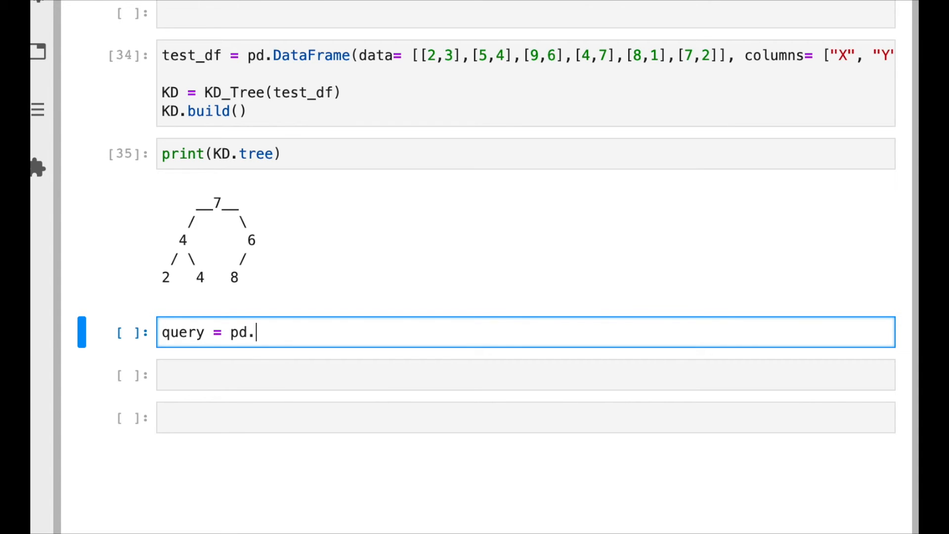
text(DataFrame()
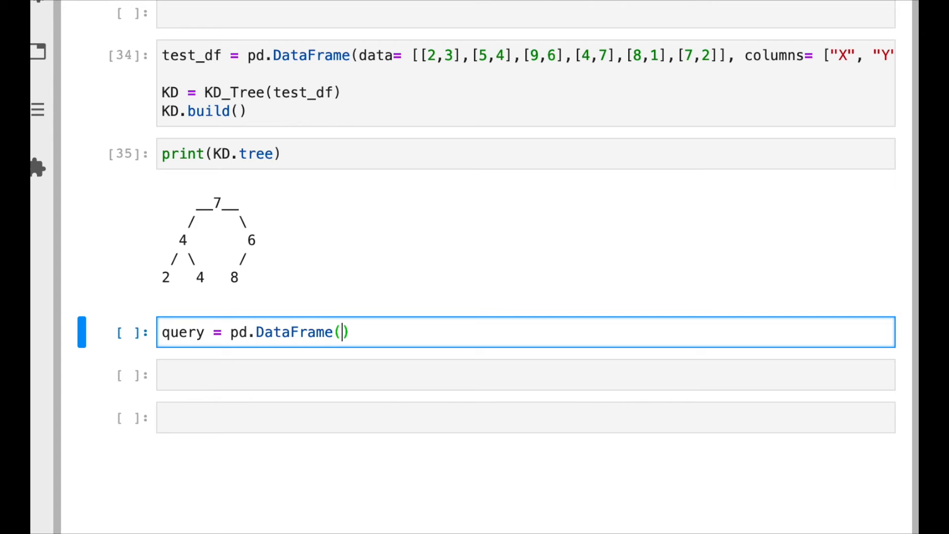
text(data=)
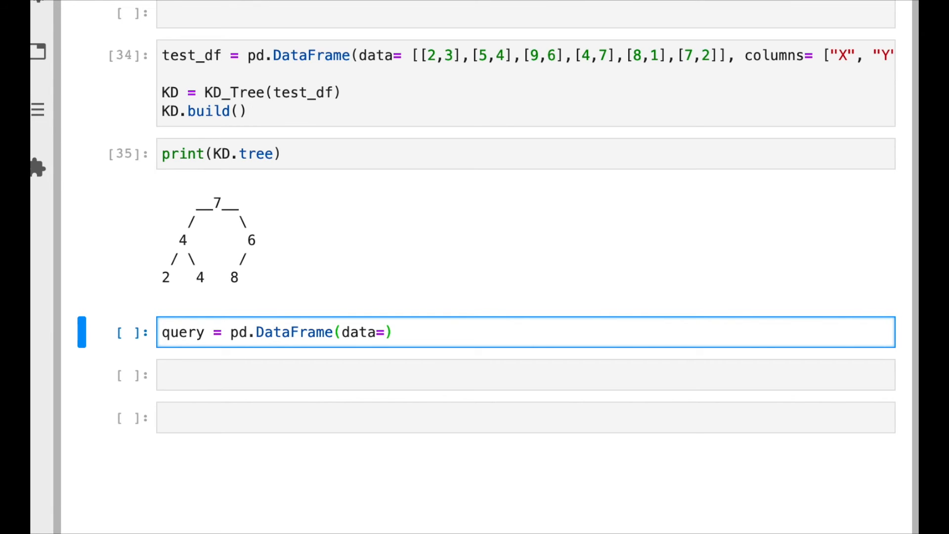
text([[]])
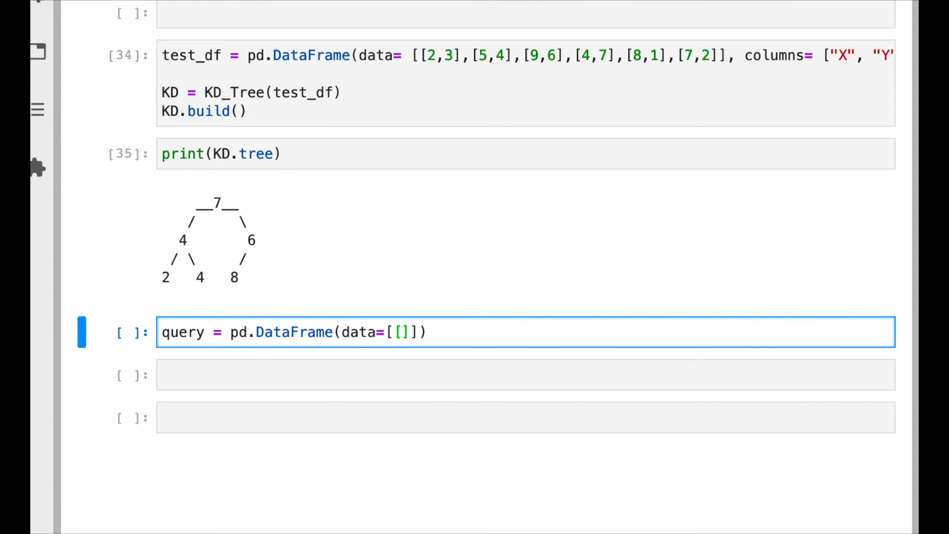
text(6,7)
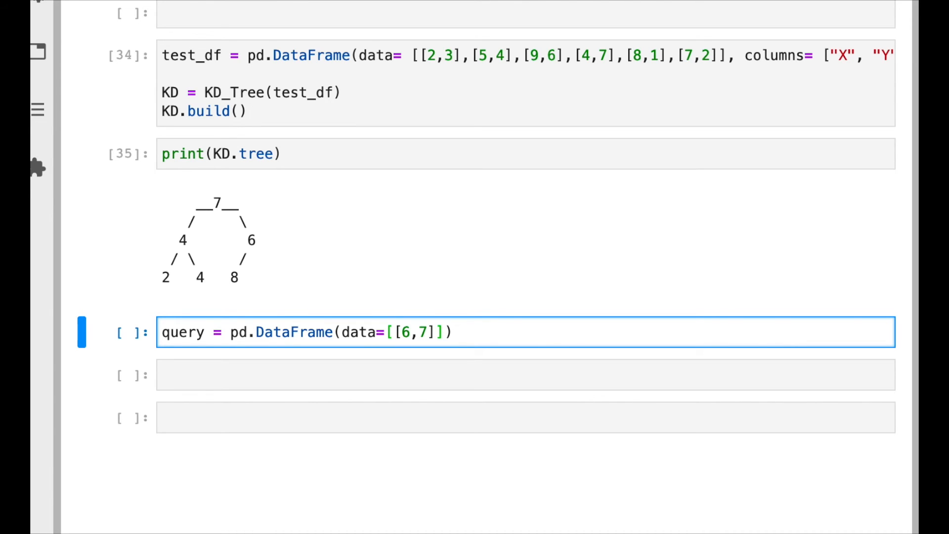
text(, columns=)
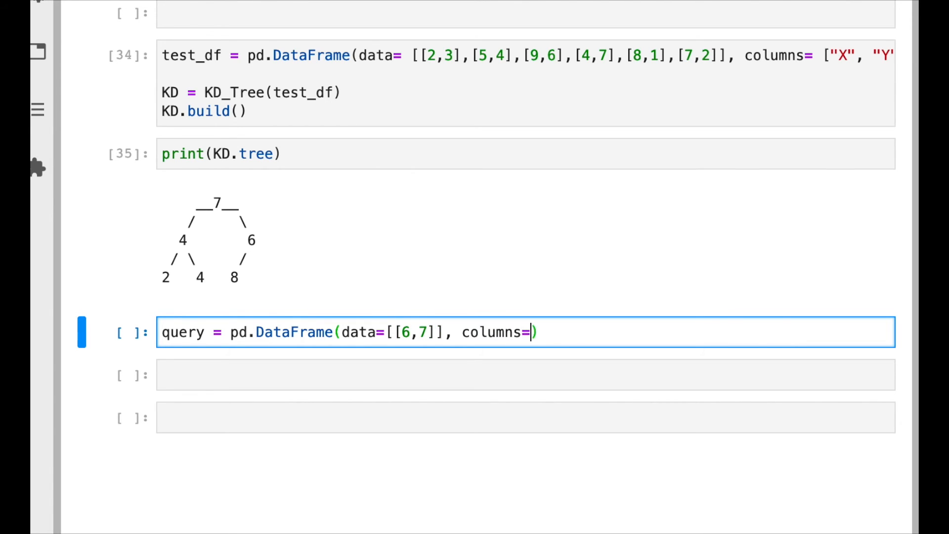
text(test_)
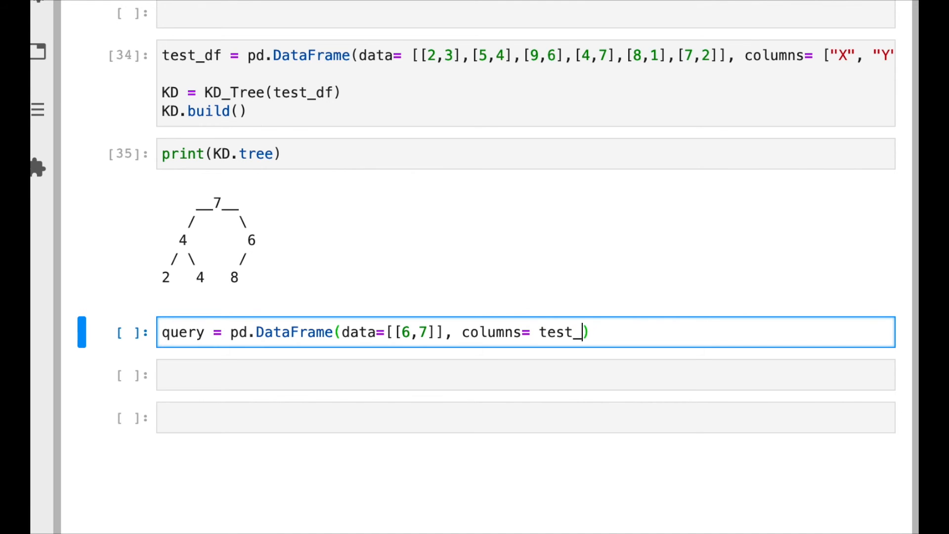
text(df.co)
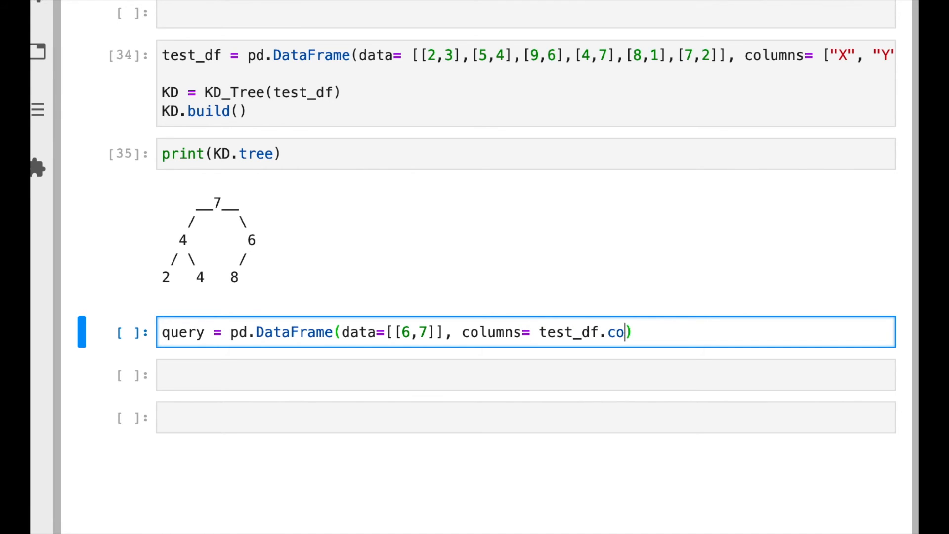
text(lumns)
text(re)
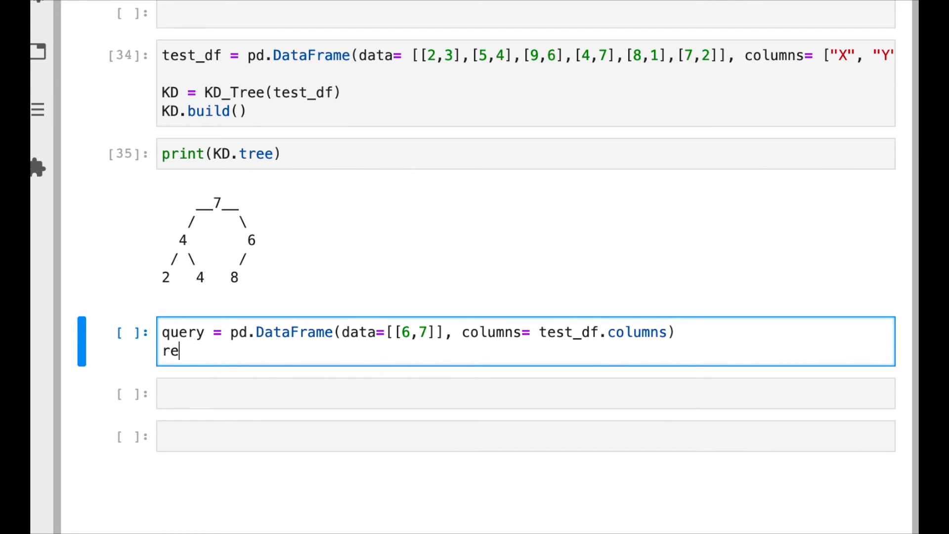
- Assign res = KD.get_nn(query), print res and run, showing (Node(4), 2.0)
text(= K)
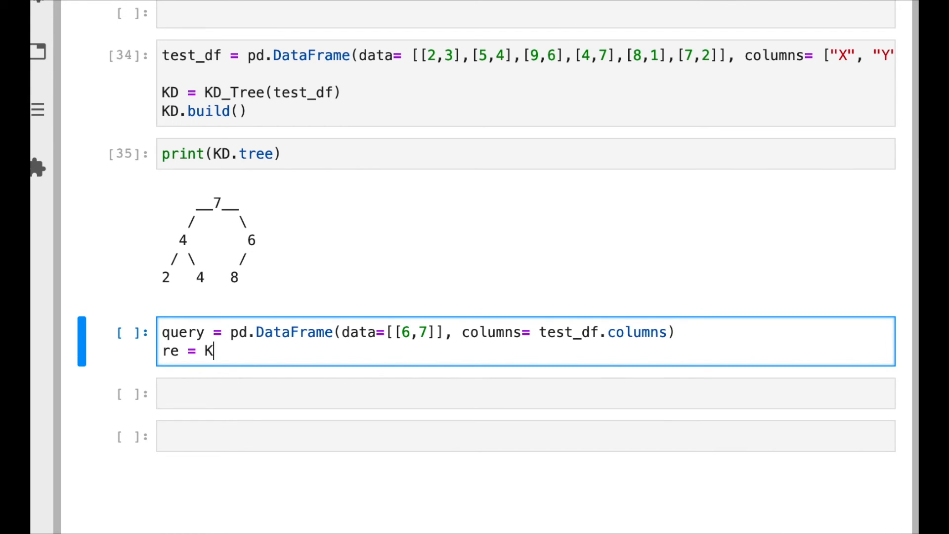
text(D.)
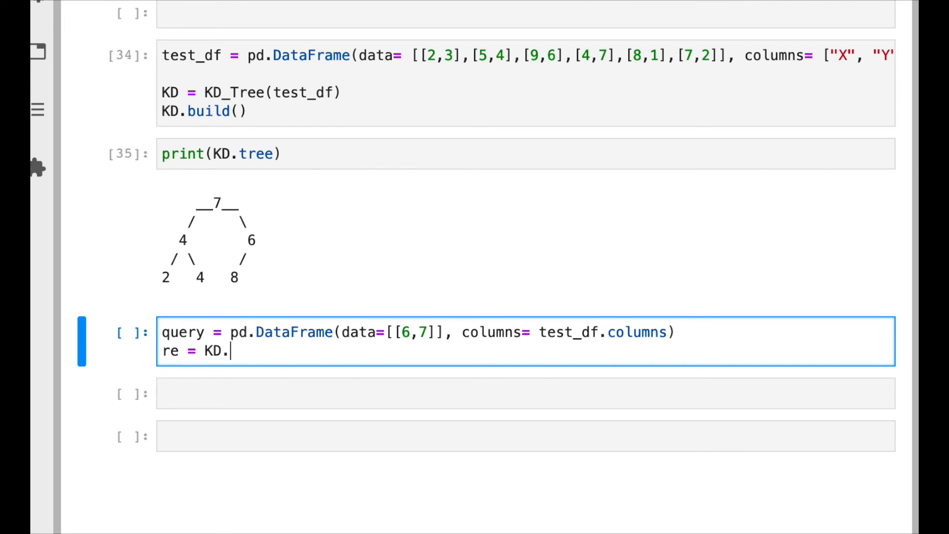
text(get_nn())
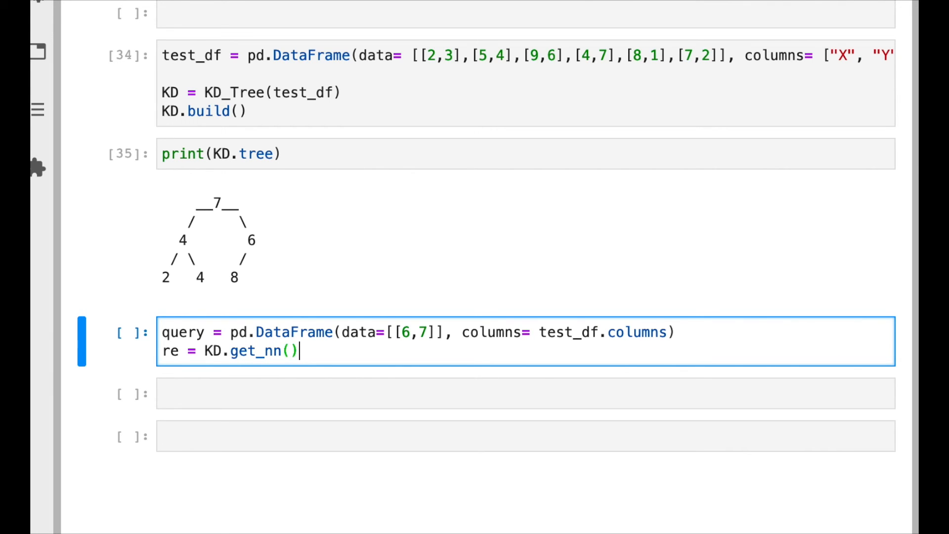
text(query)
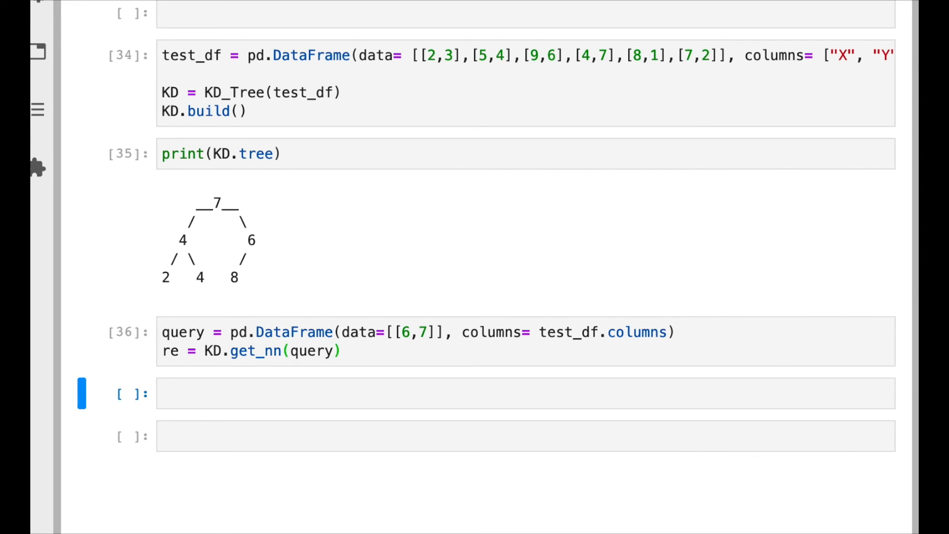
text(print(res))
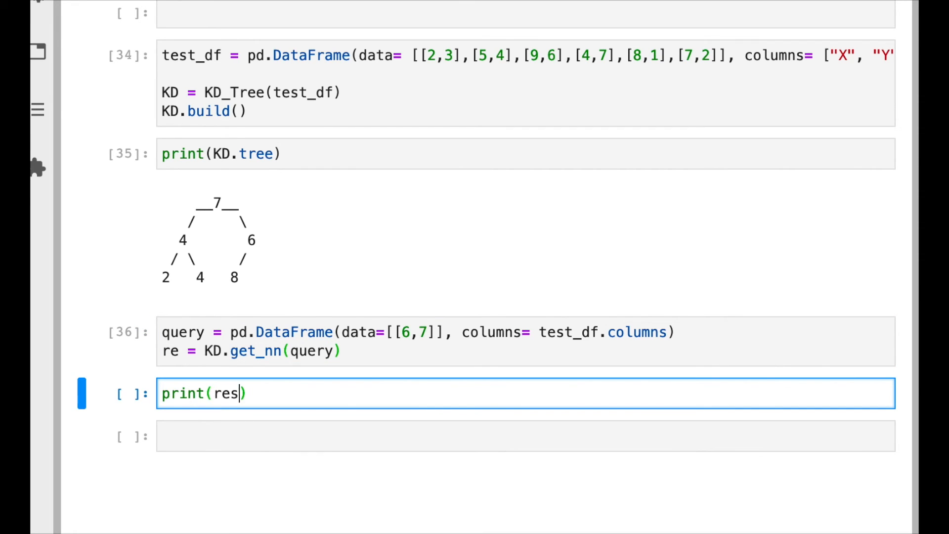
key(shift+enter)
text(s)
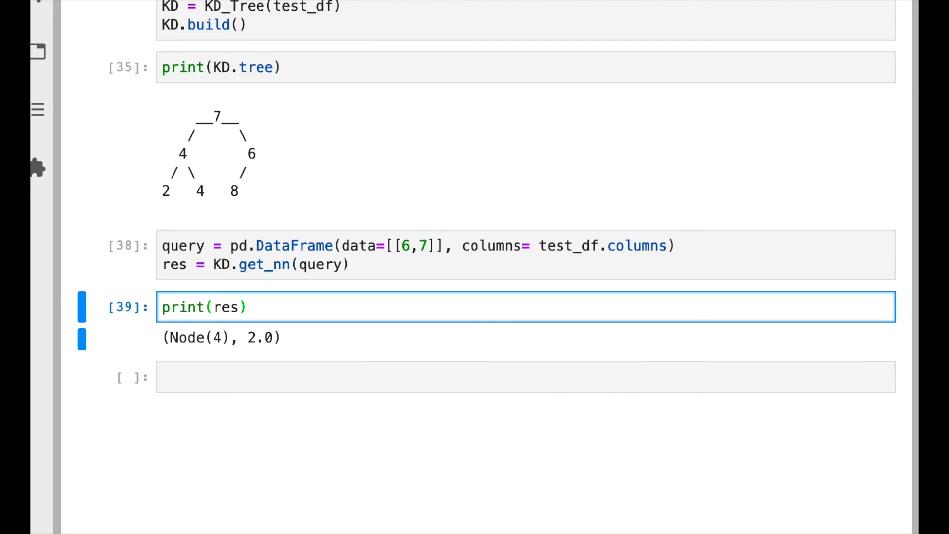
- Refine the print to res[0].data.values step by step, showing the nearest node as [4 7]
text([])
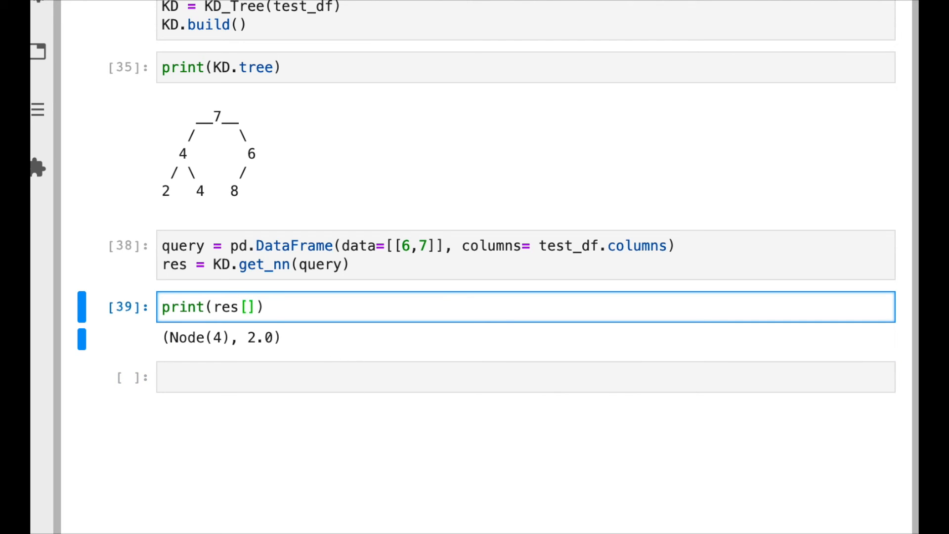
key(shift+enter)
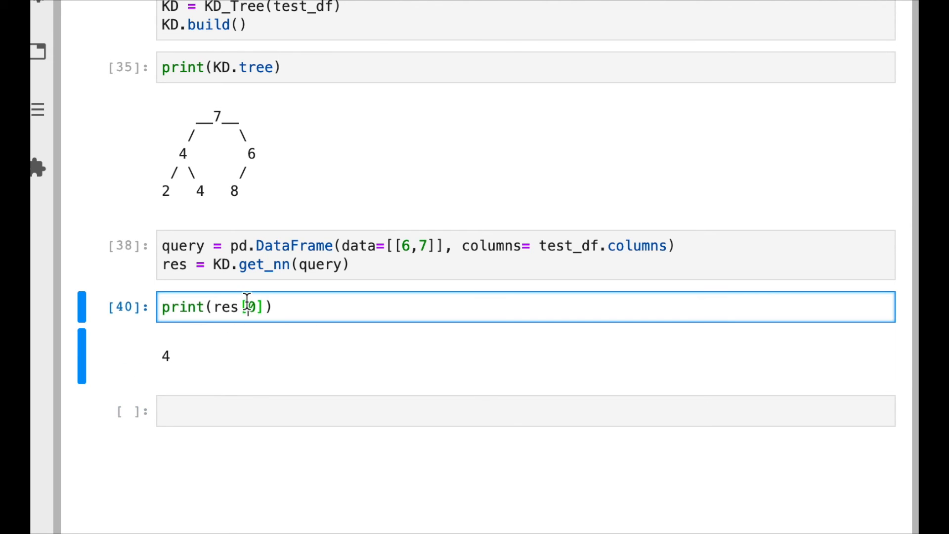
text(.data)
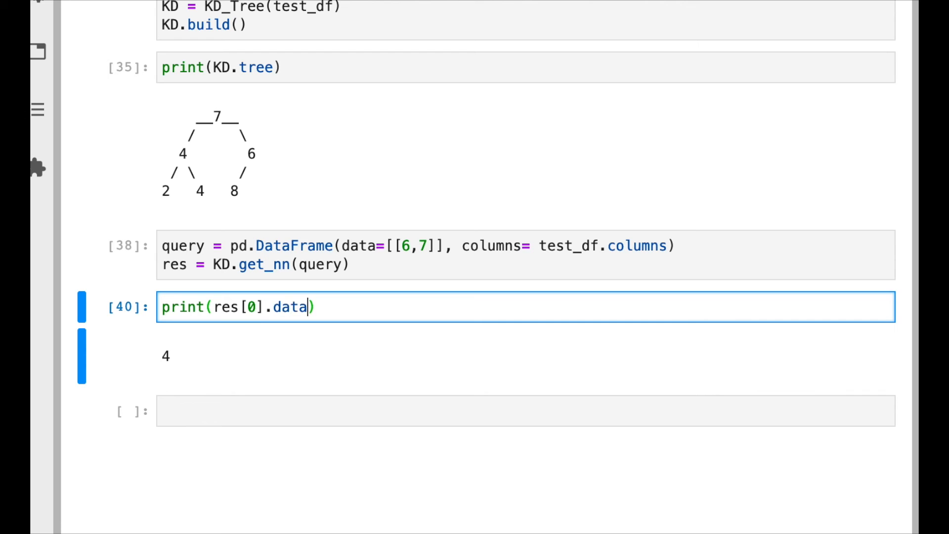
key(Shift+Enter)
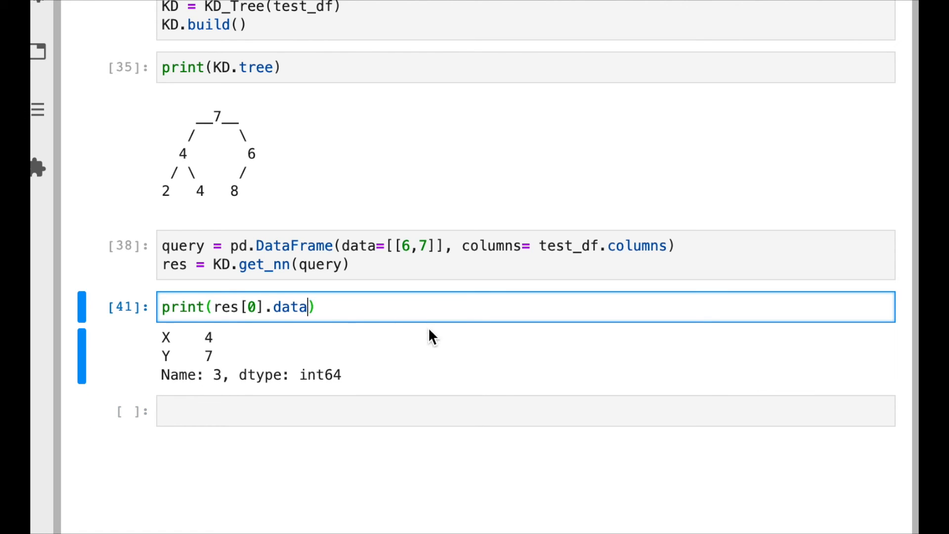
text(.,values)
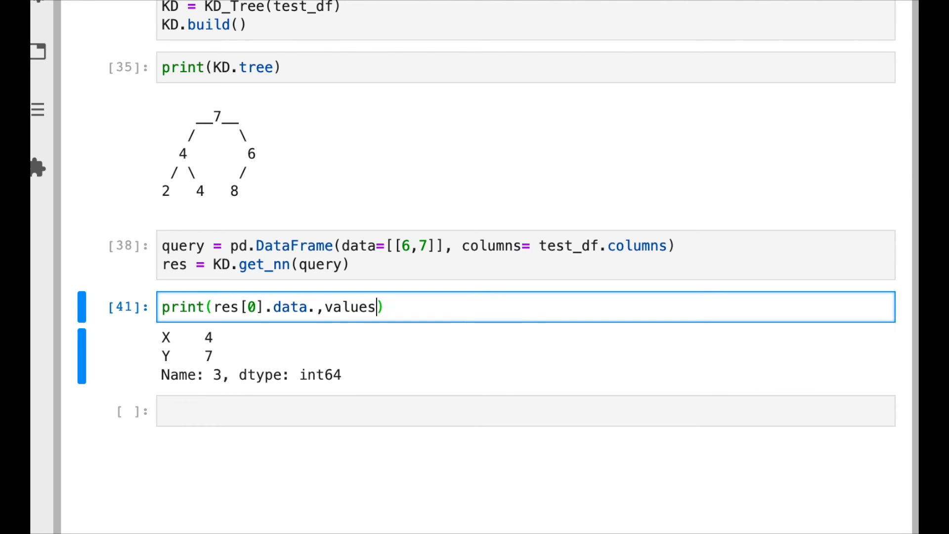
key(shift+enter)
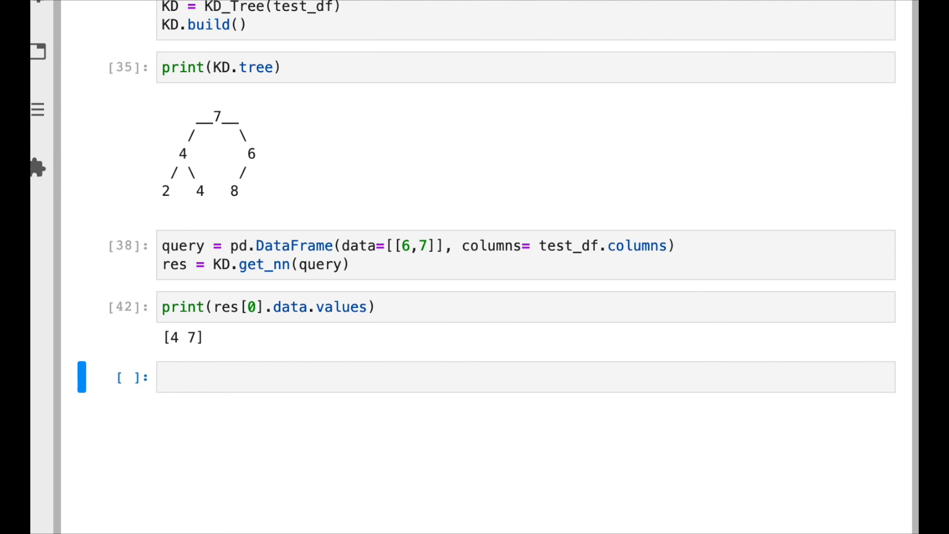
scroll(up, 3)
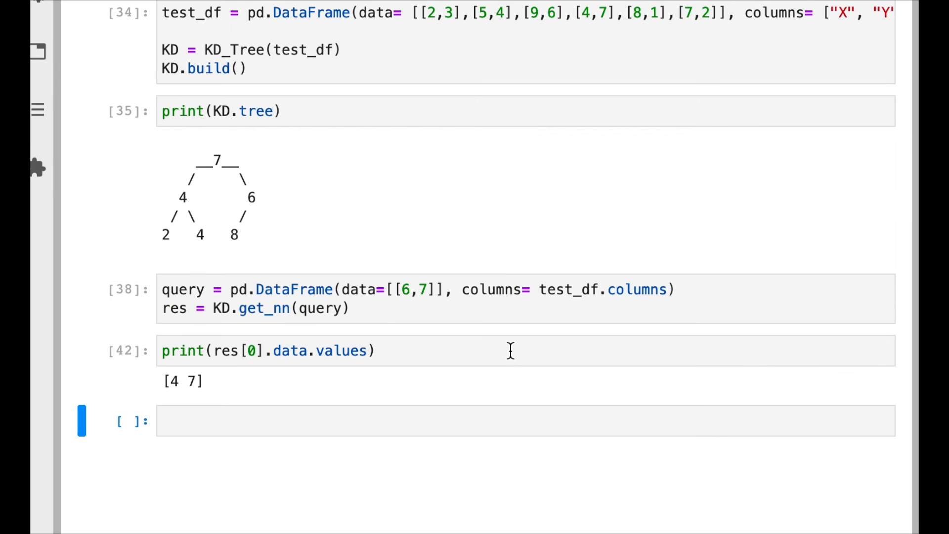
scroll(up, 3)
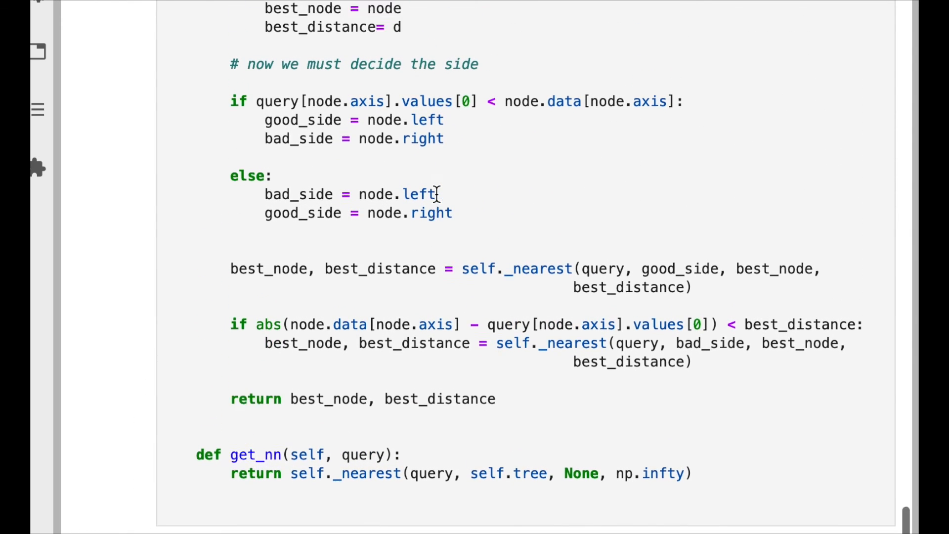
- Add print("Best Node: {}".format(best_node.data...)) inside the d < best_distance update of _nearest
scroll(up, 3)
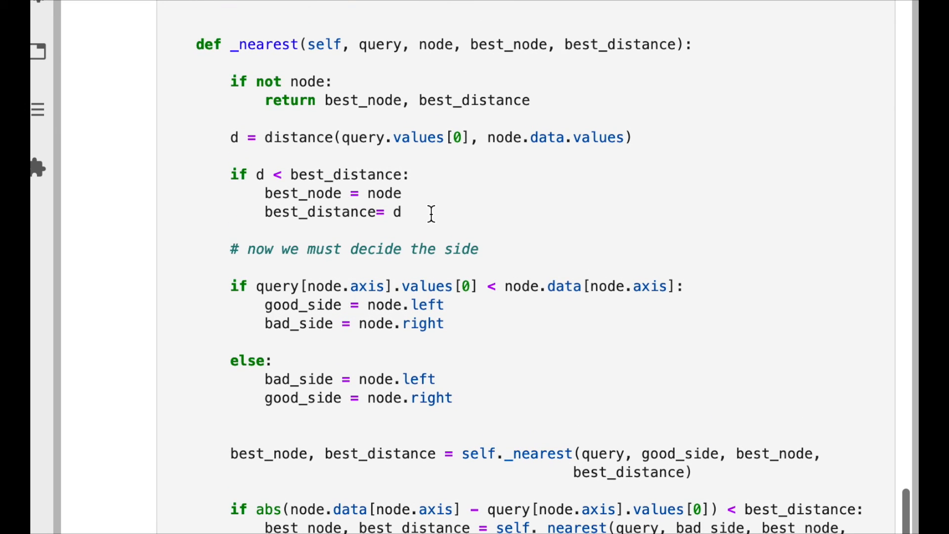
text(p)
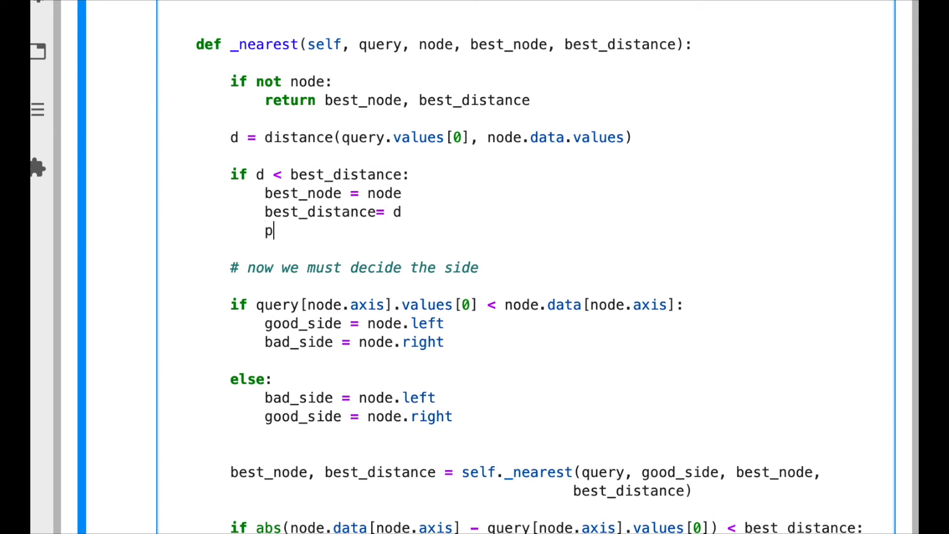
text(rint(""))
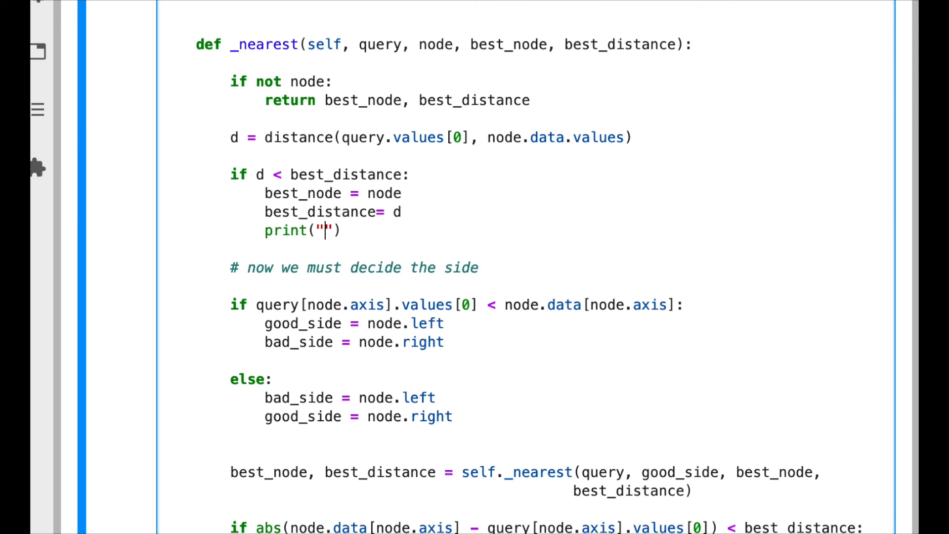
text(Best)
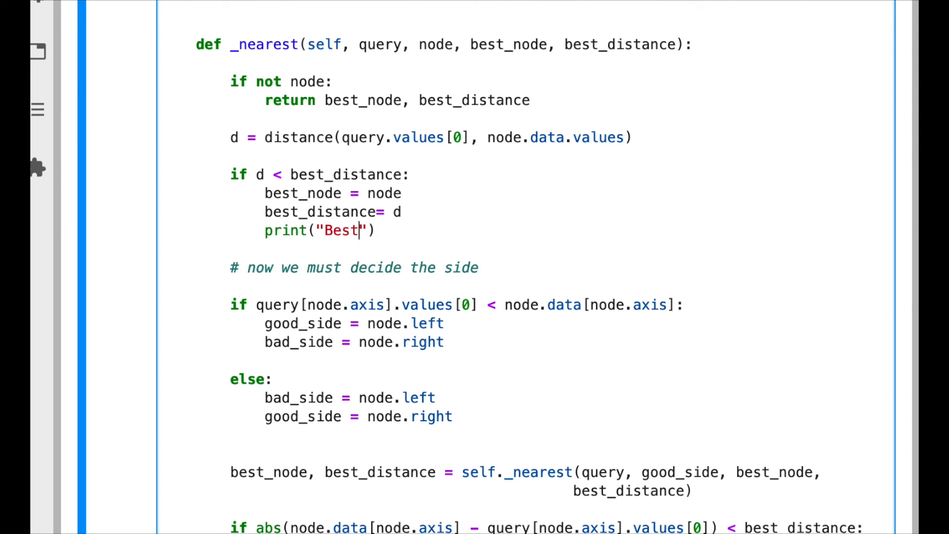
text(Node:)
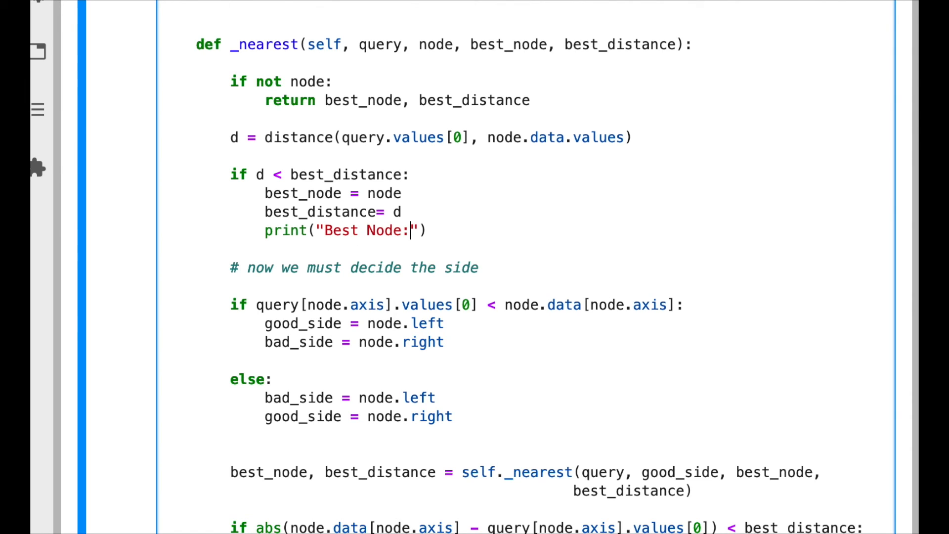
text({})
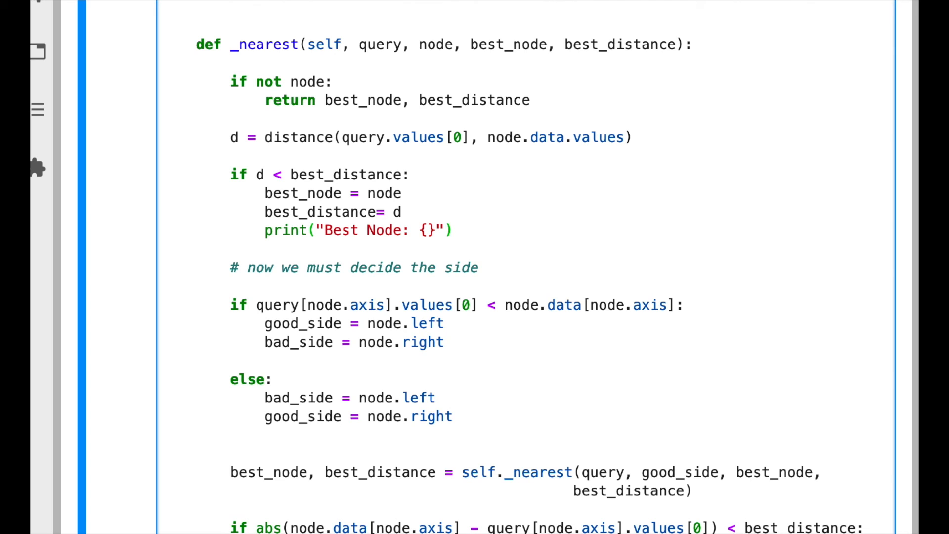
text(.format())
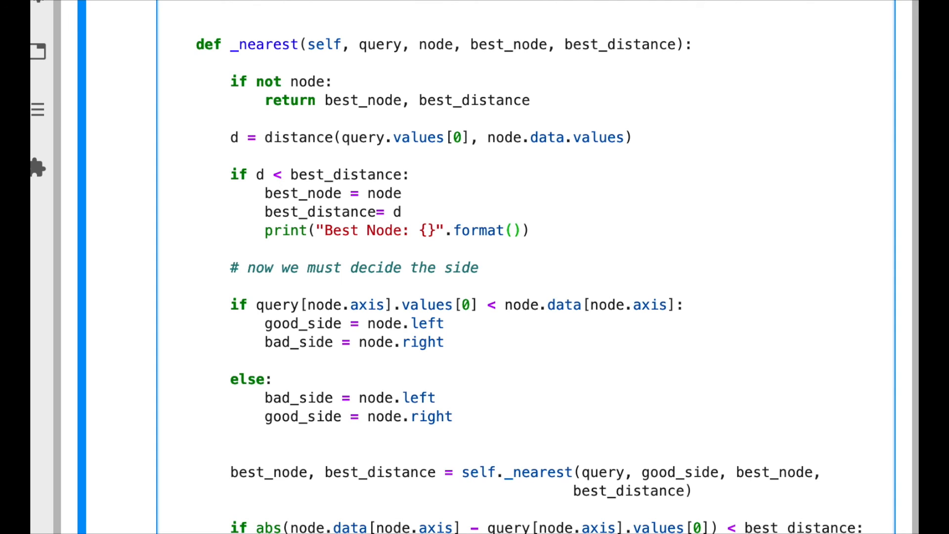
text(best_node.)
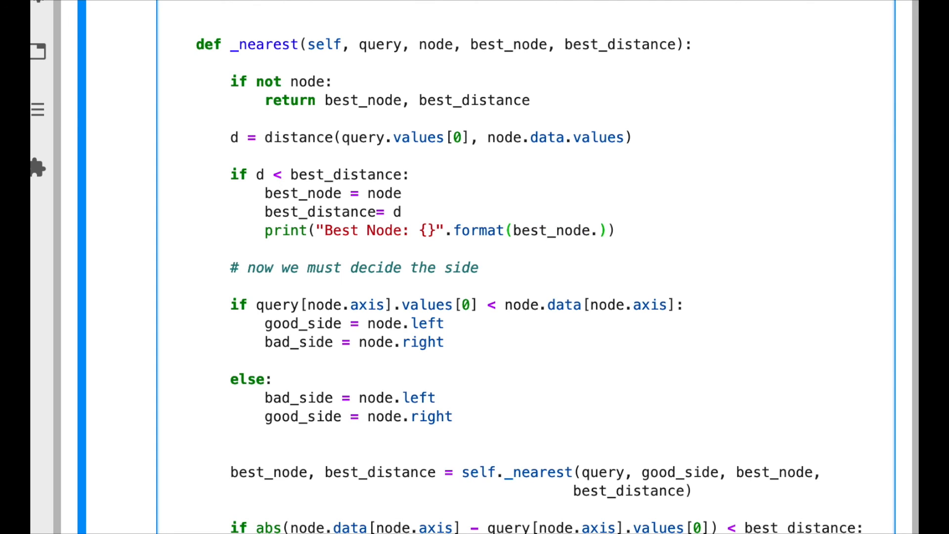
text(data.)
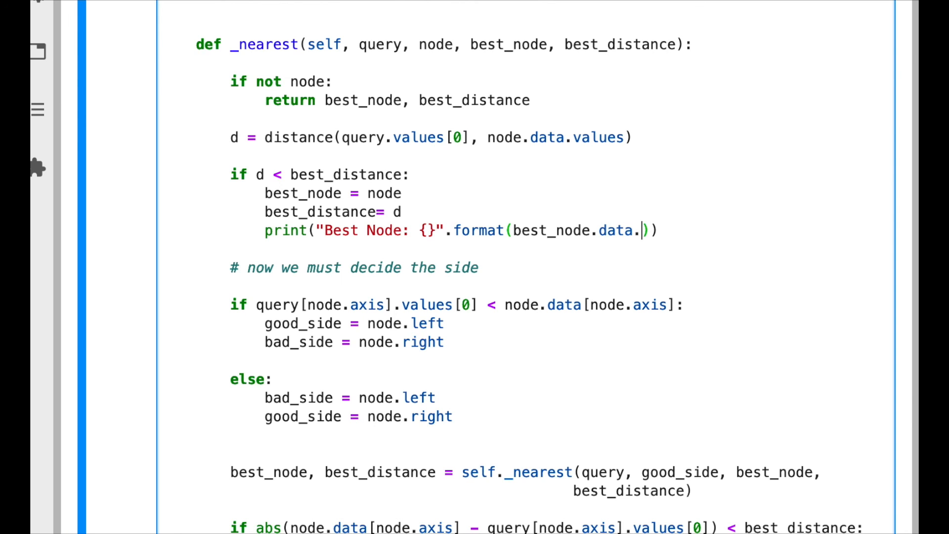
scroll(down, 3)
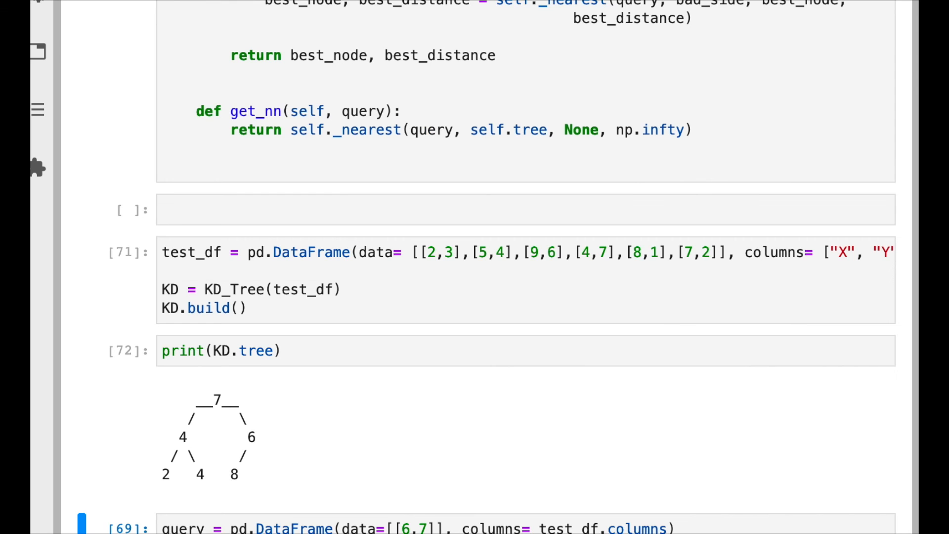
- Scroll down to the query cells to rerun the search and view the Best Node debug output
scroll(down, 3)
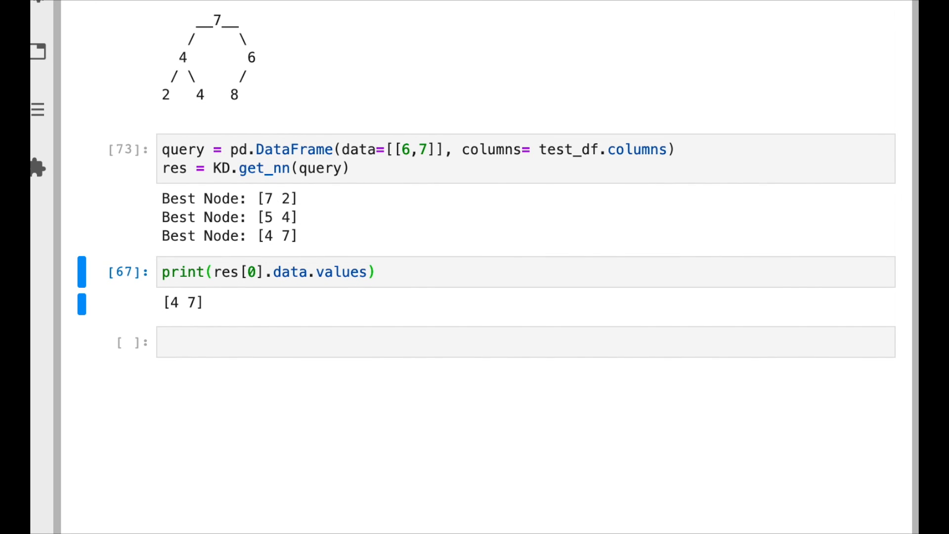
mouse_move(331, 236)
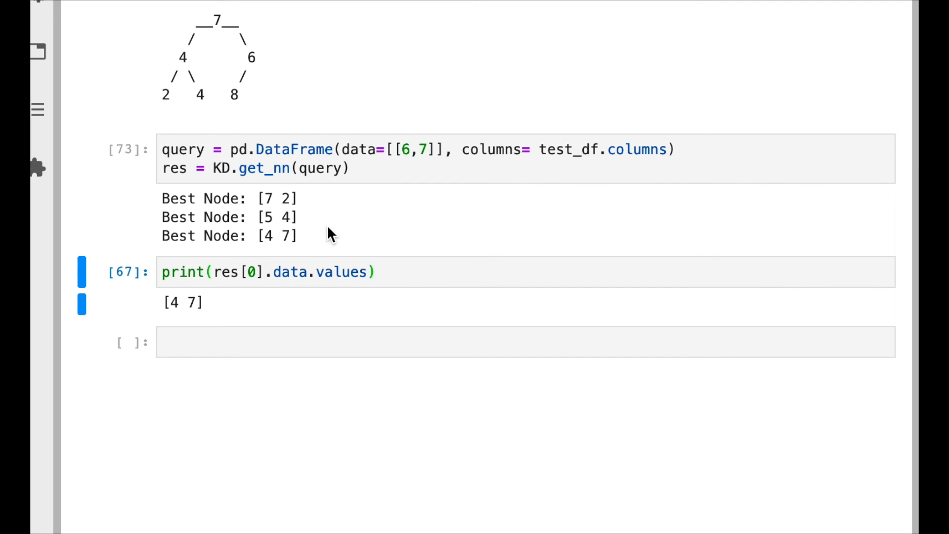
mouse_move(330, 209)
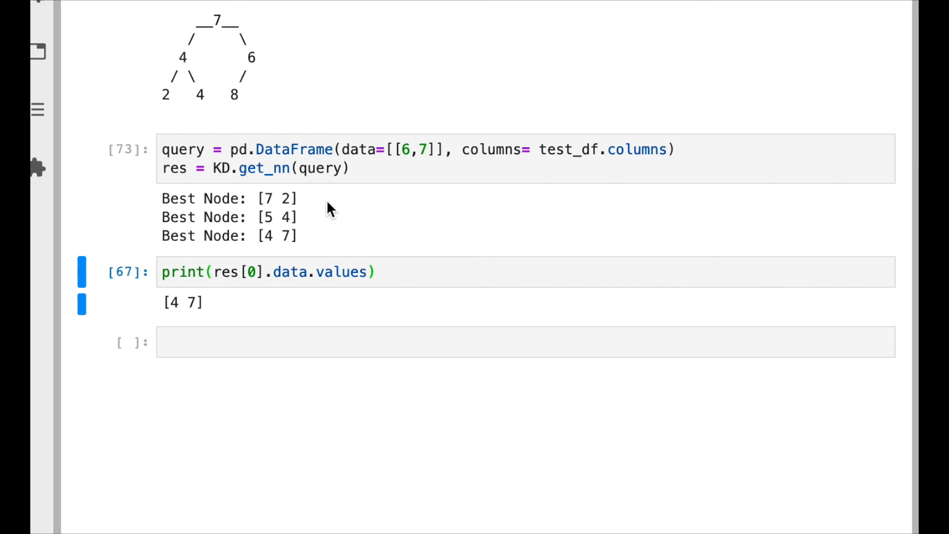
mouse_move(337, 226)
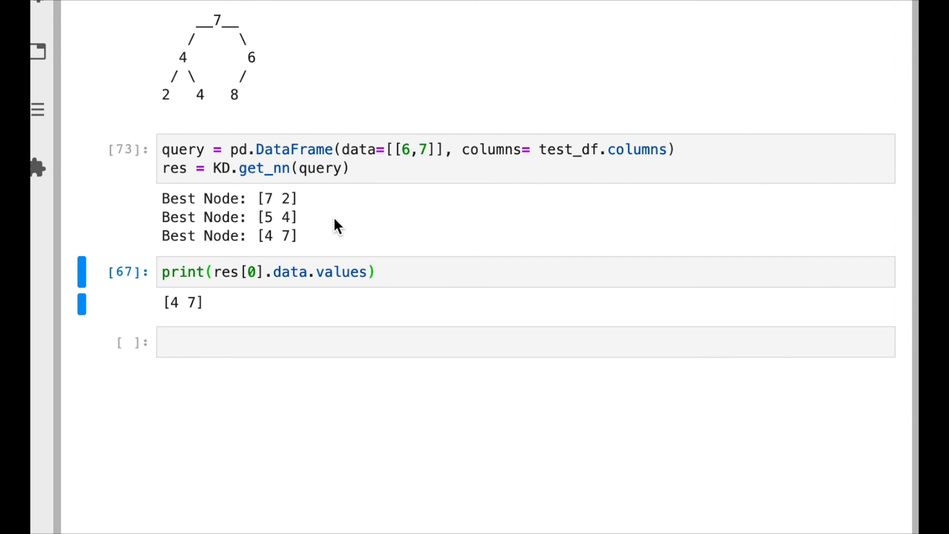
mouse_move(377, 259)
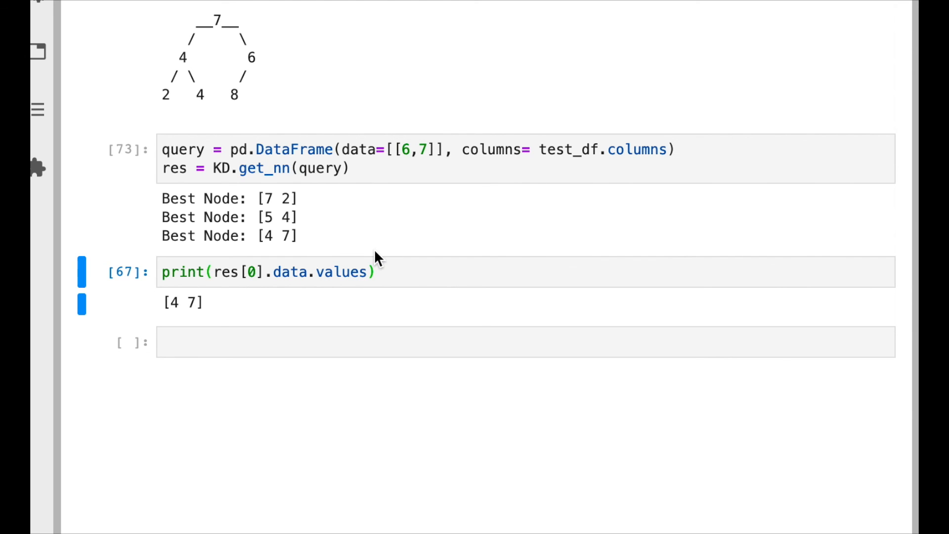